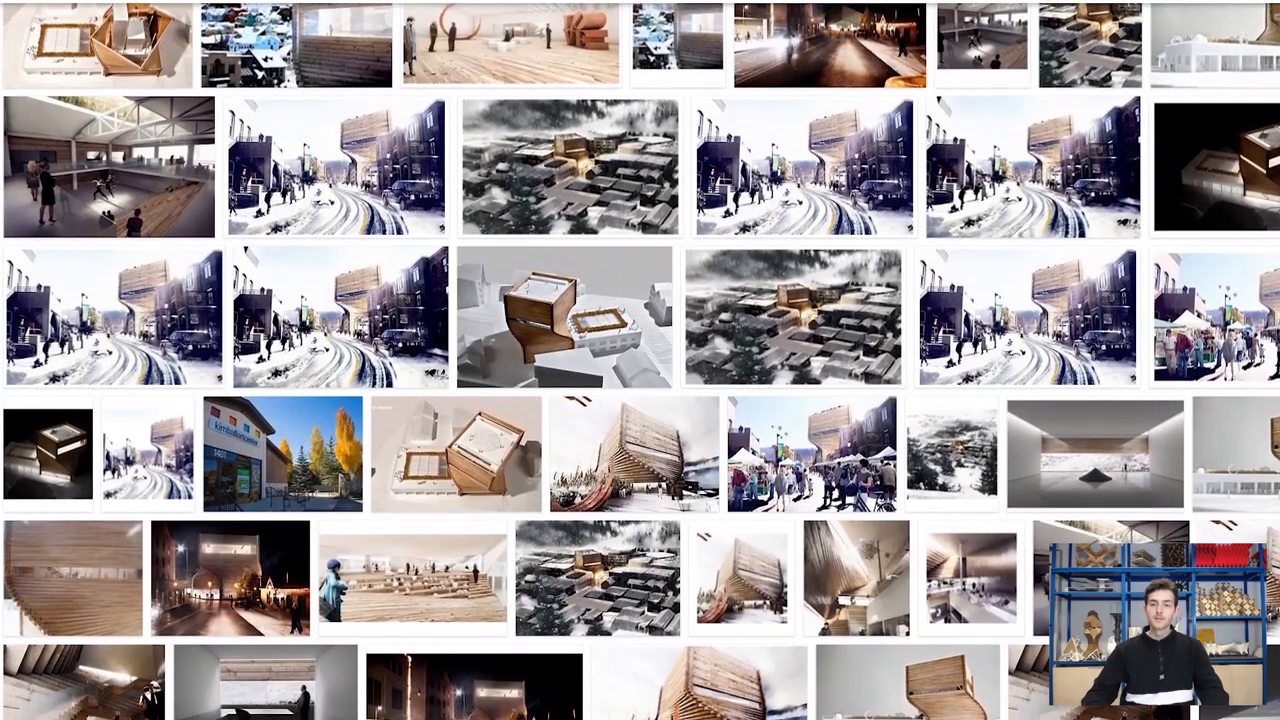
Zoom the Top view and draw a rectangle from the origin with dimension 30.
scroll(down, 3)
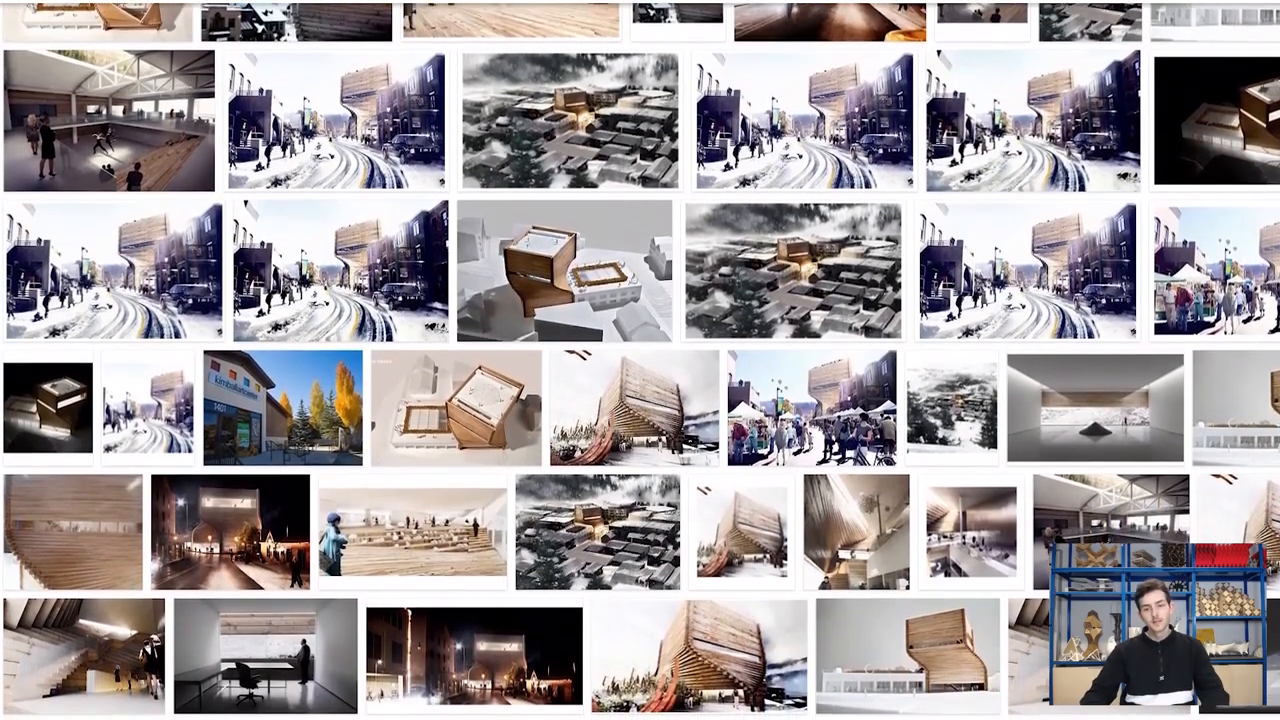
scroll(down, 3)
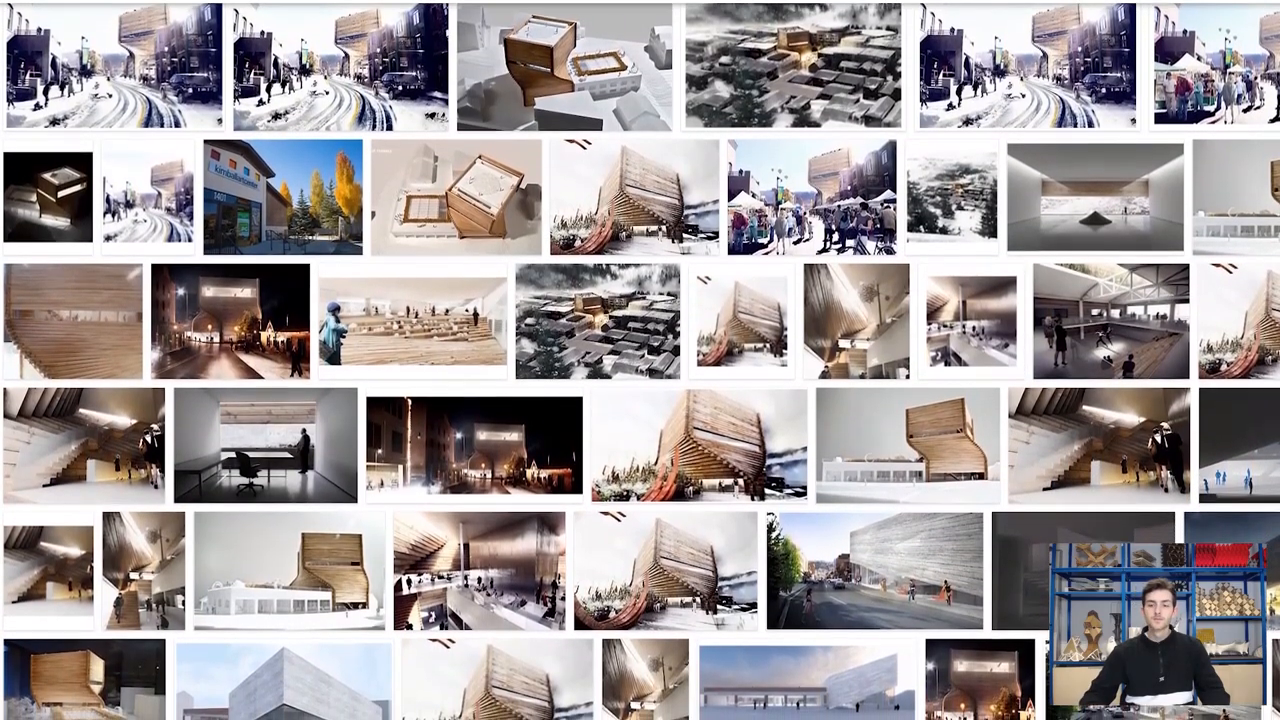
scroll(down, 3)
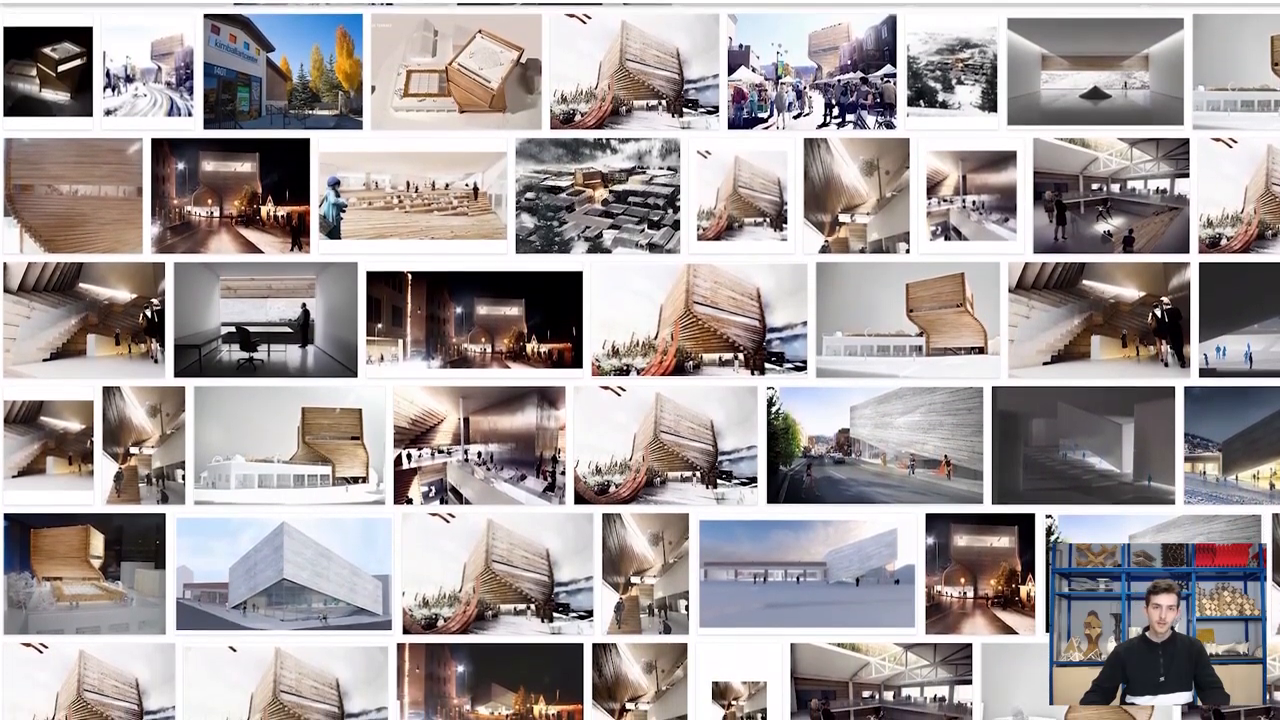
scroll(down, 3)
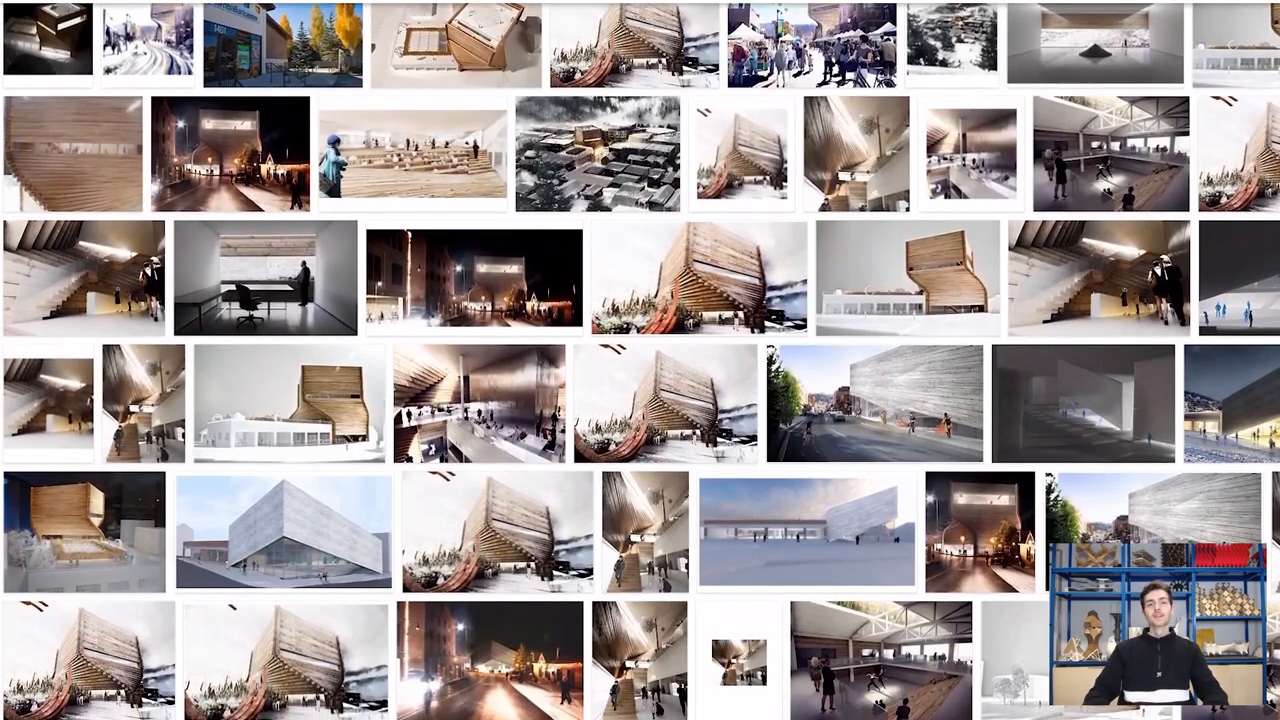
scroll(down, 3)
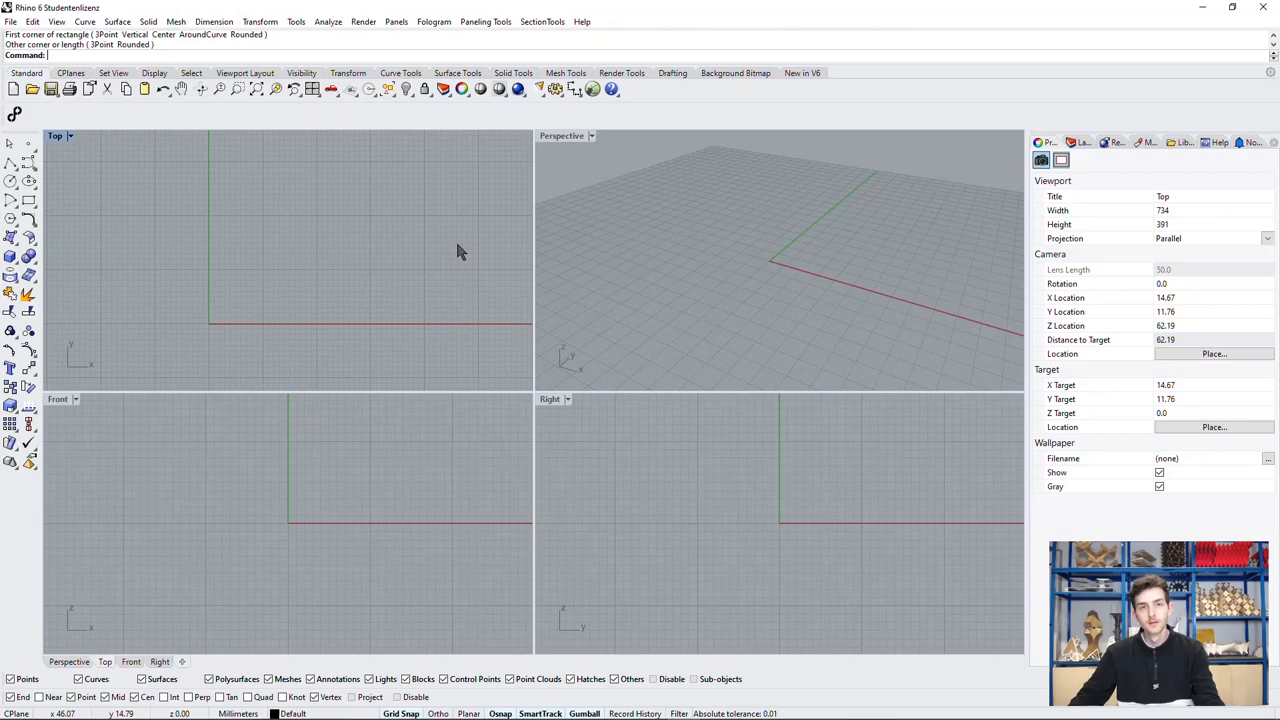
mouse_move(452, 255)
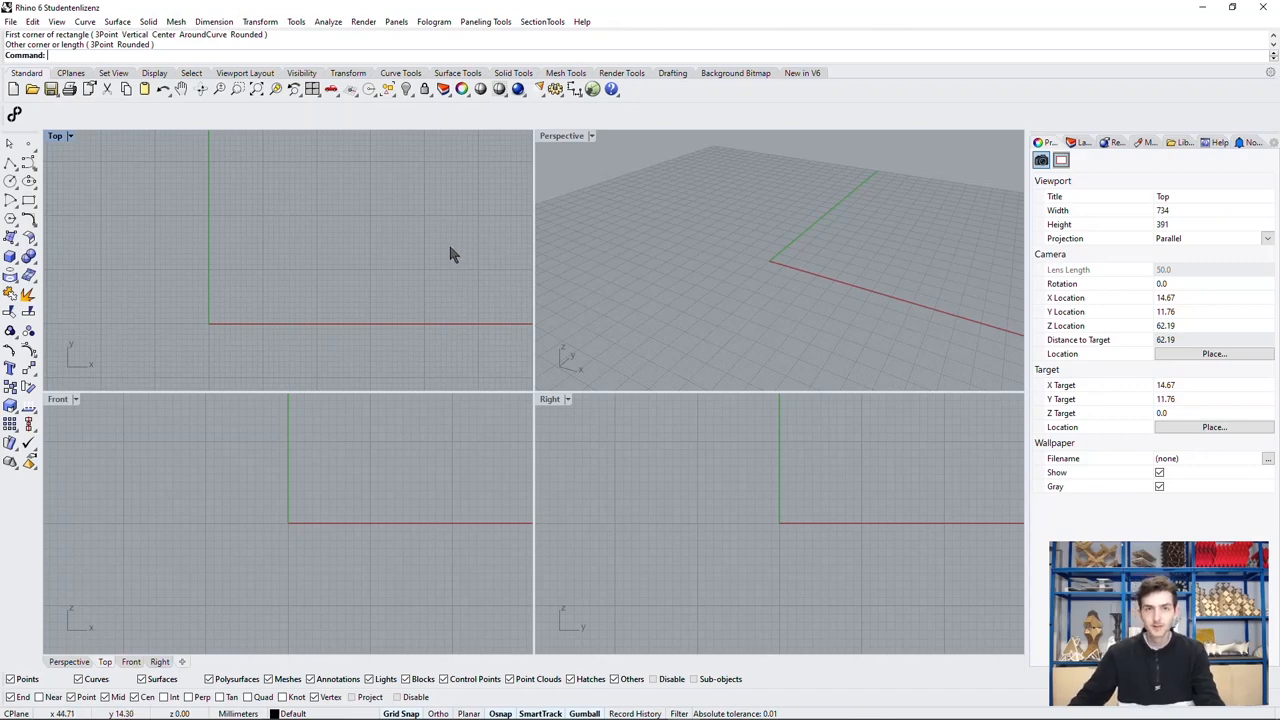
mouse_move(422, 268)
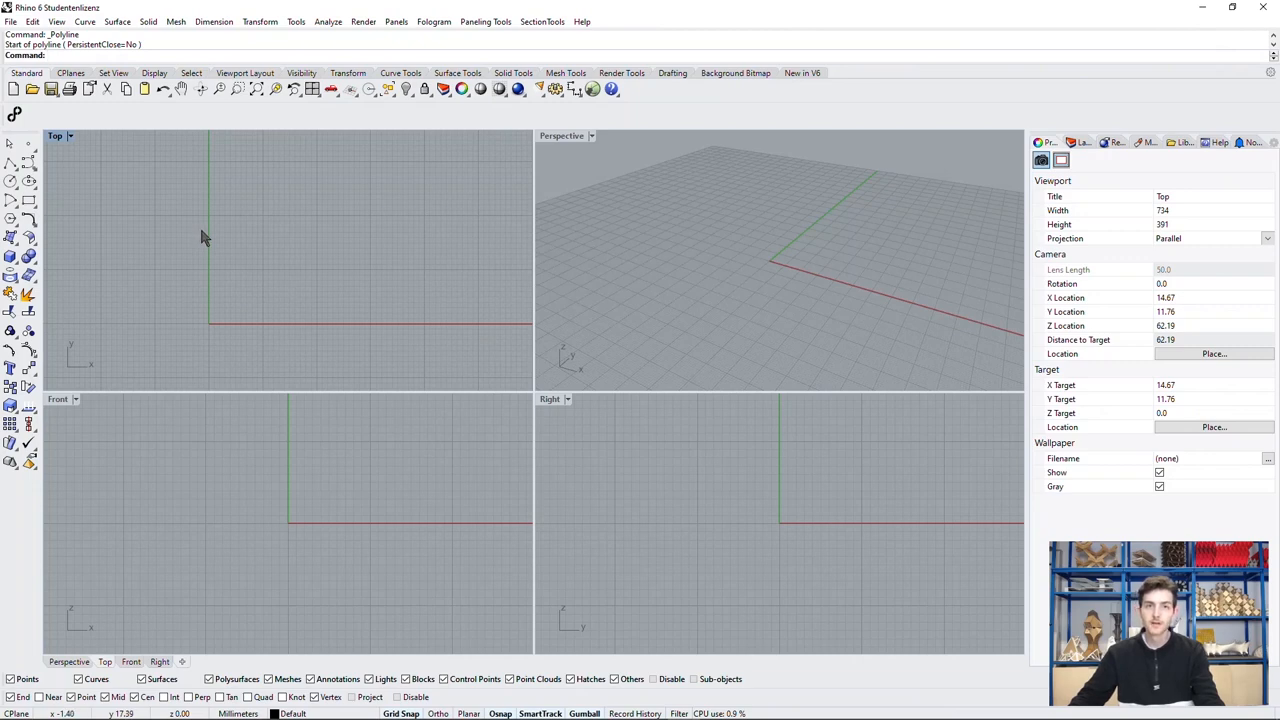
mouse_move(140, 242)
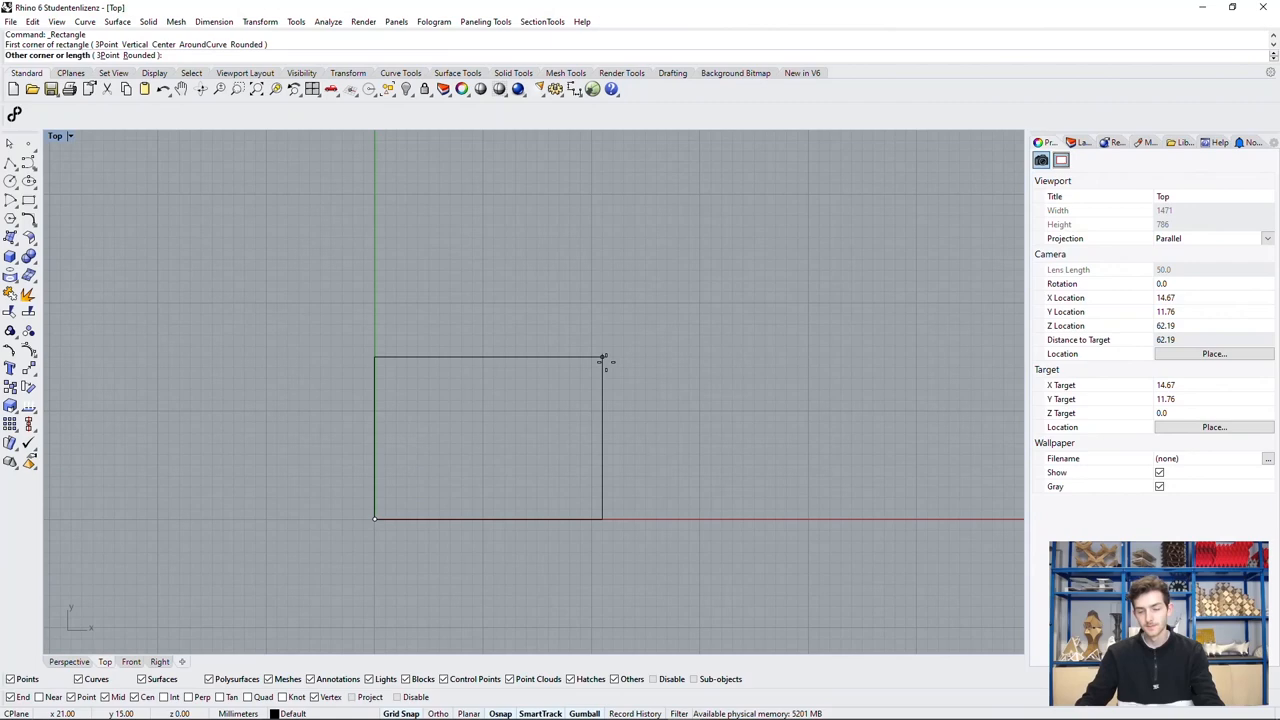
text(30)
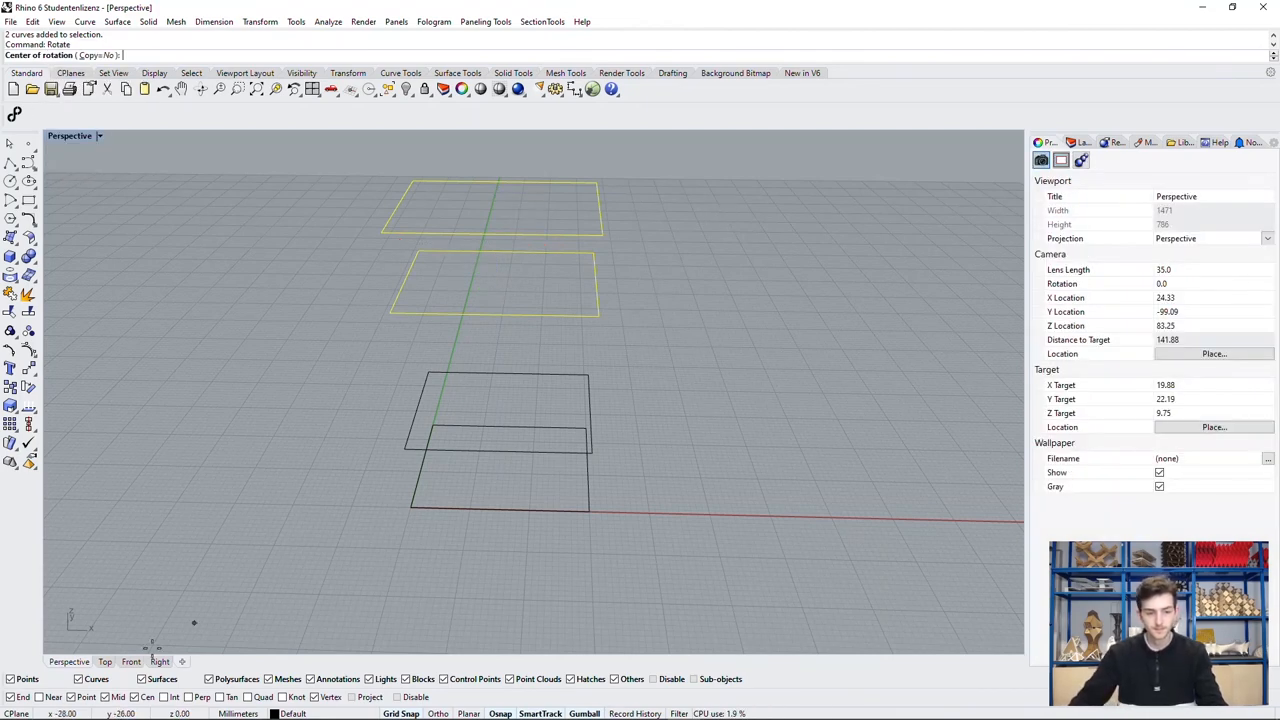
Rotate the two upper rectangles about a picked pivot point.
click(495, 206)
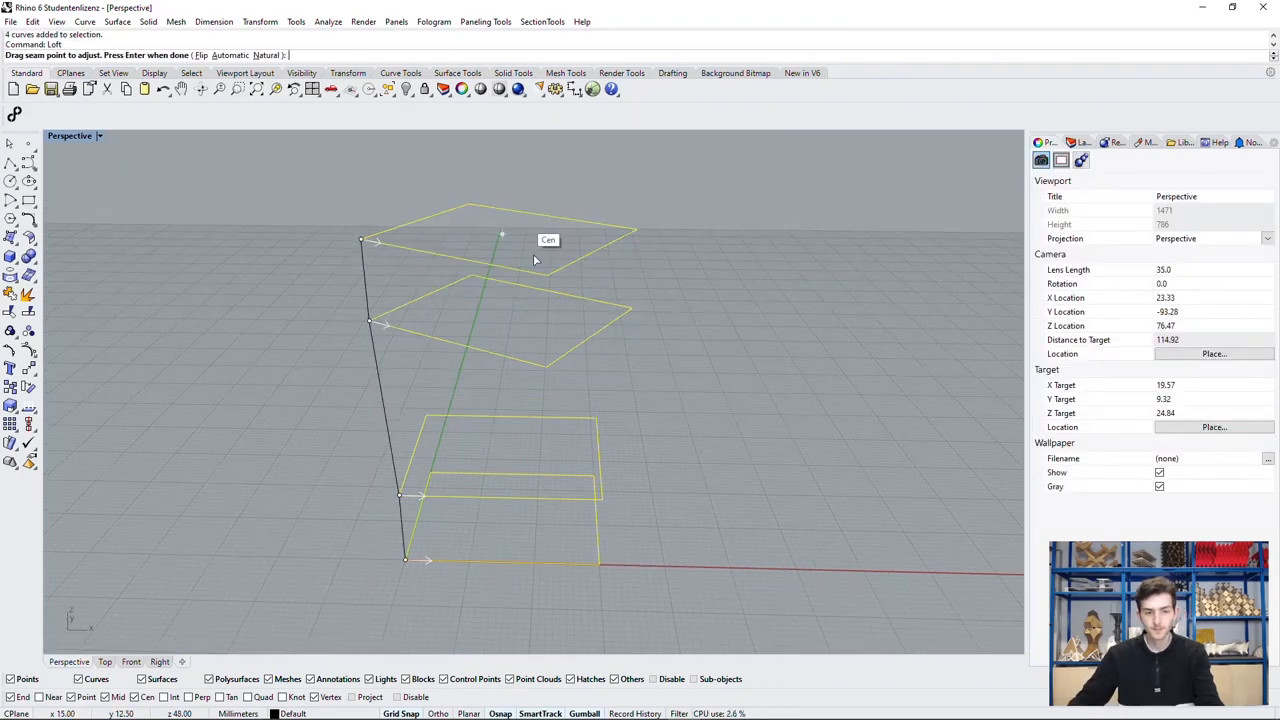
Loft the four rectangles with aligned seams in Tight style and orbit the result.
key(Enter)
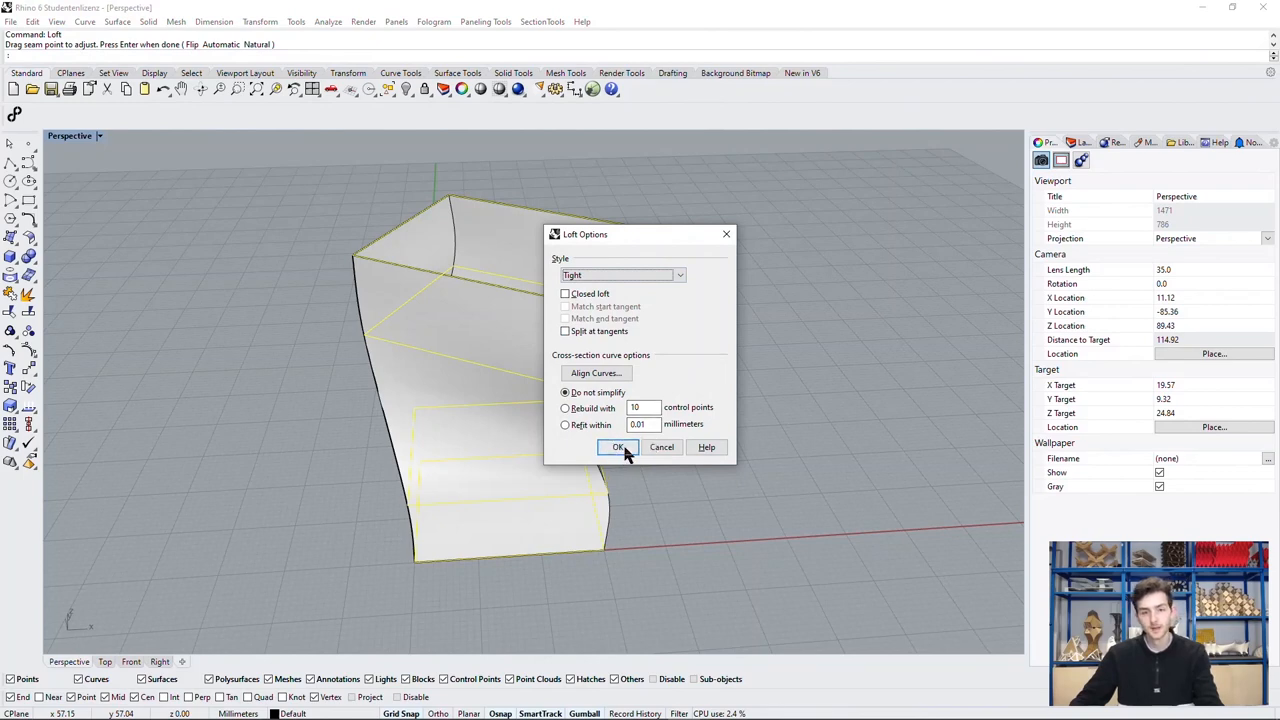
click(618, 447)
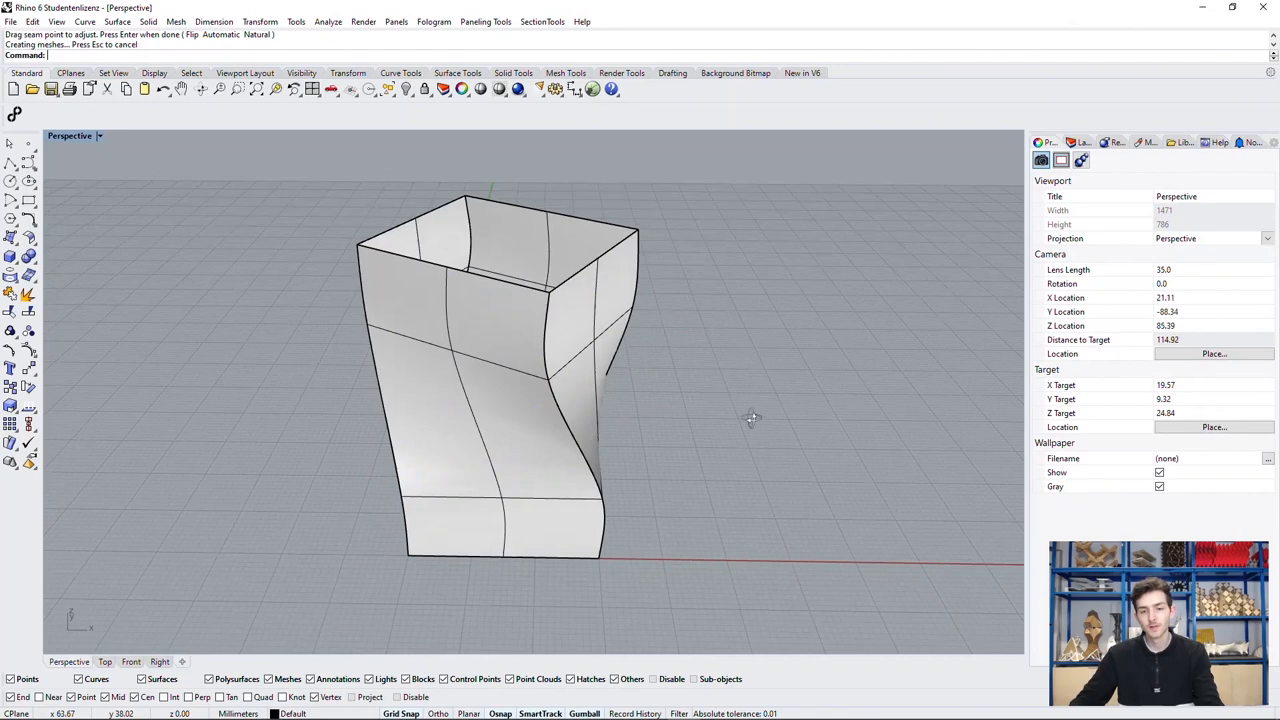
drag(750, 418, 585, 402)
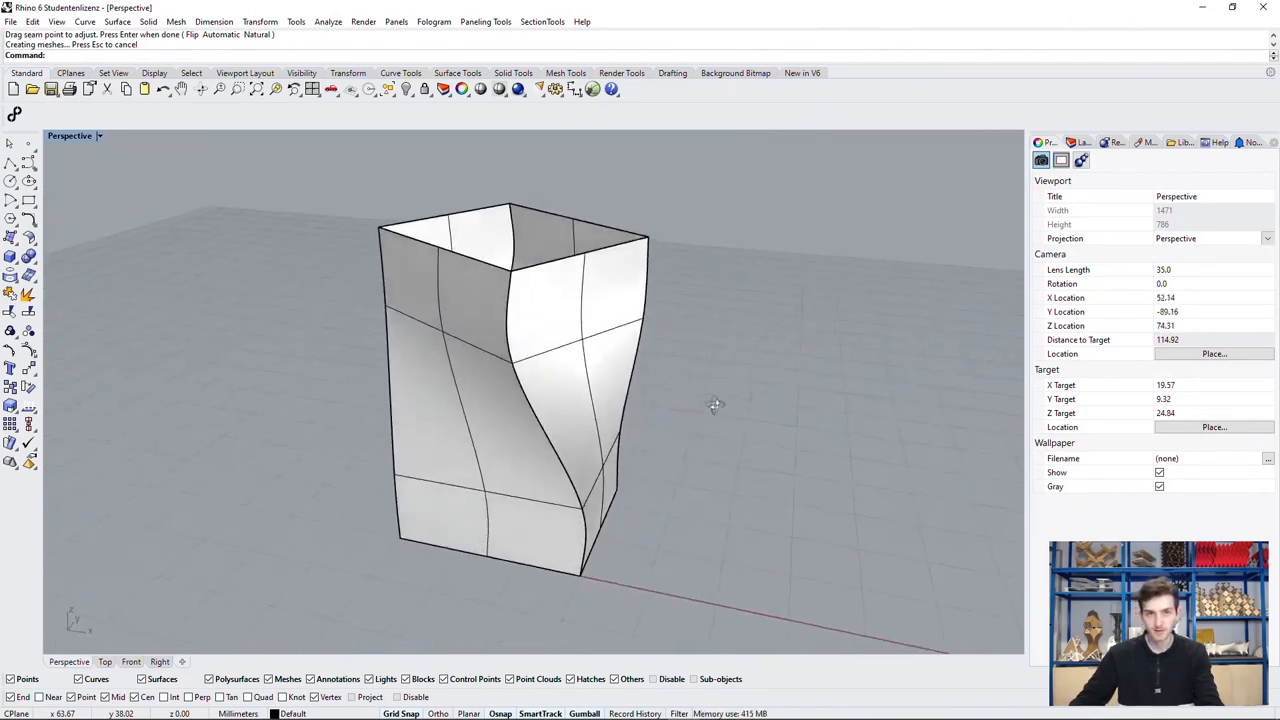
drag(715, 405, 795, 415)
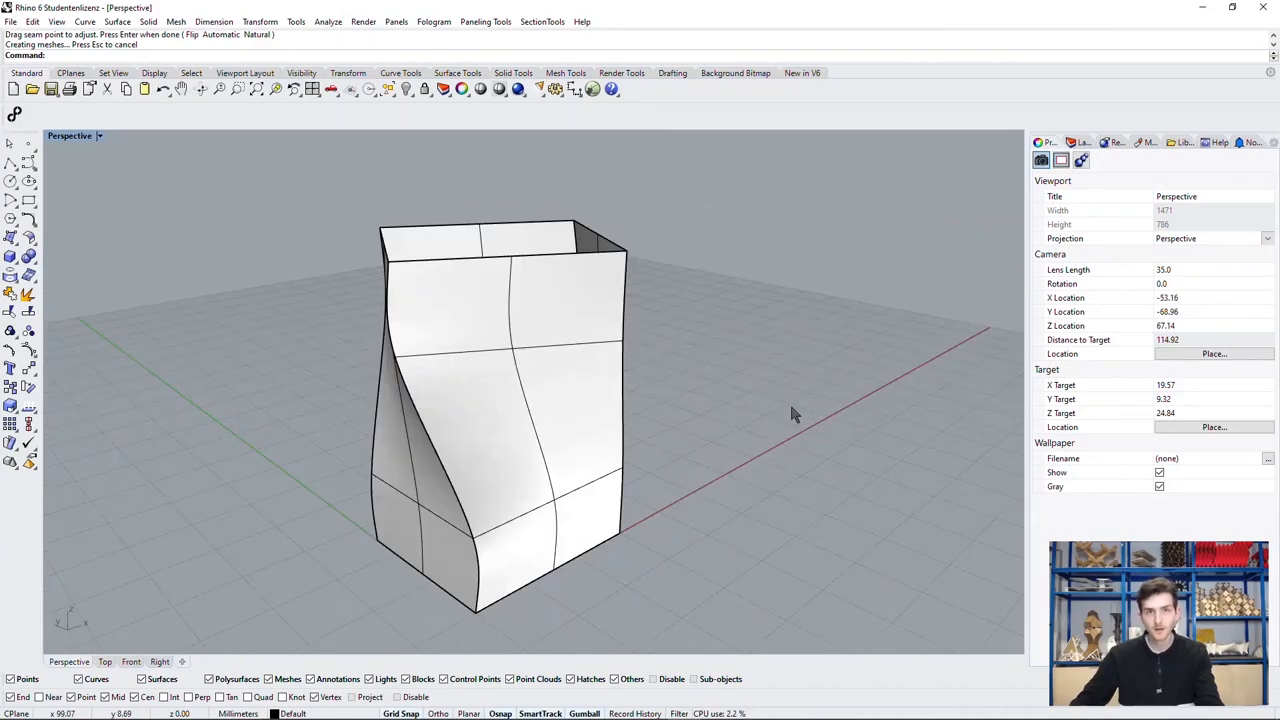
drag(790, 415, 608, 400)
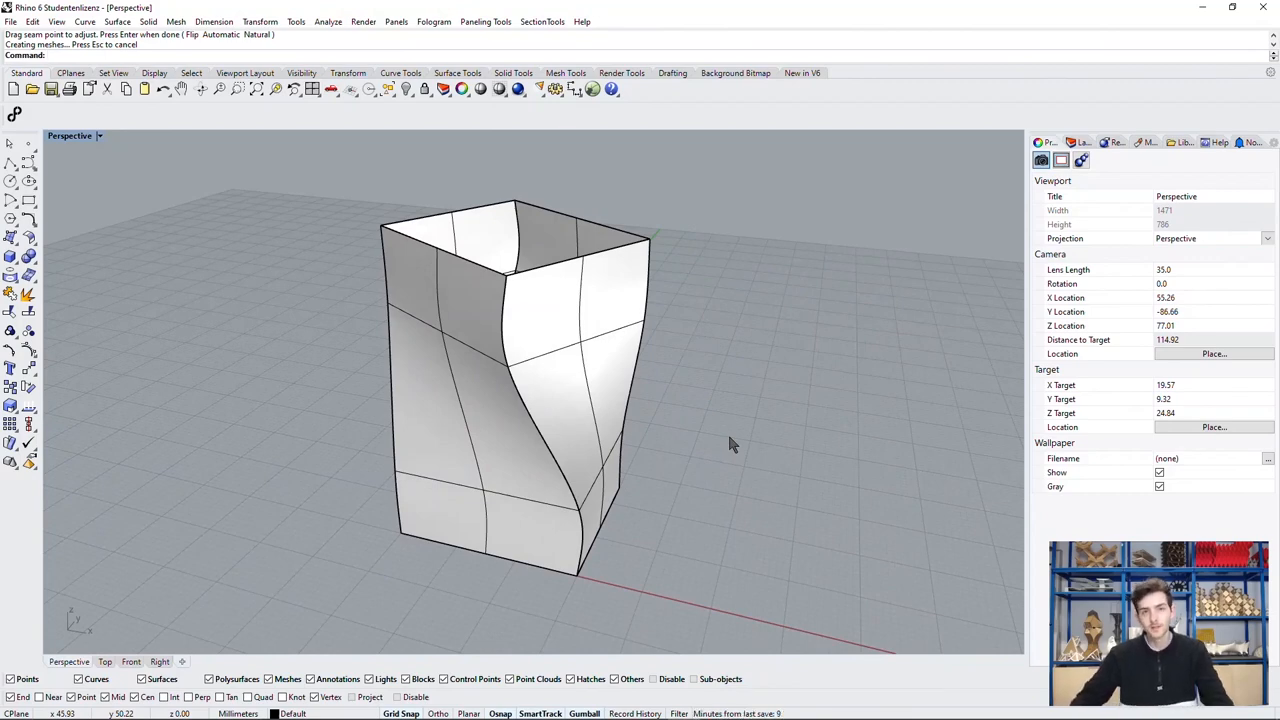
mouse_move(733, 451)
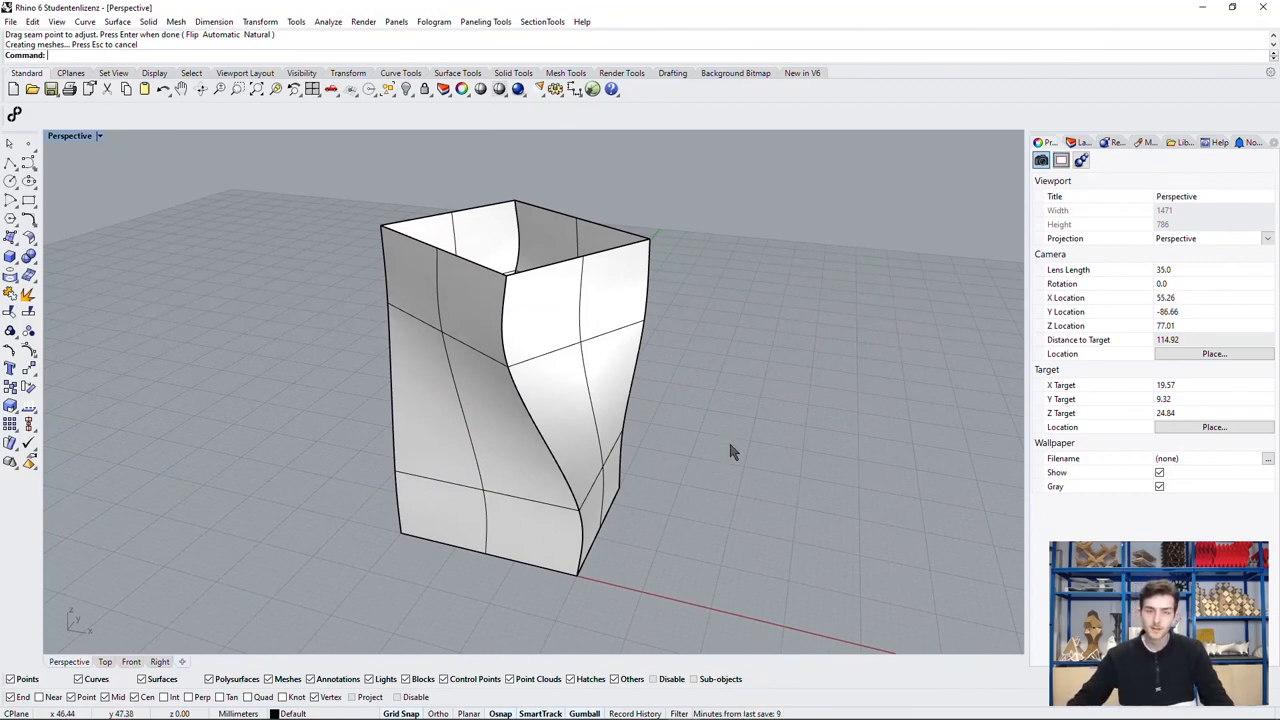
mouse_move(670, 480)
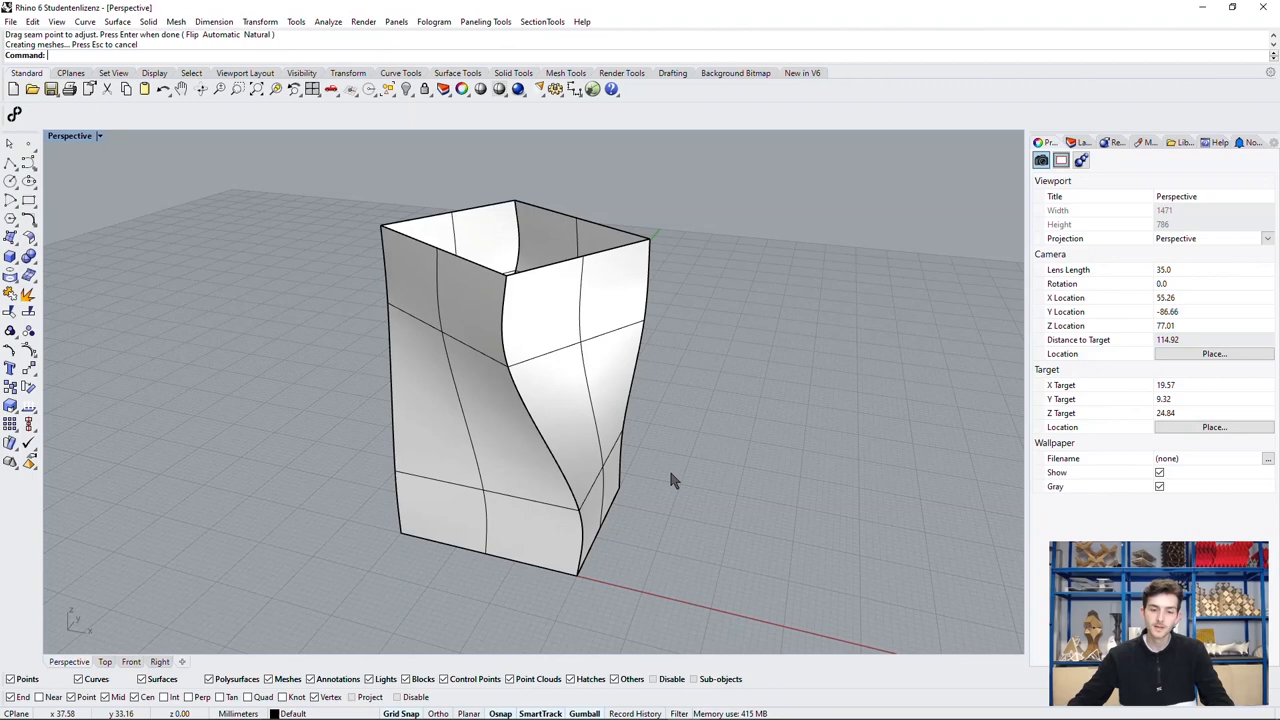
mouse_move(789, 330)
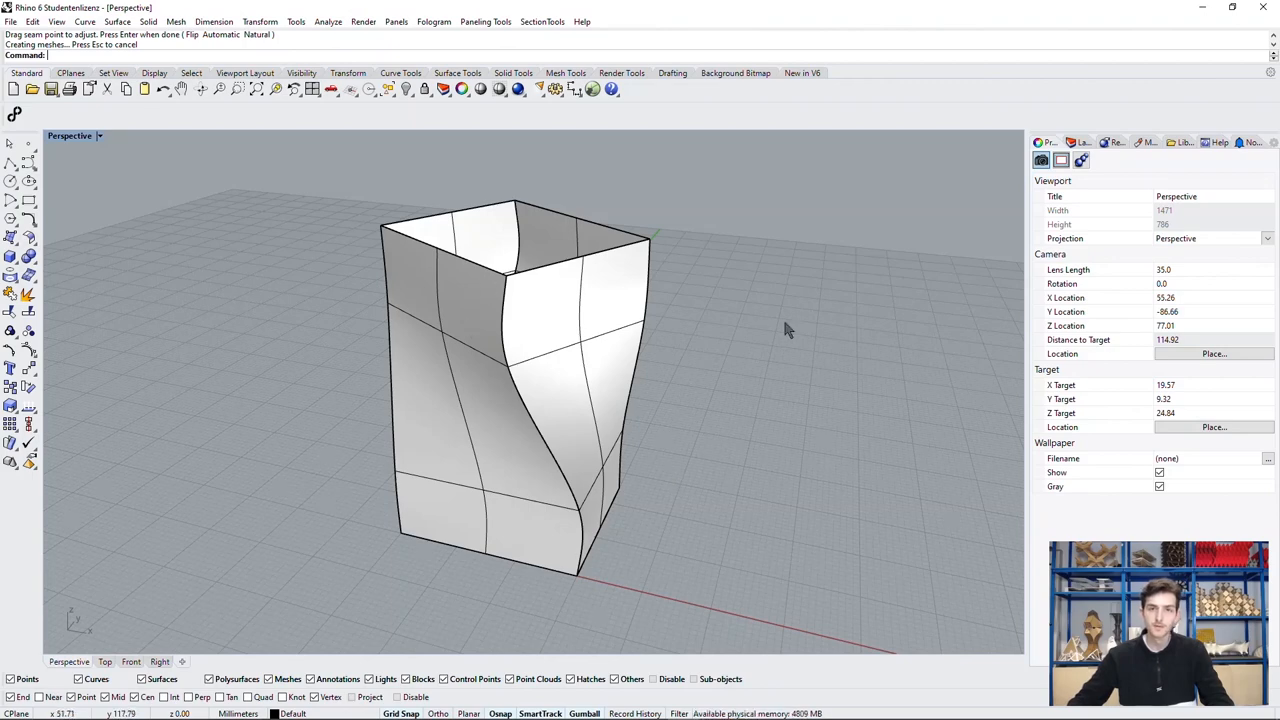
Select the tower and a section curve, then orbit to view its other sides.
click(632, 330)
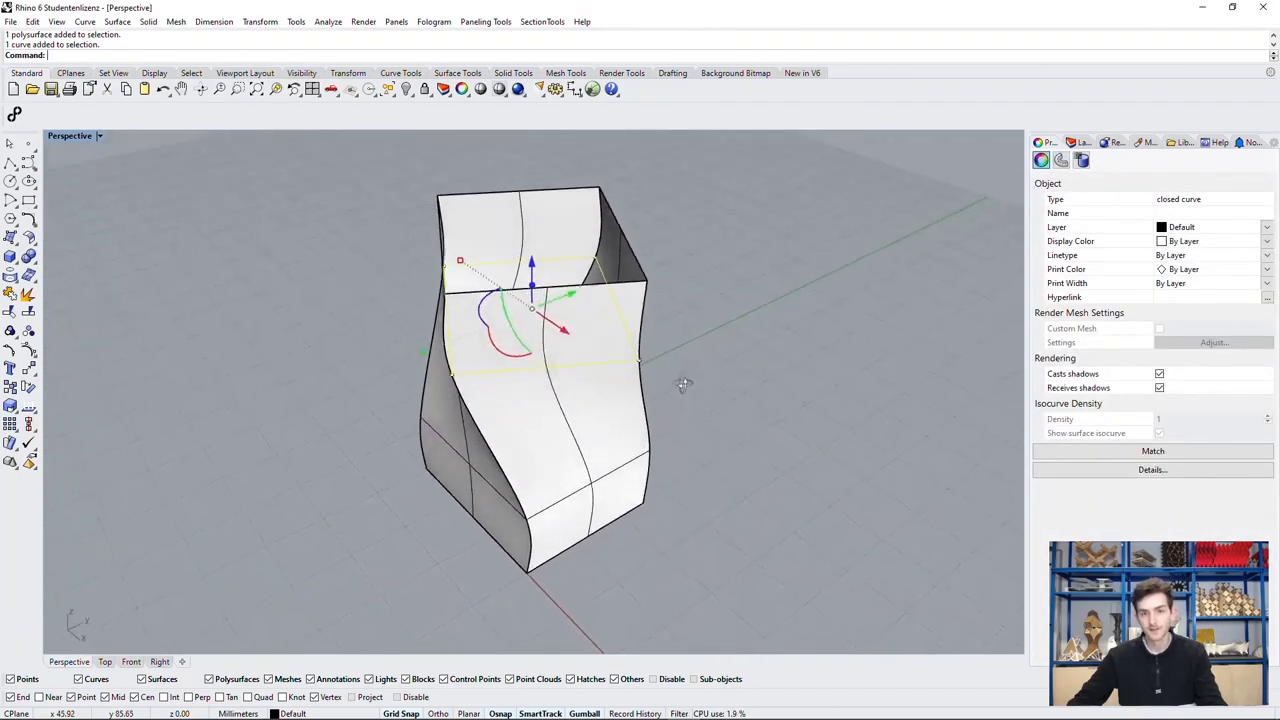
drag(685, 385, 743, 593)
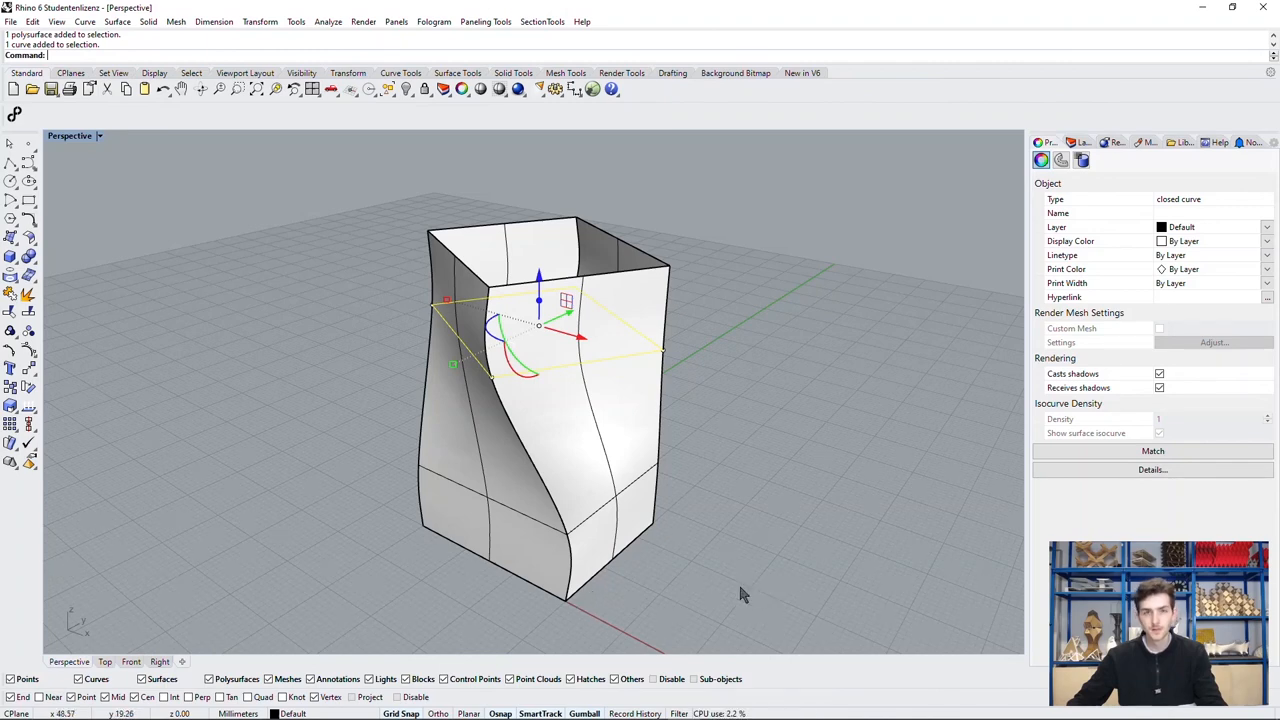
mouse_move(580, 557)
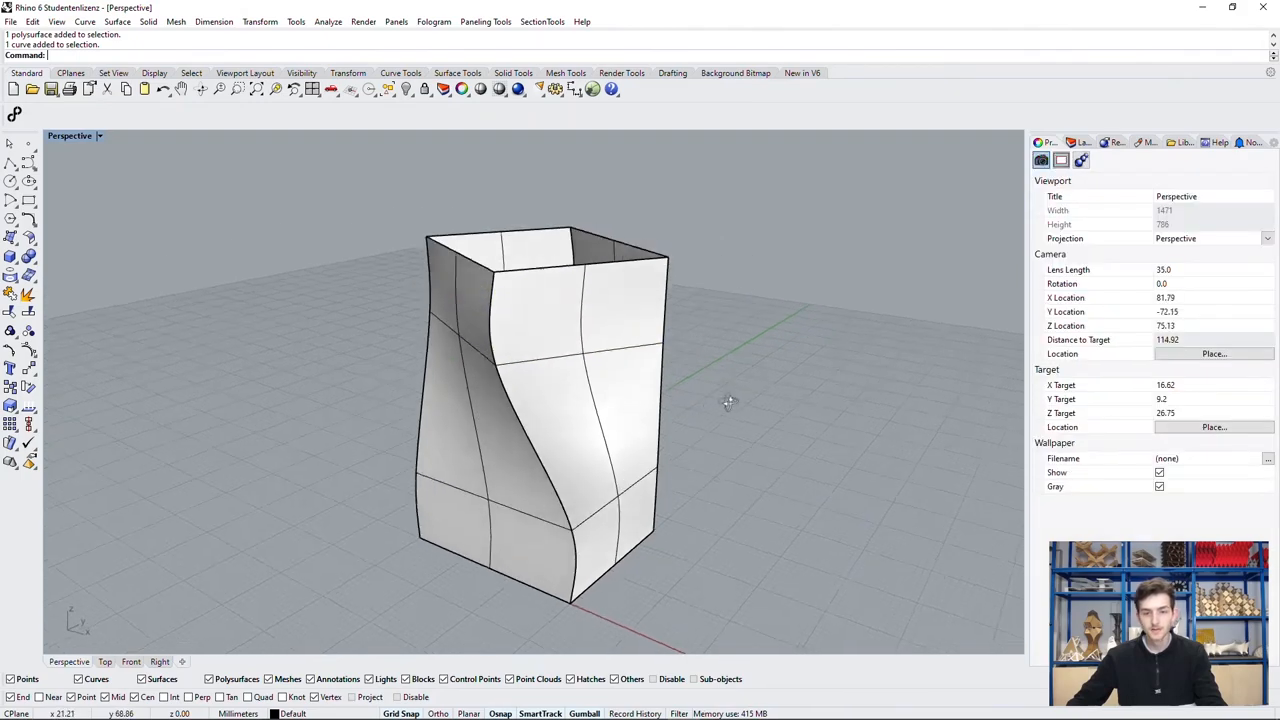
drag(728, 403, 895, 407)
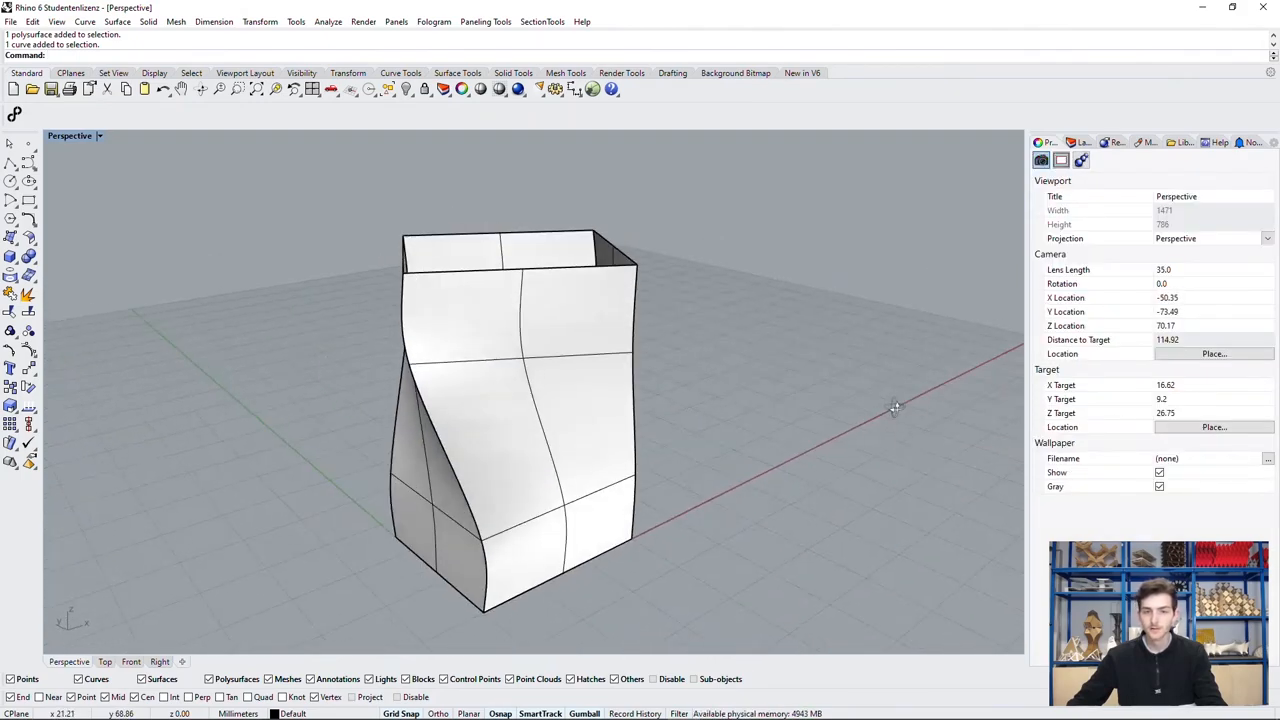
drag(895, 407, 783, 495)
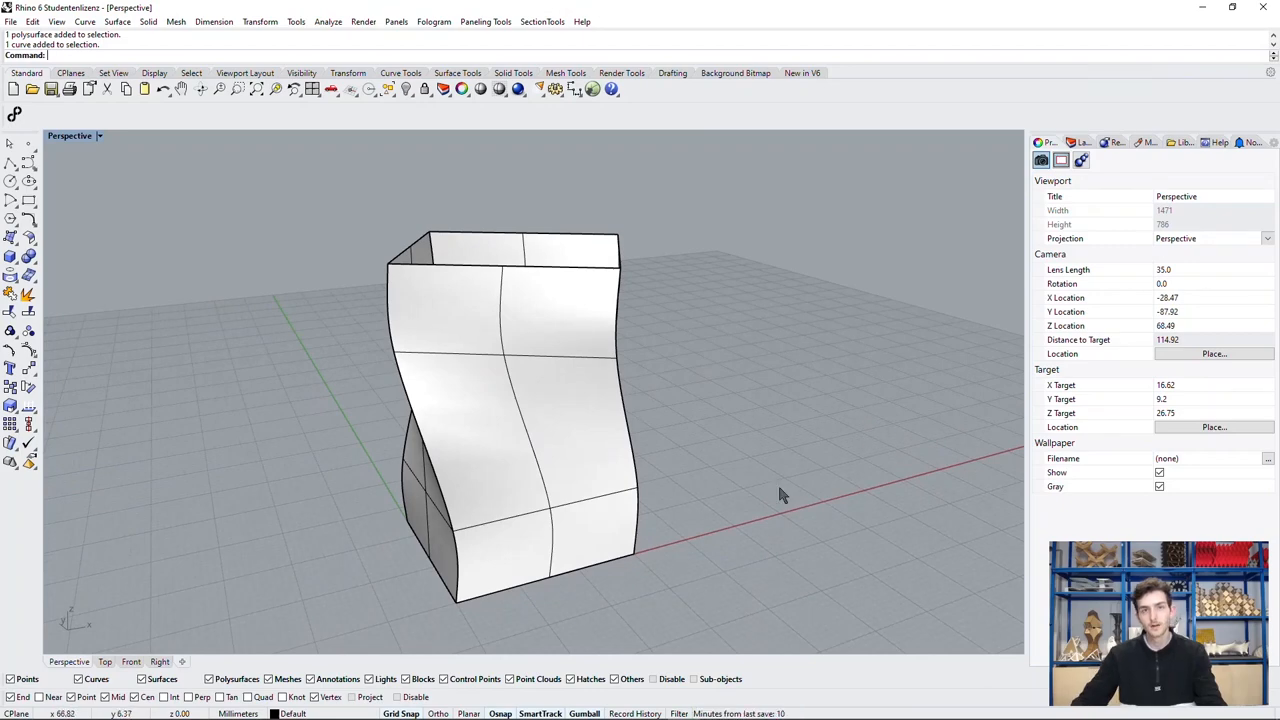
mouse_move(775, 489)
text(Loft)
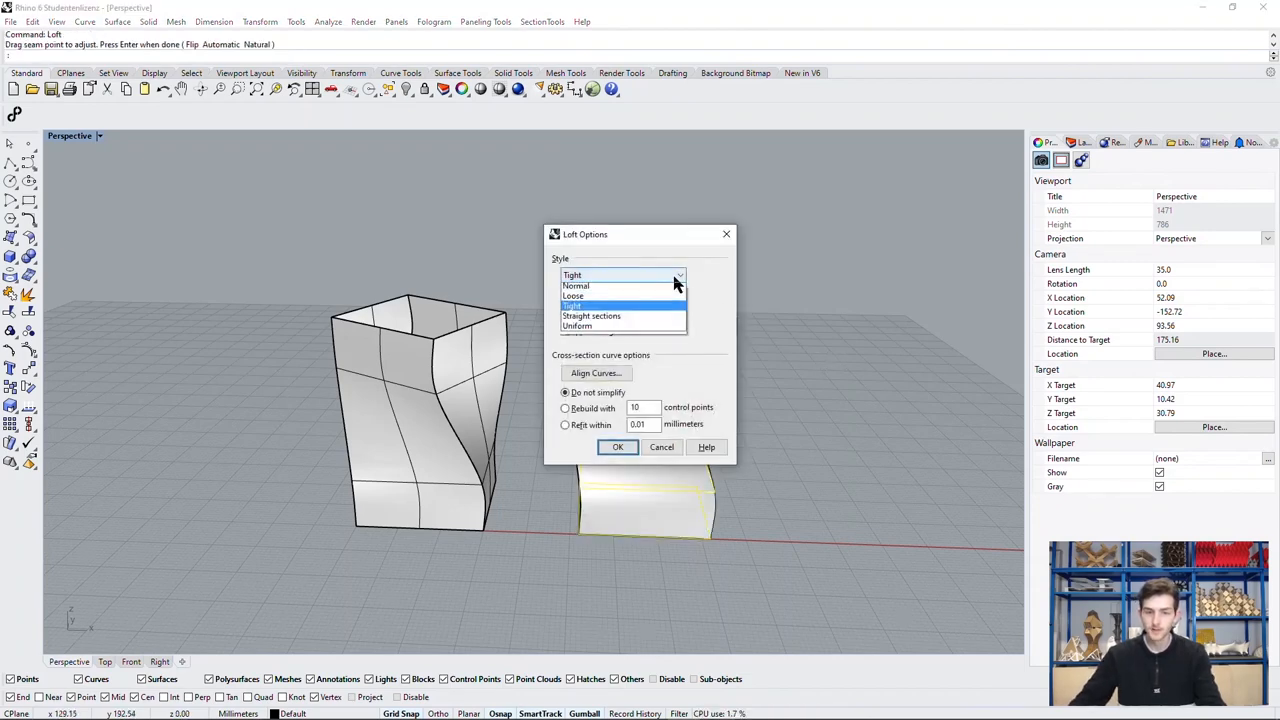
Loft with Straight sections, creating a faceted tower and the lower and upper wall rings.
click(590, 316)
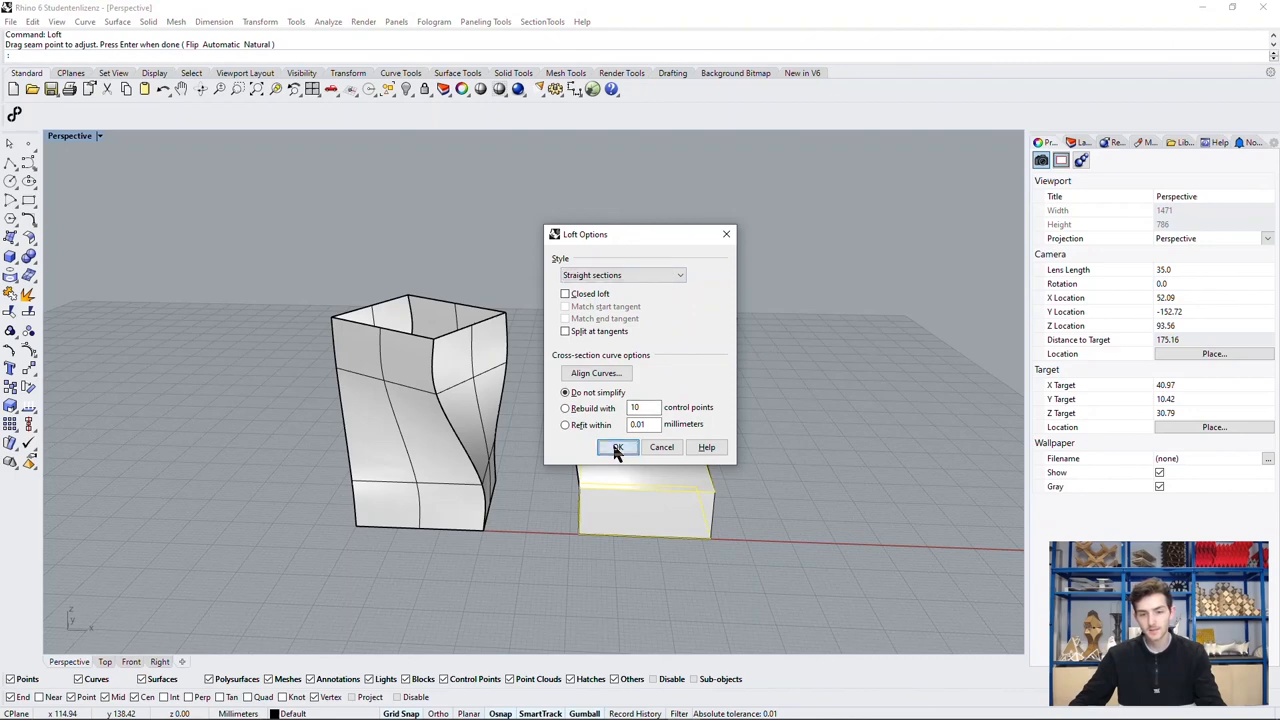
click(617, 447)
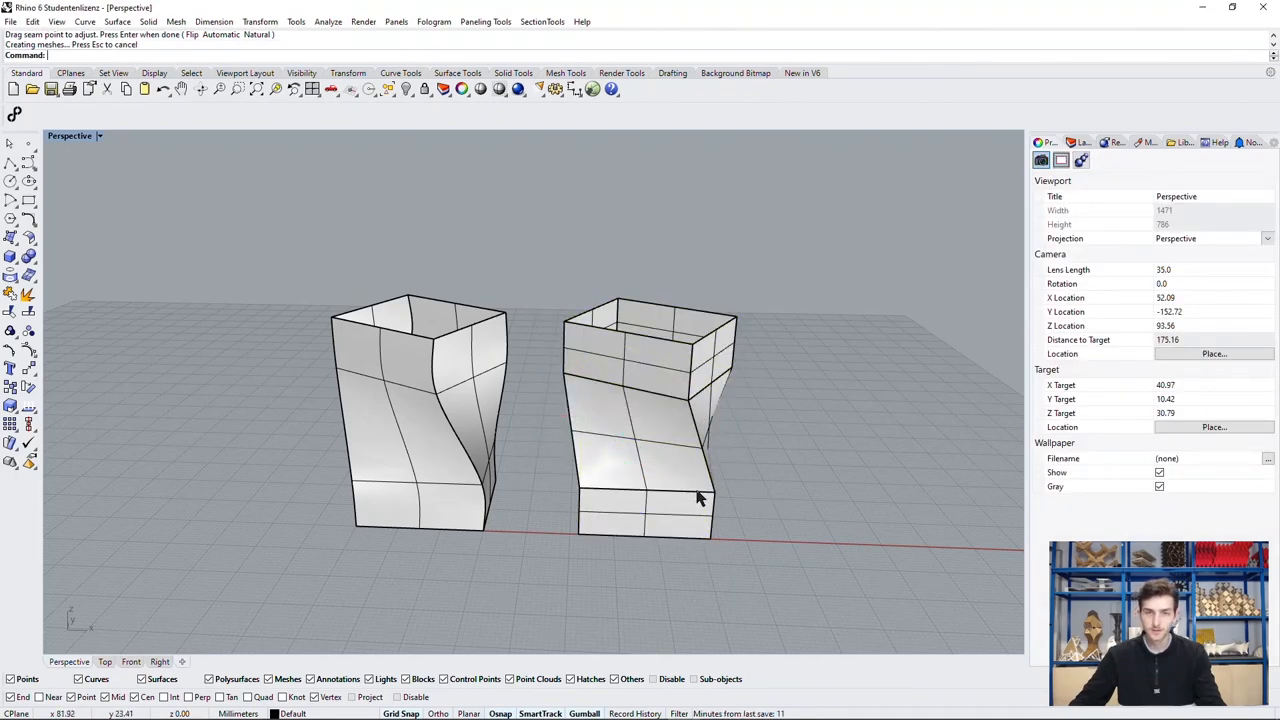
mouse_move(954, 368)
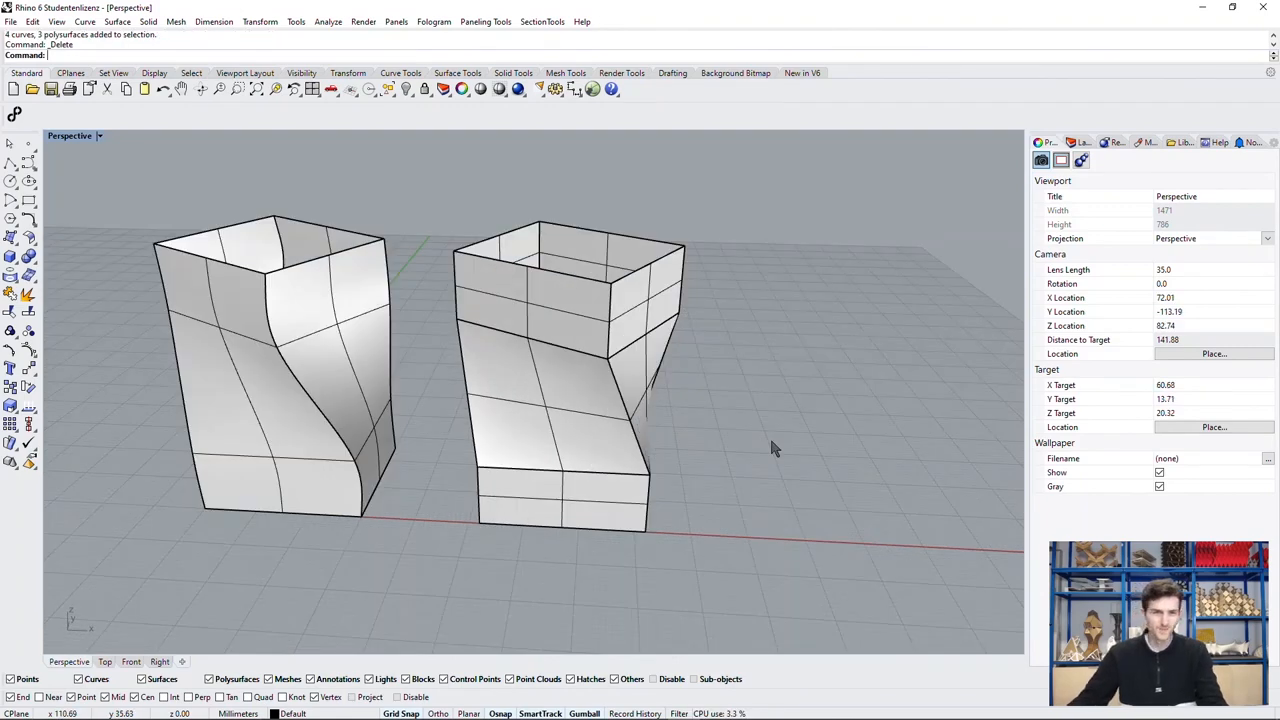
mouse_move(775, 441)
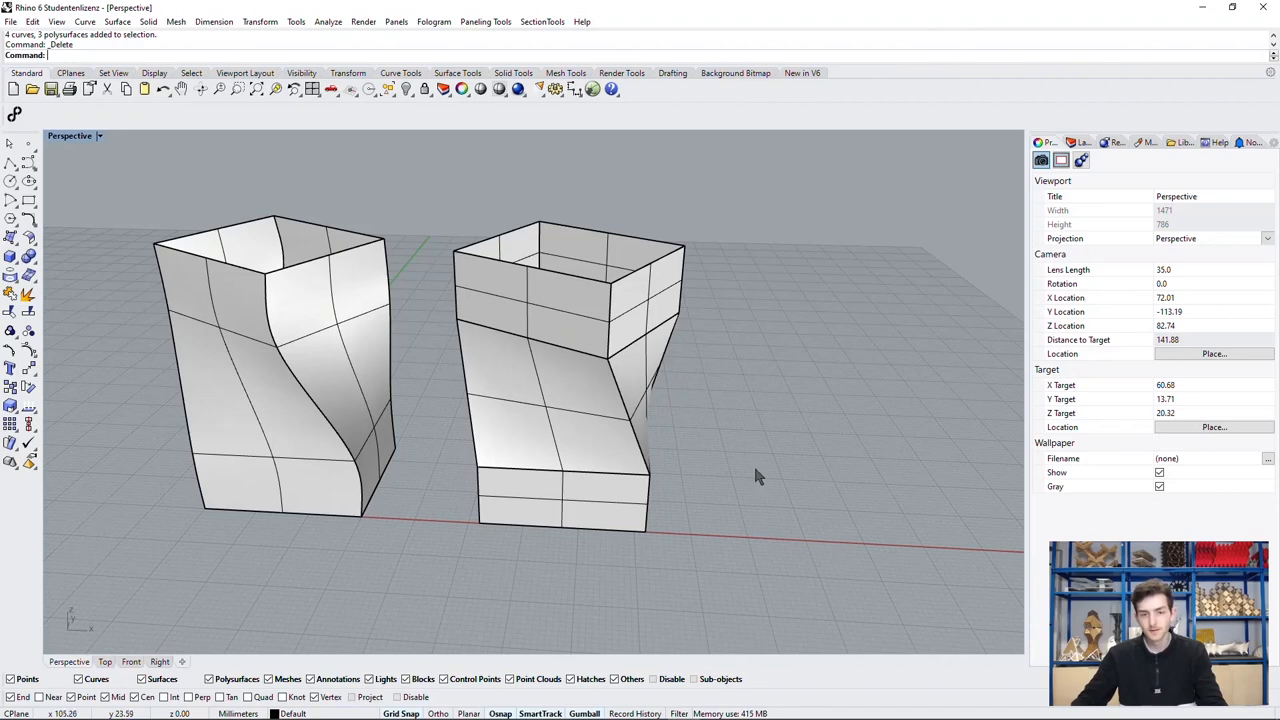
mouse_move(475, 497)
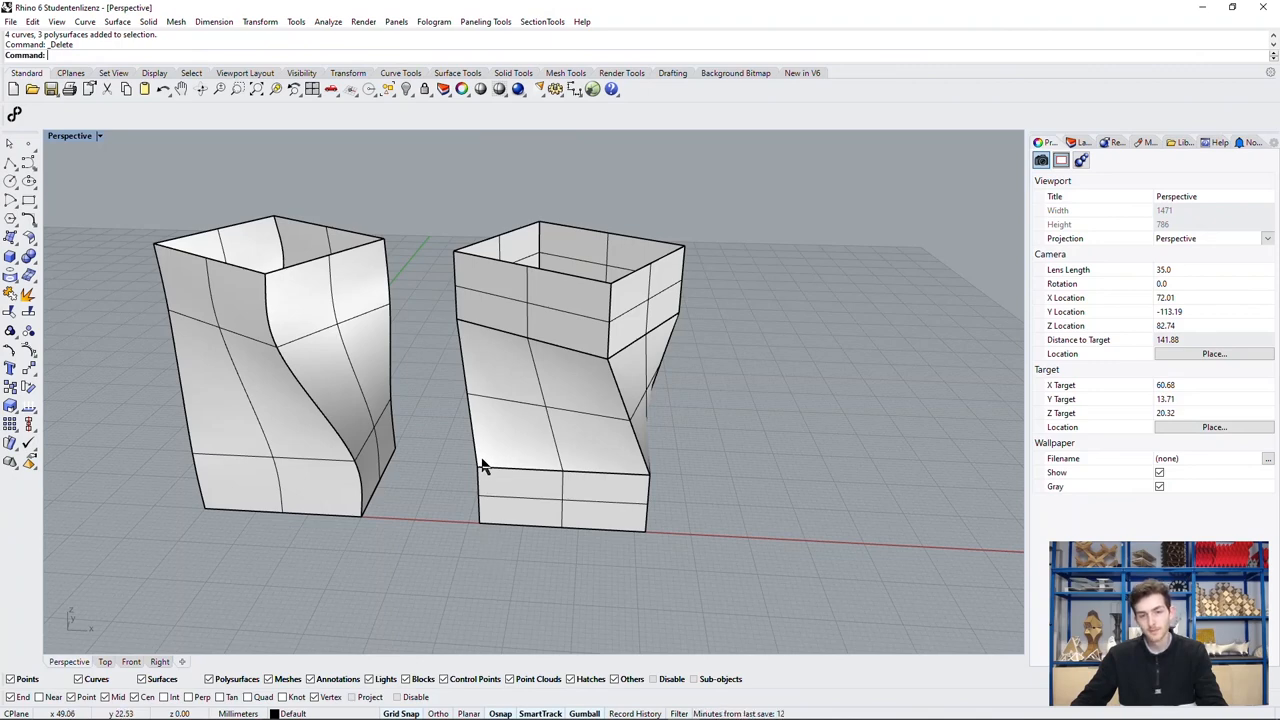
mouse_move(462, 356)
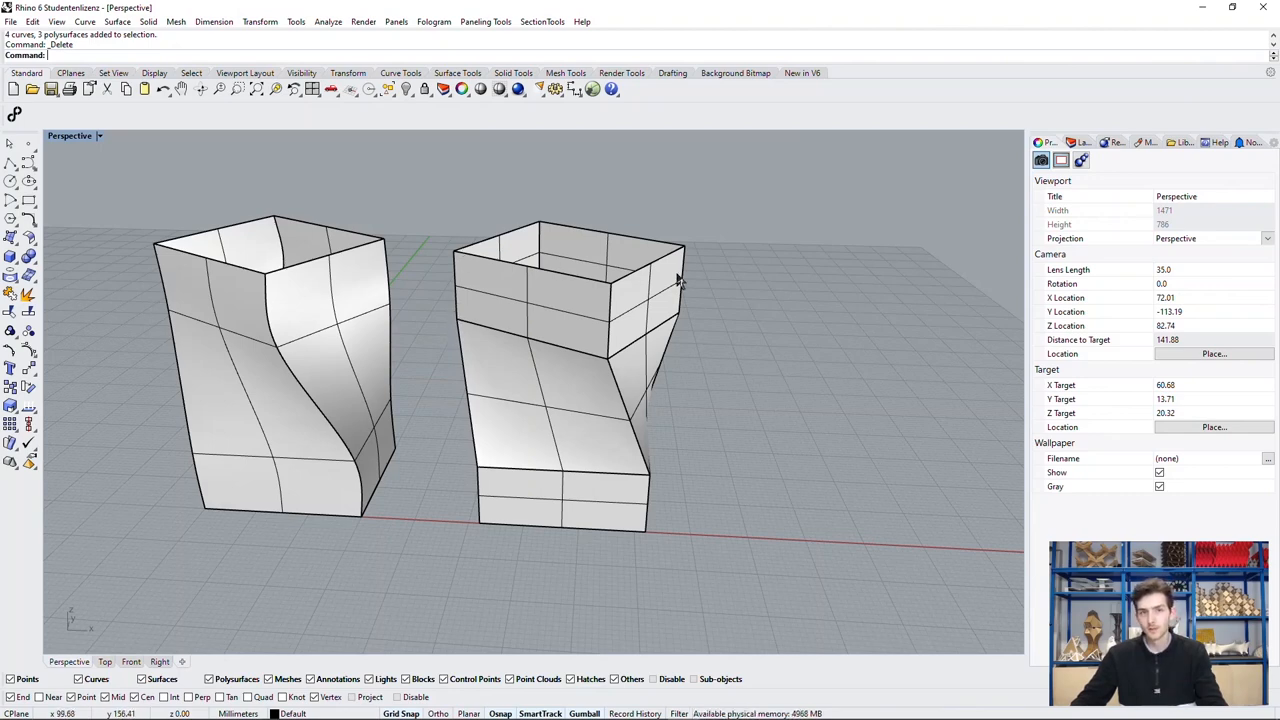
mouse_move(437, 342)
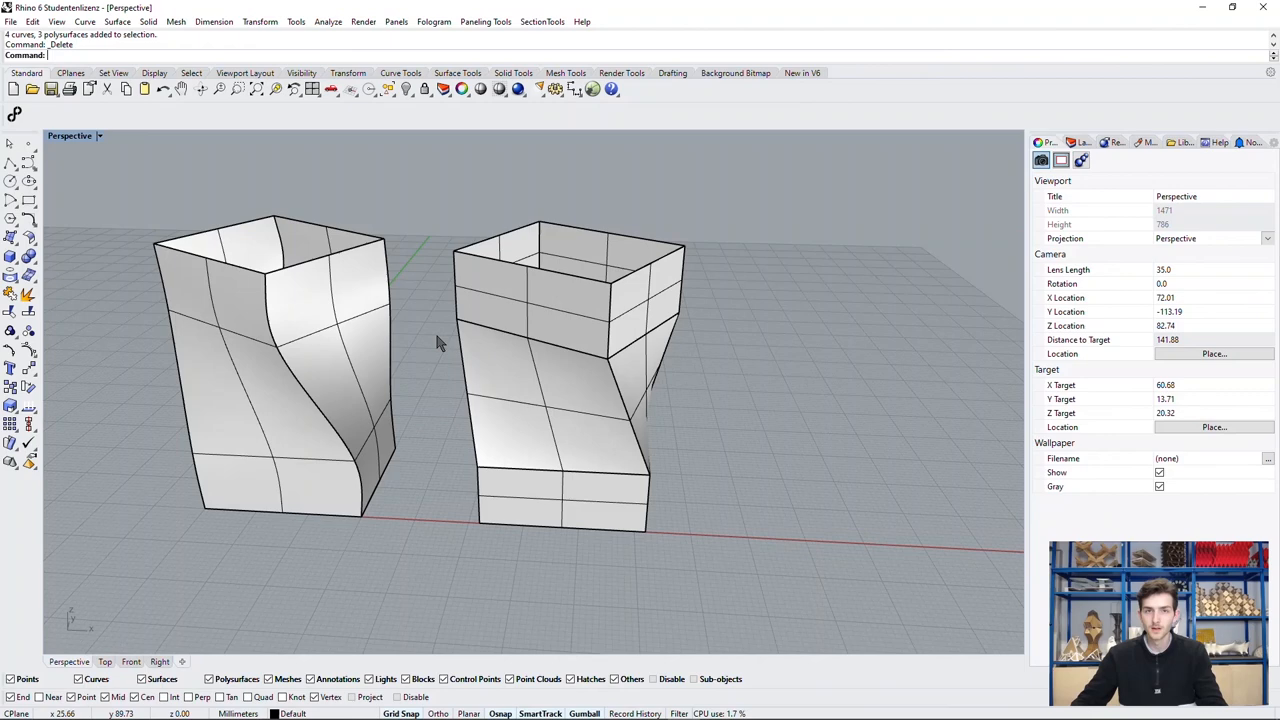
mouse_move(425, 357)
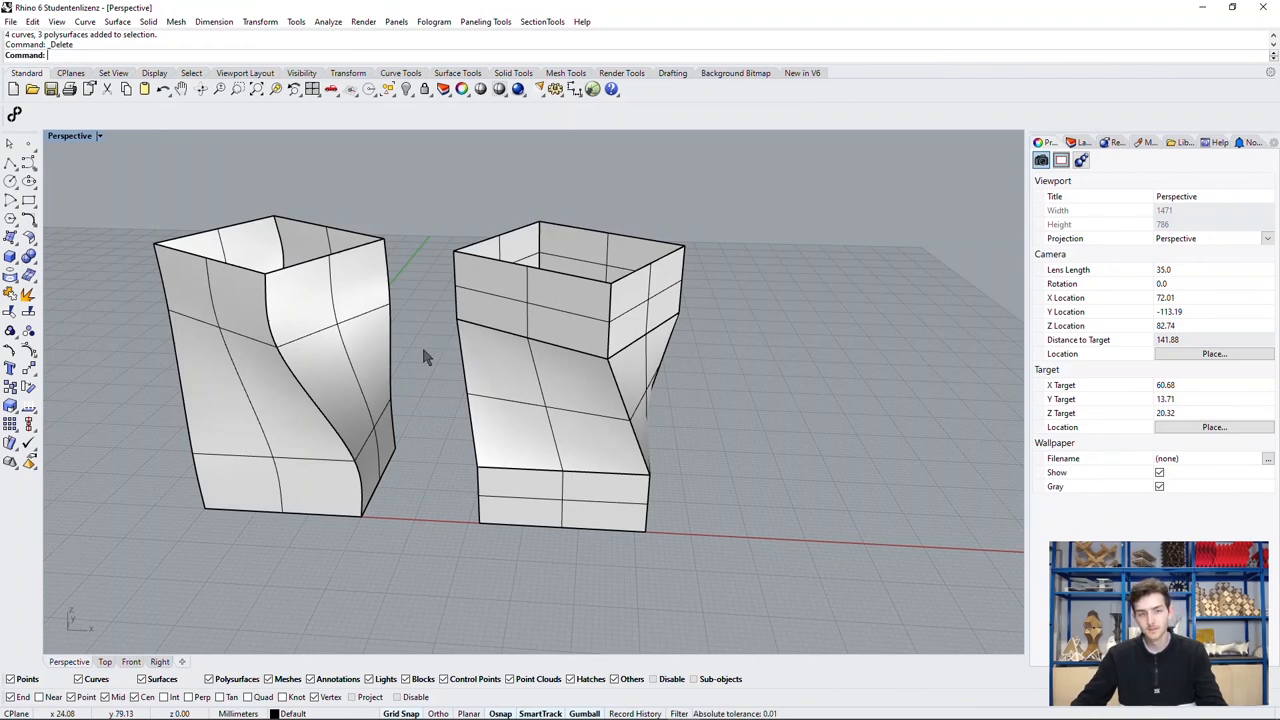
drag(425, 357, 620, 518)
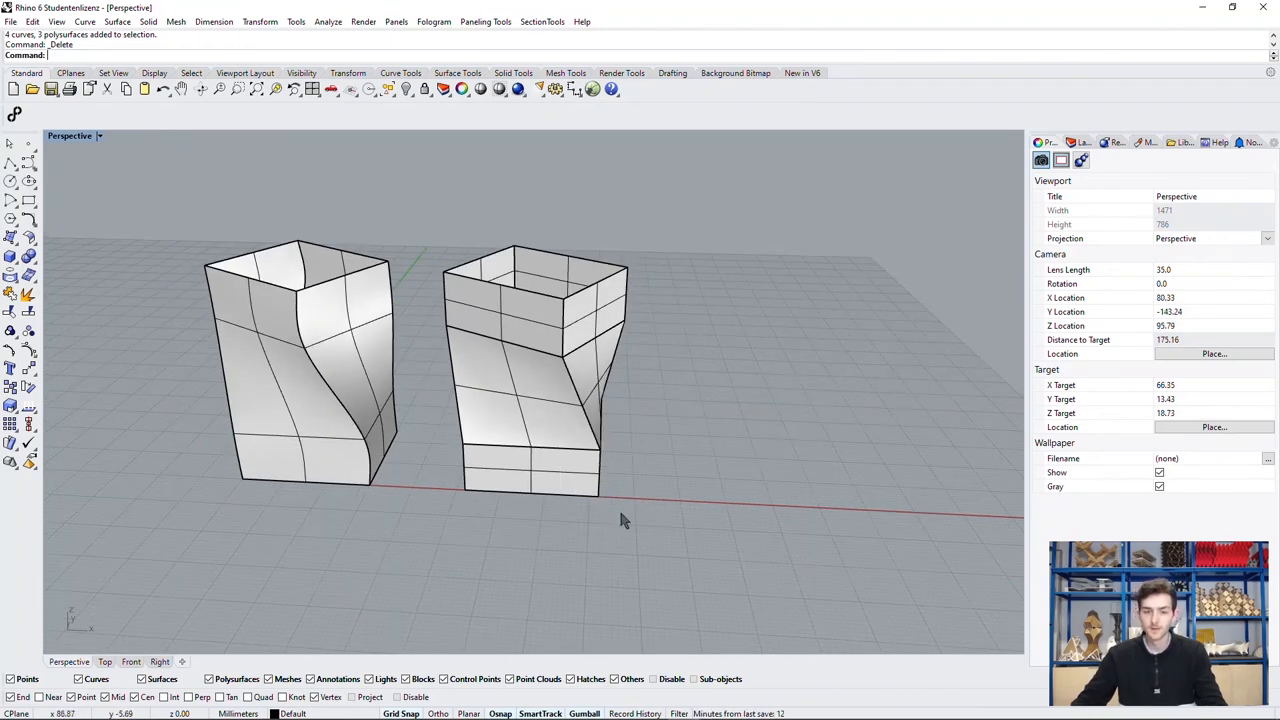
click(535, 370)
text(Loft)
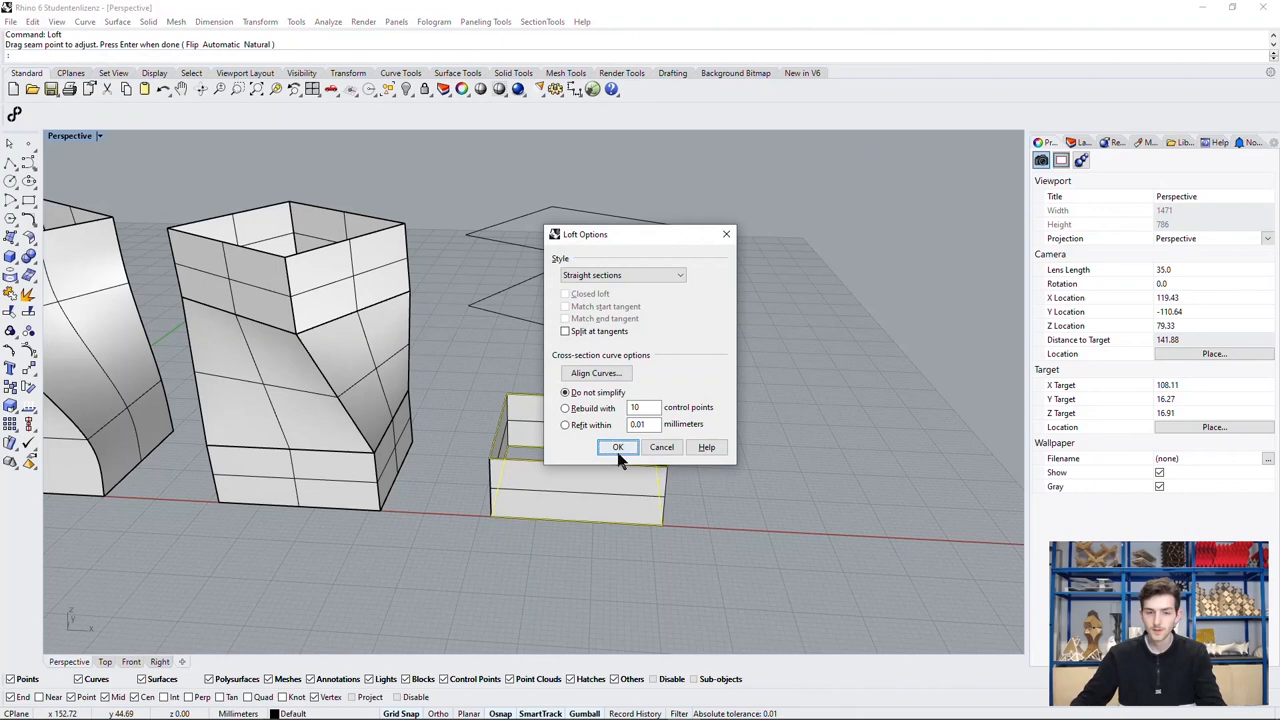
click(617, 447)
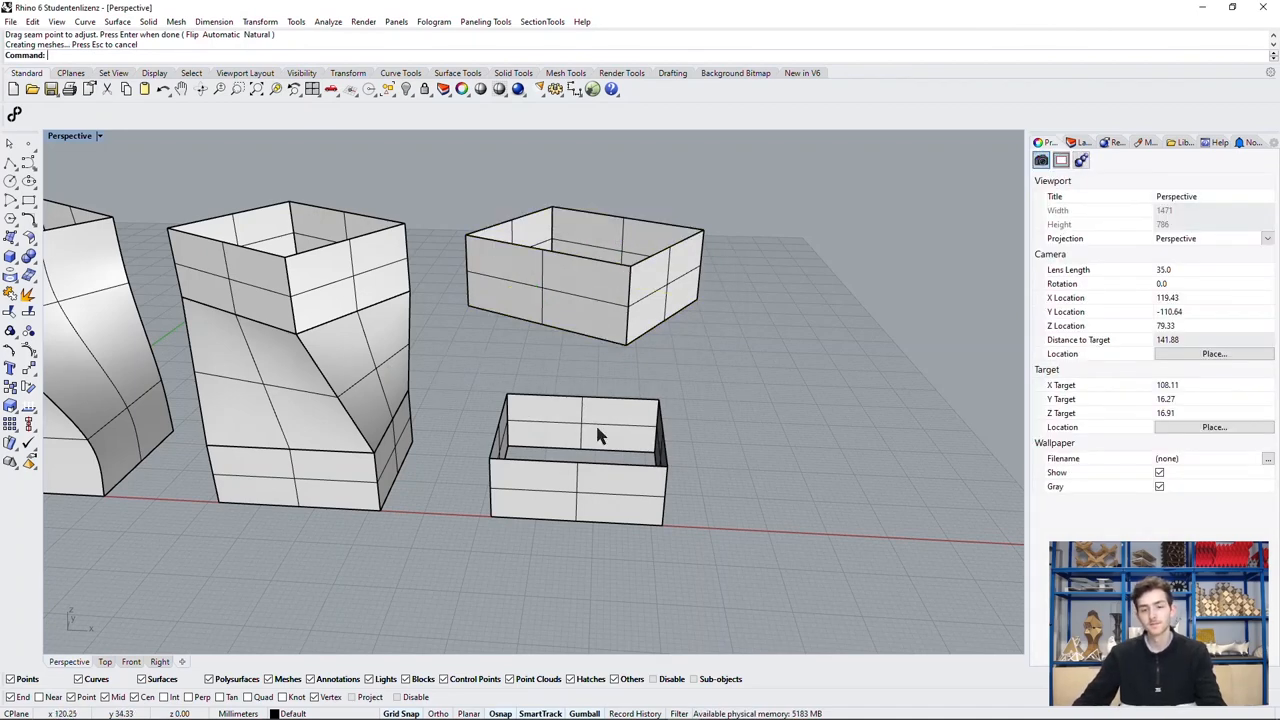
mouse_move(745, 400)
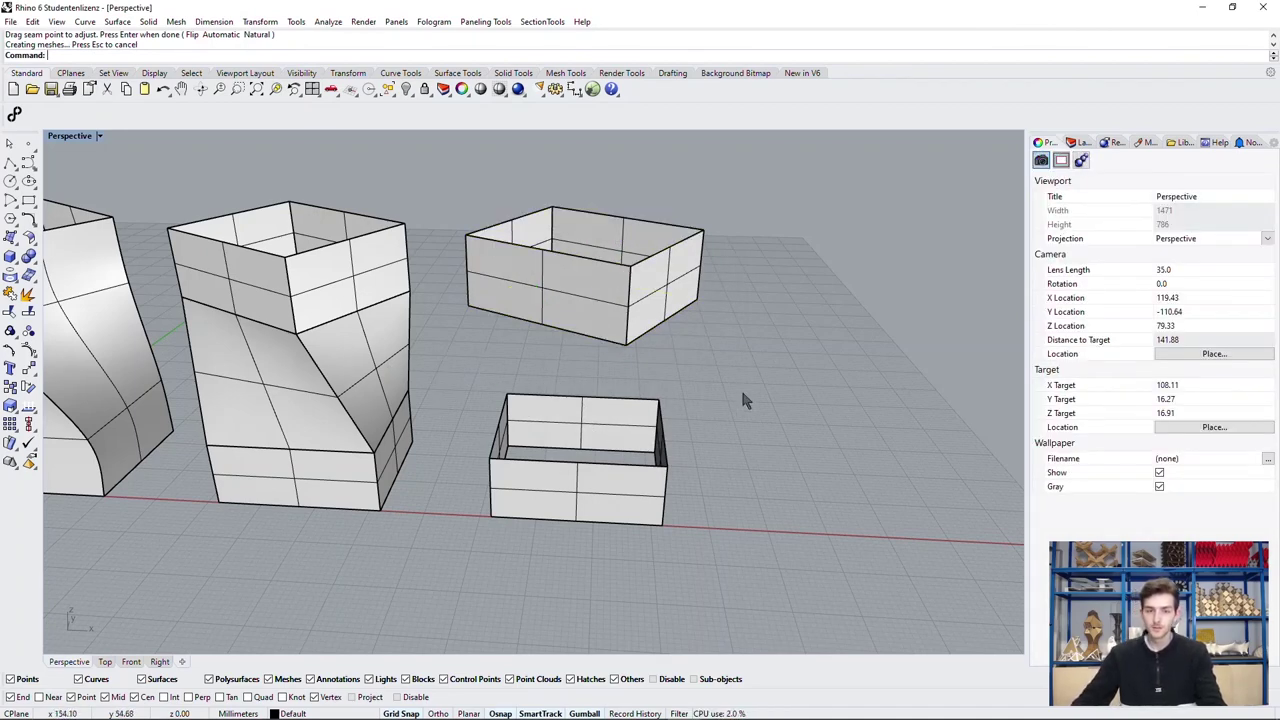
Run BlendSrf on the lower ring's top edges and the upper ring's bottom edges.
text(Bln)
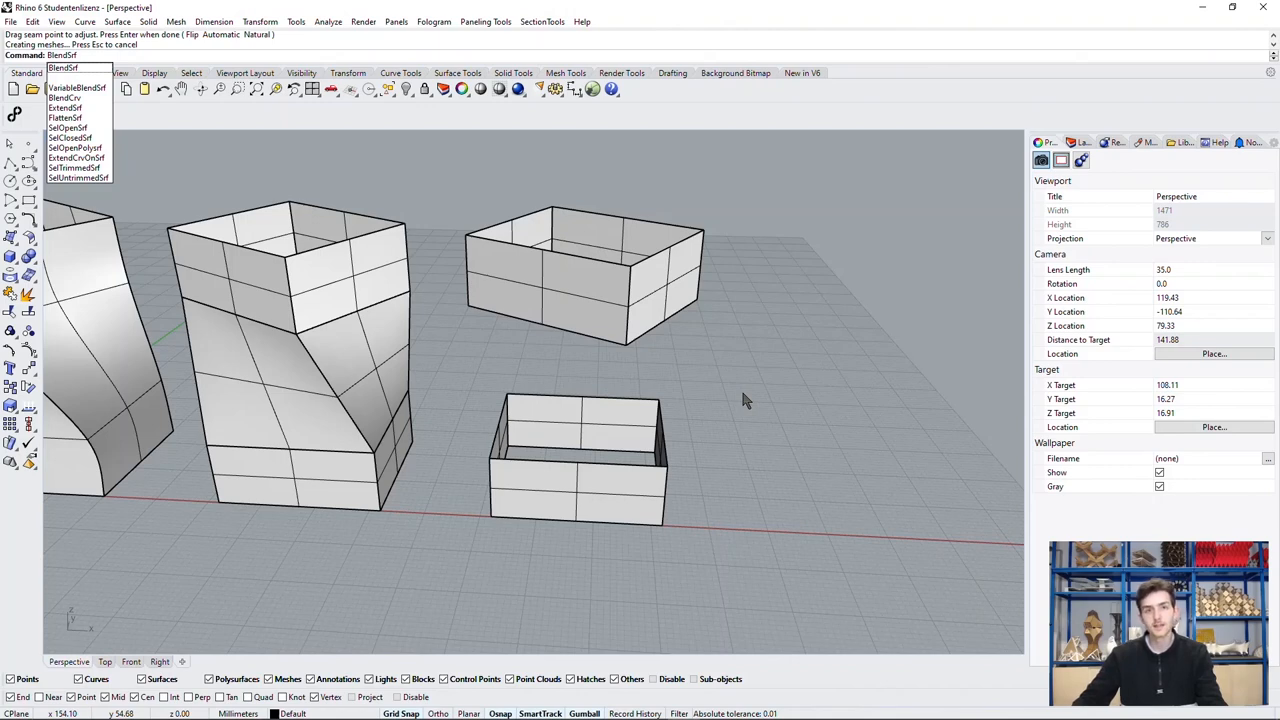
click(74, 72)
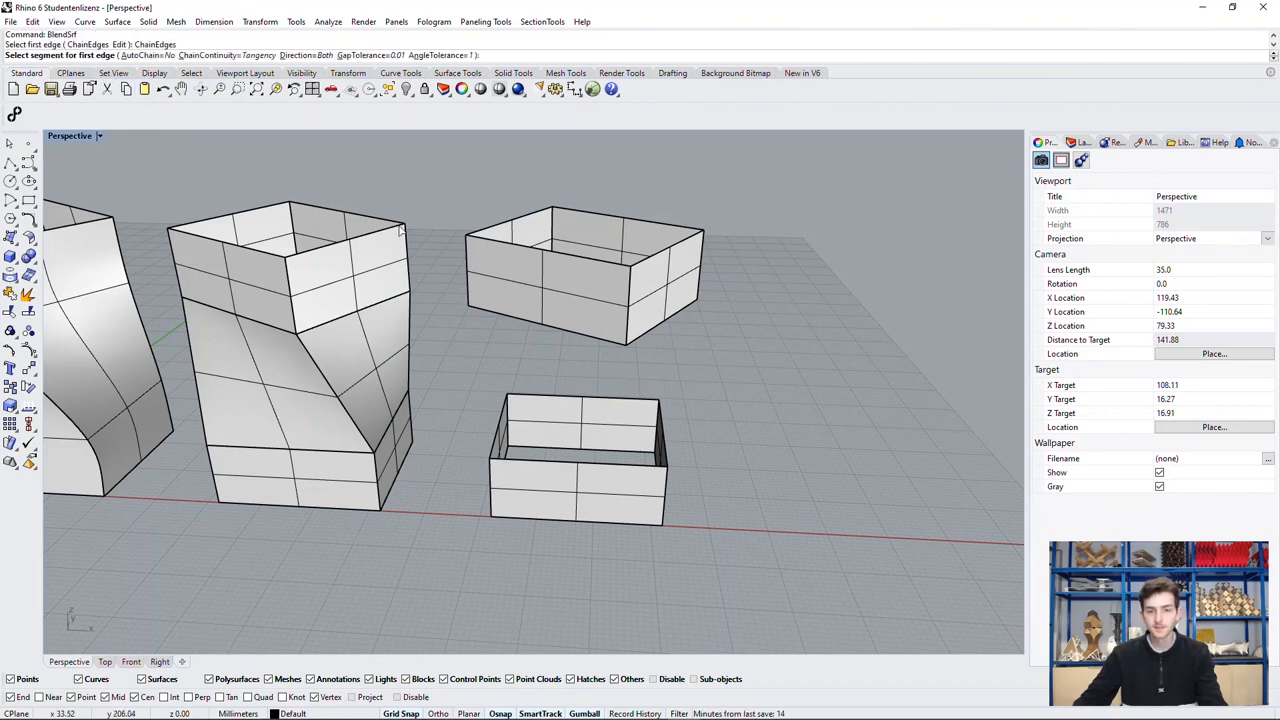
mouse_move(590, 467)
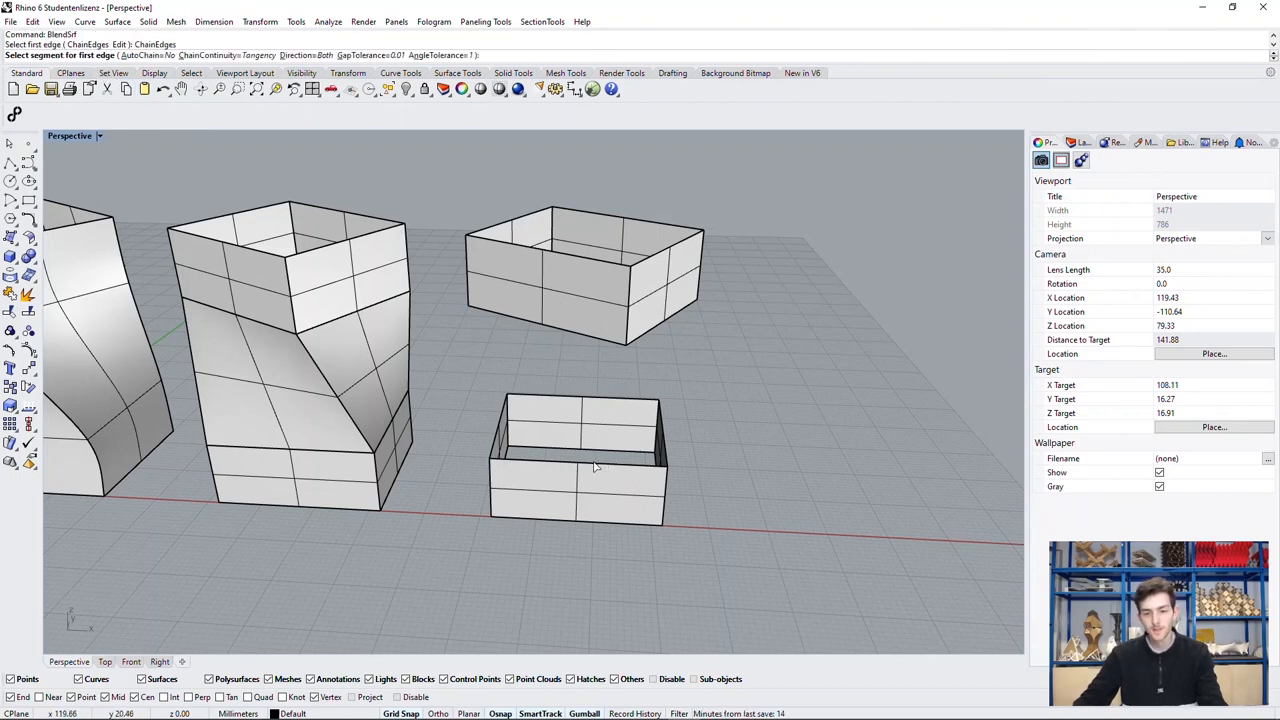
click(575, 468)
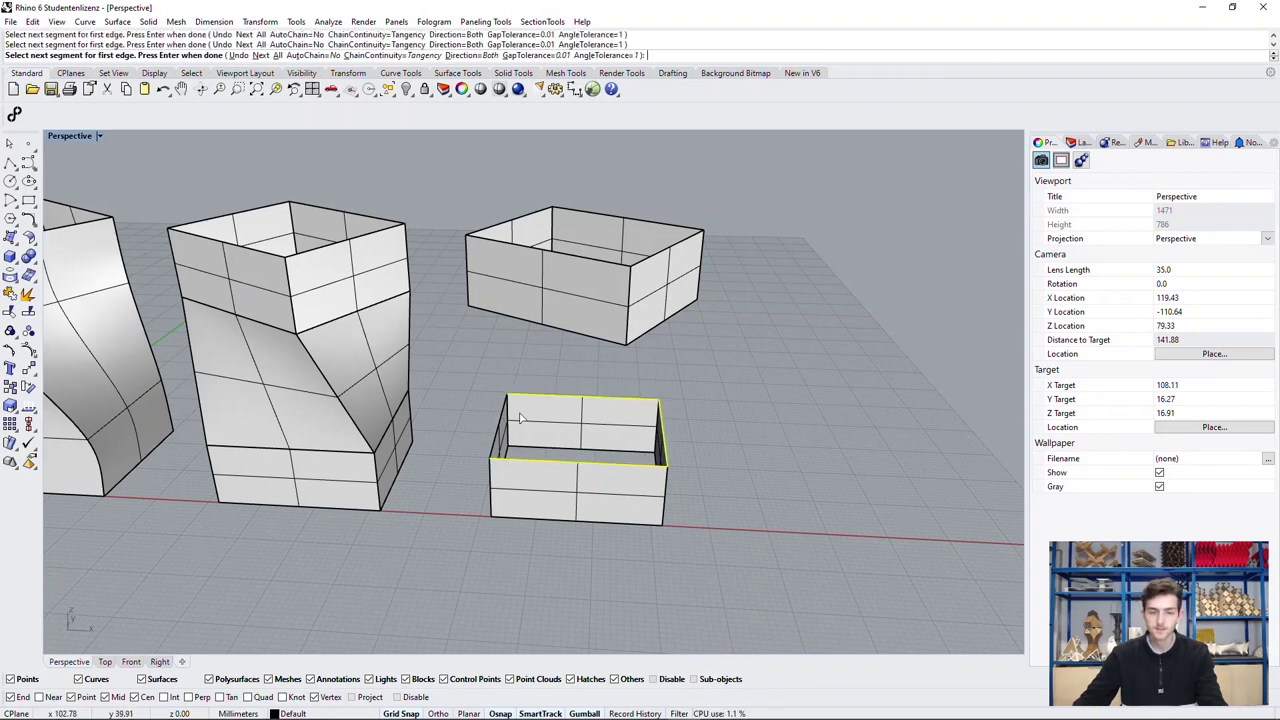
click(528, 425)
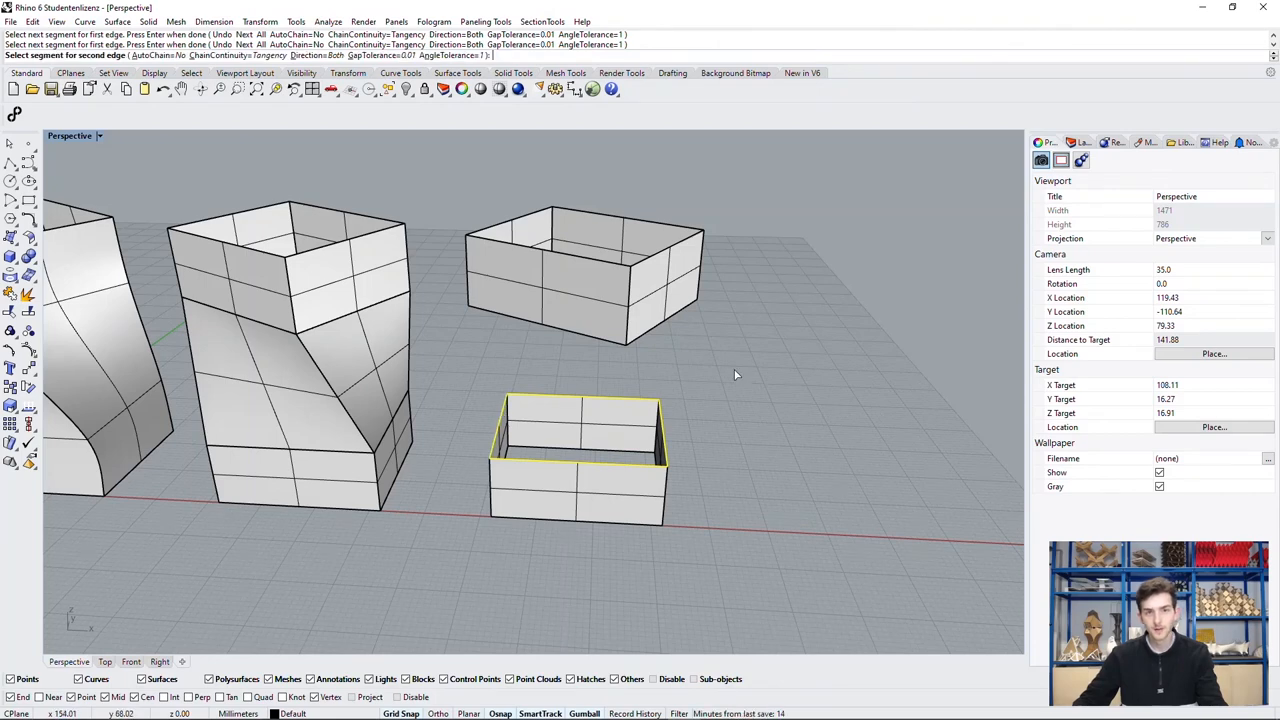
mouse_move(668, 333)
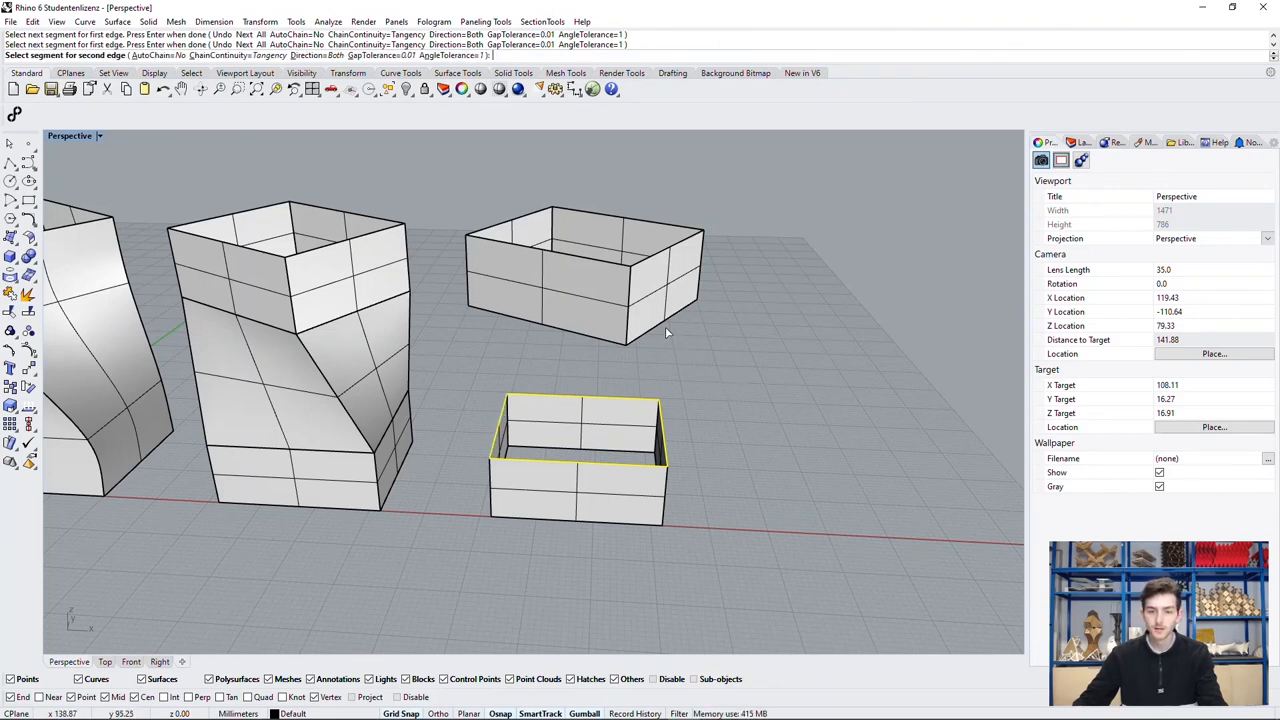
mouse_move(664, 328)
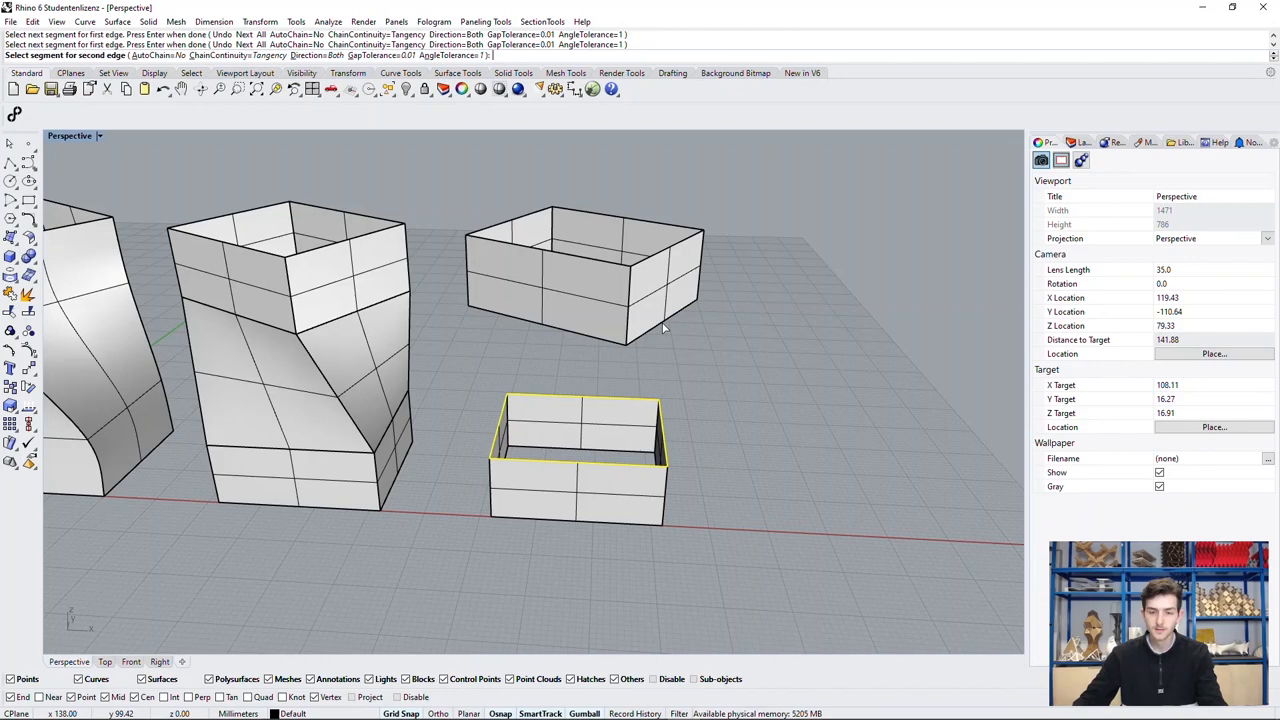
drag(660, 330, 585, 360)
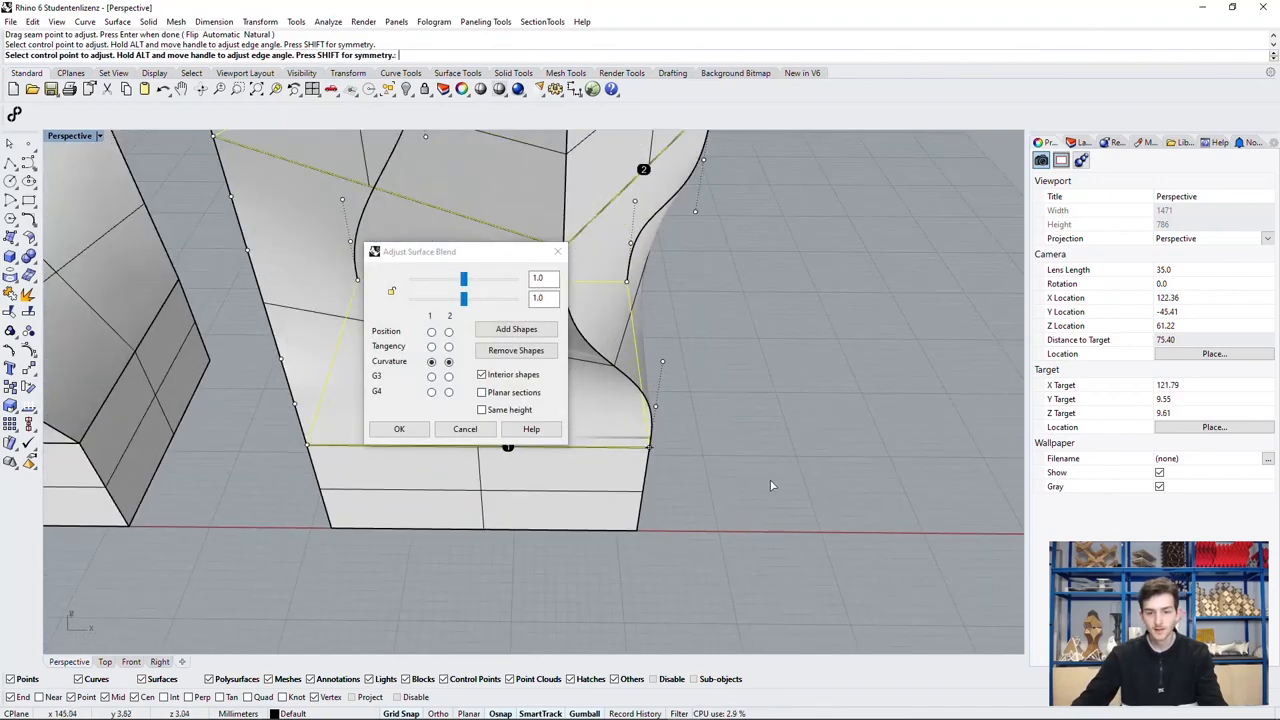
Reposition a blend control point and accept the curvature-continuous S-shaped blend.
drag(770, 485, 748, 390)
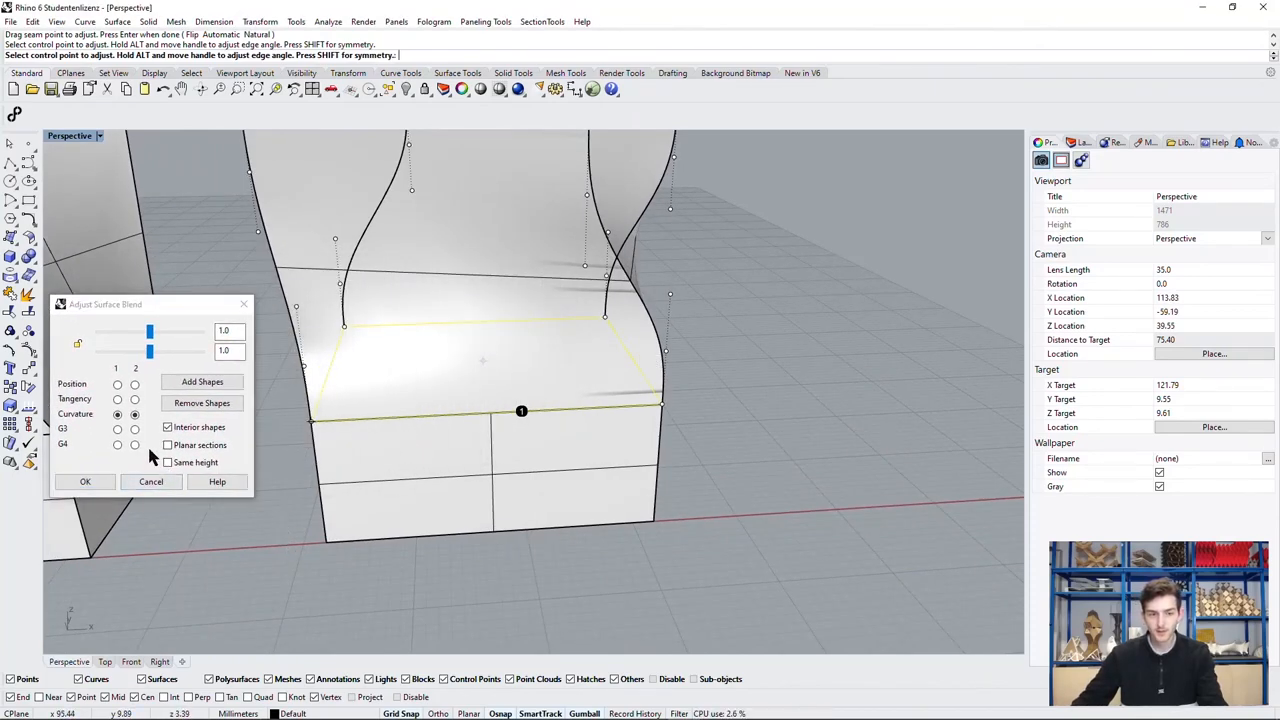
click(135, 414)
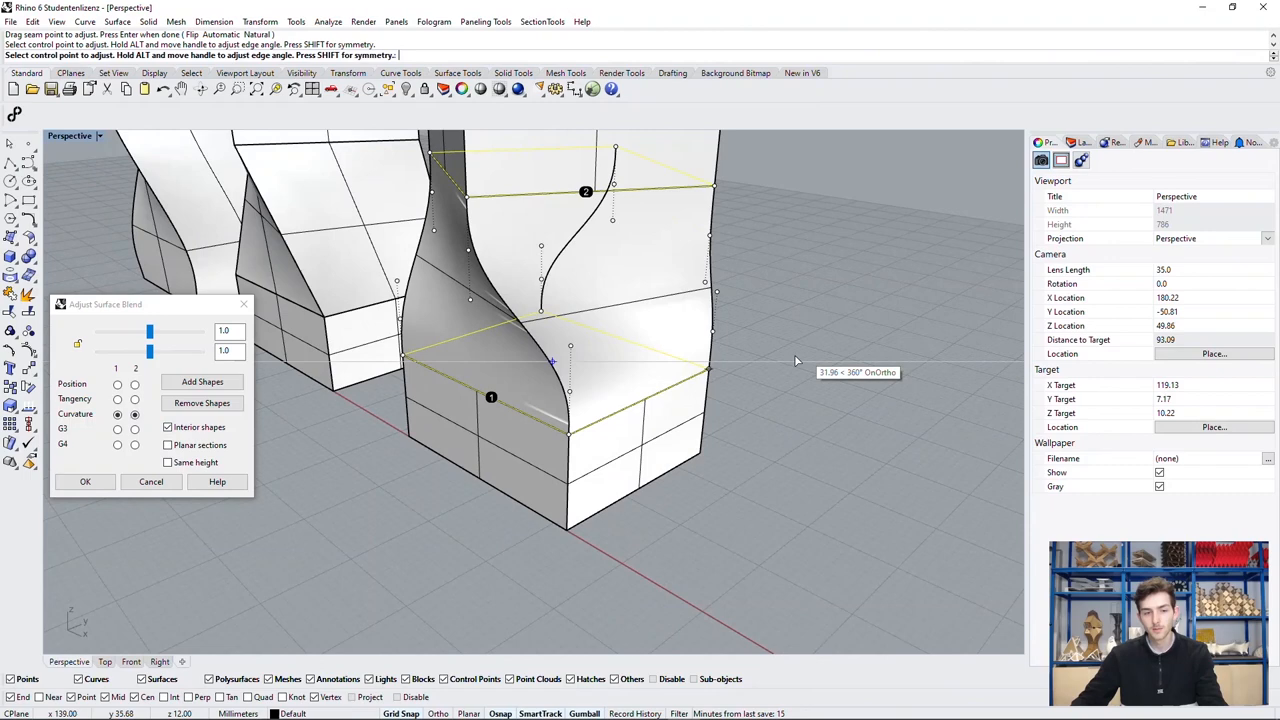
click(84, 482)
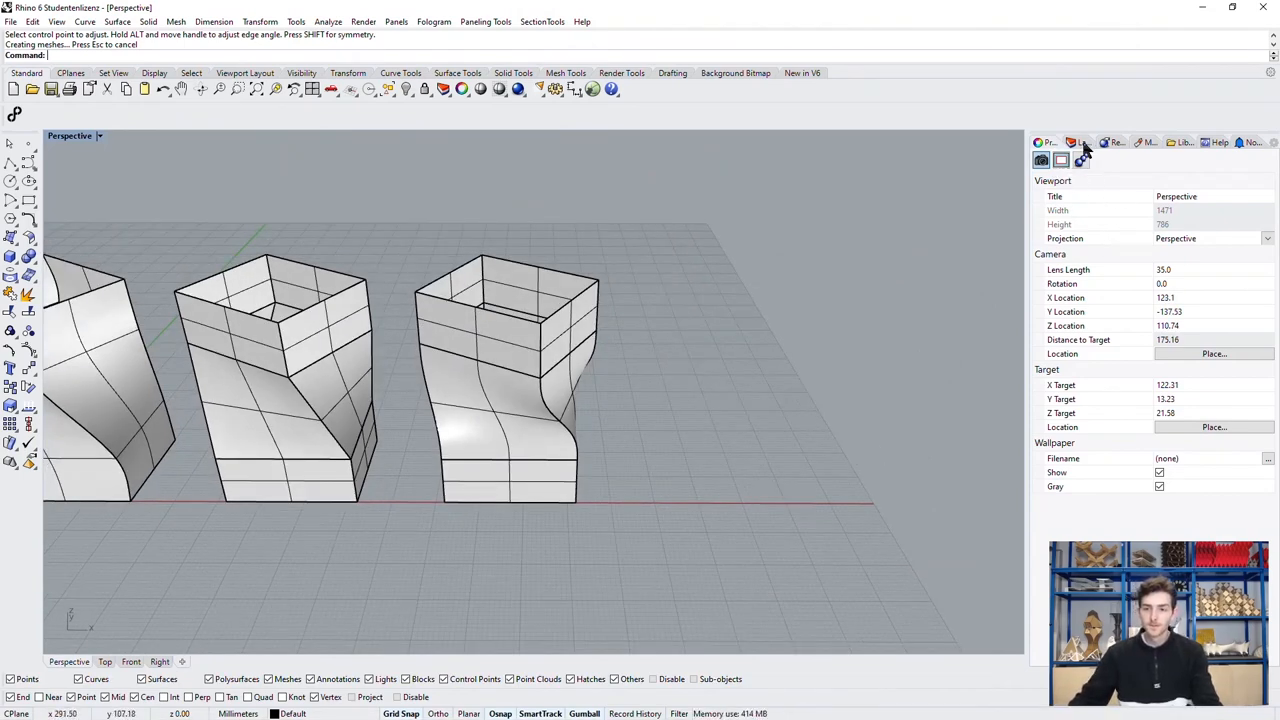
Create an 'Archiv' layer and move the two older towers onto it.
click(1075, 142)
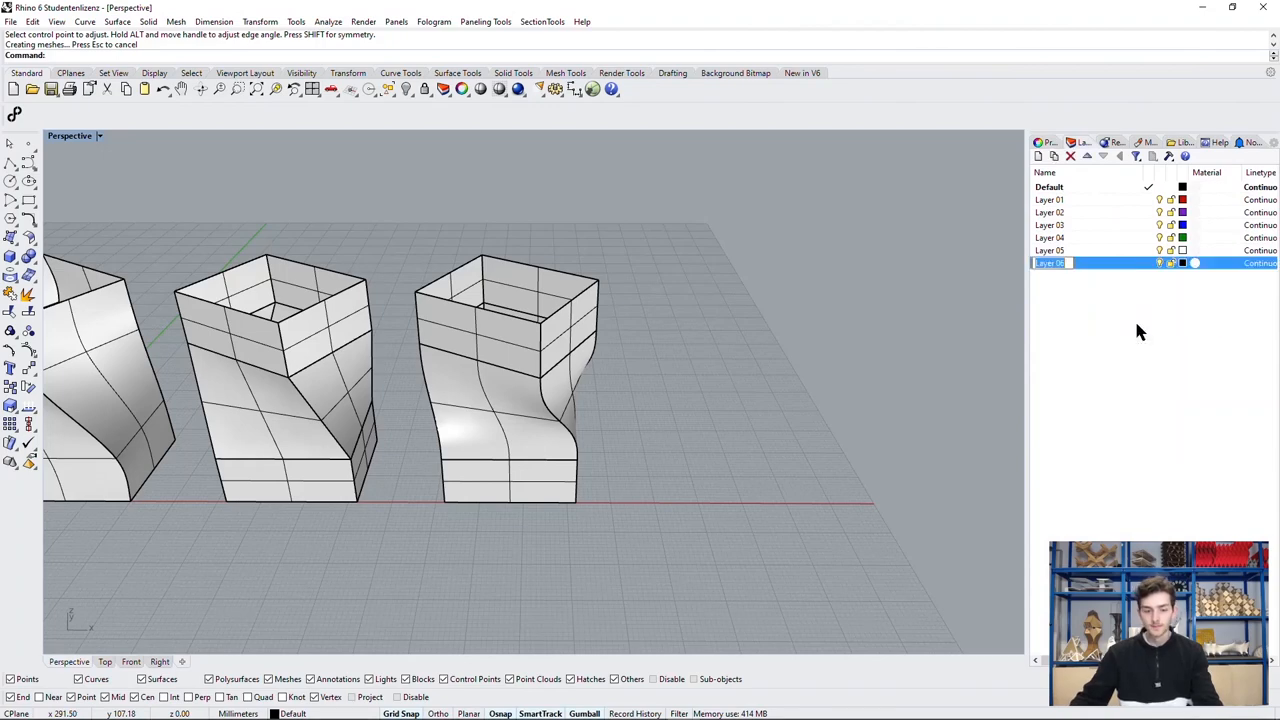
text(Archiv)
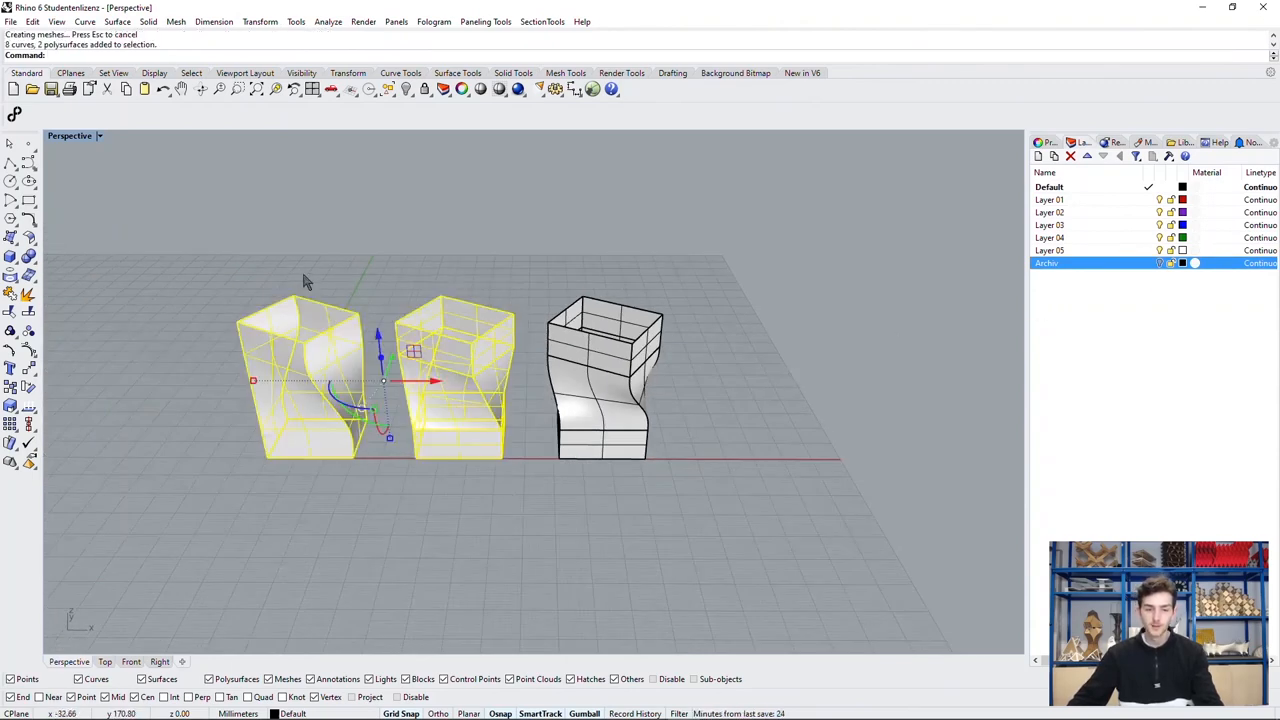
right_click(1046, 263)
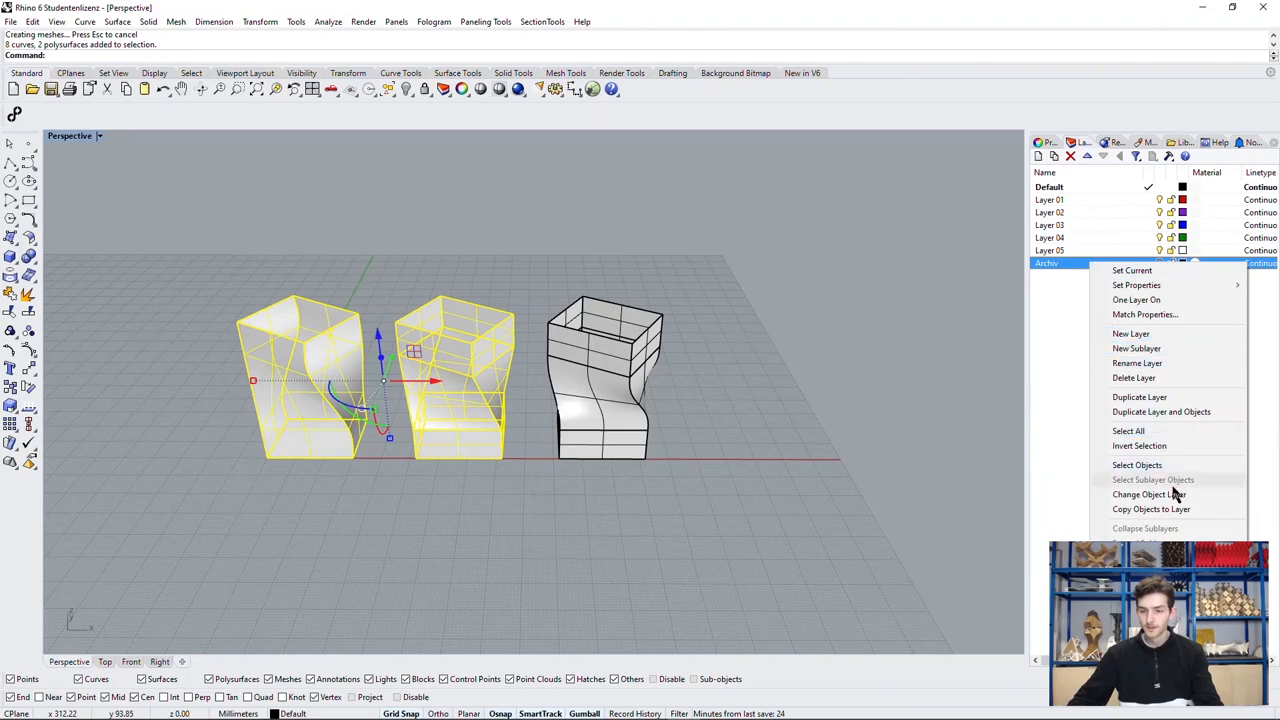
click(1149, 494)
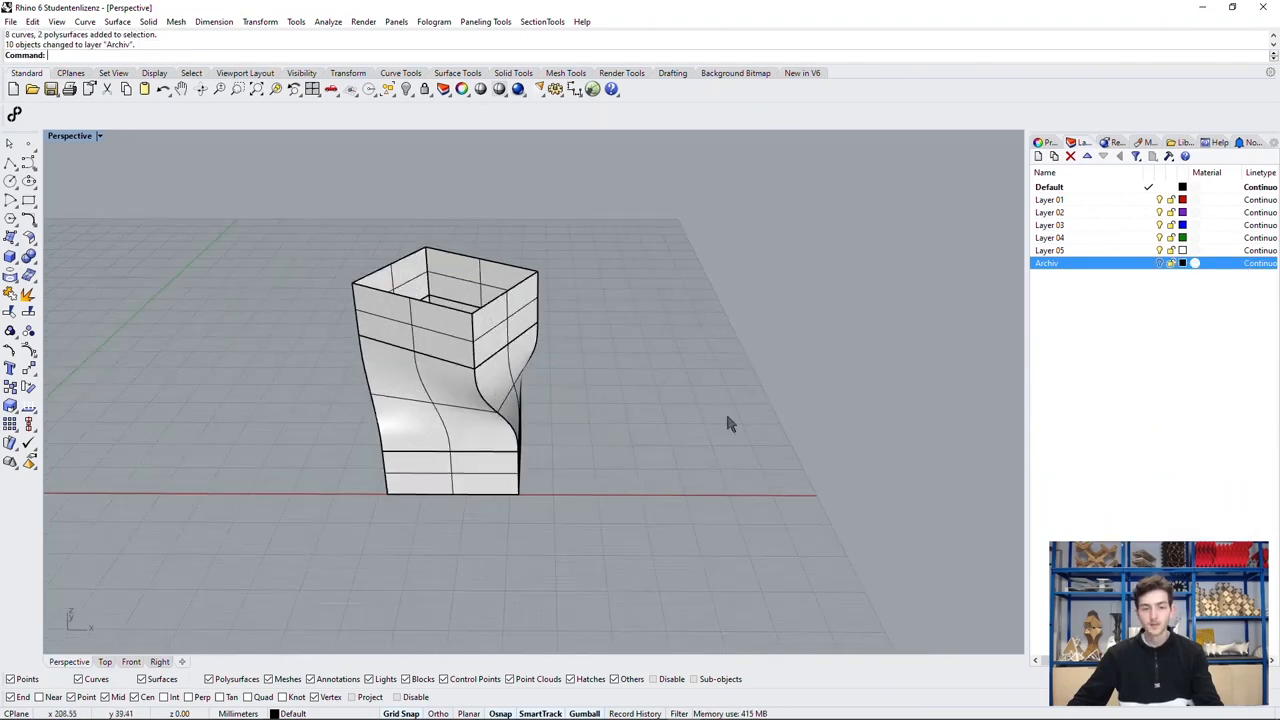
mouse_move(570, 393)
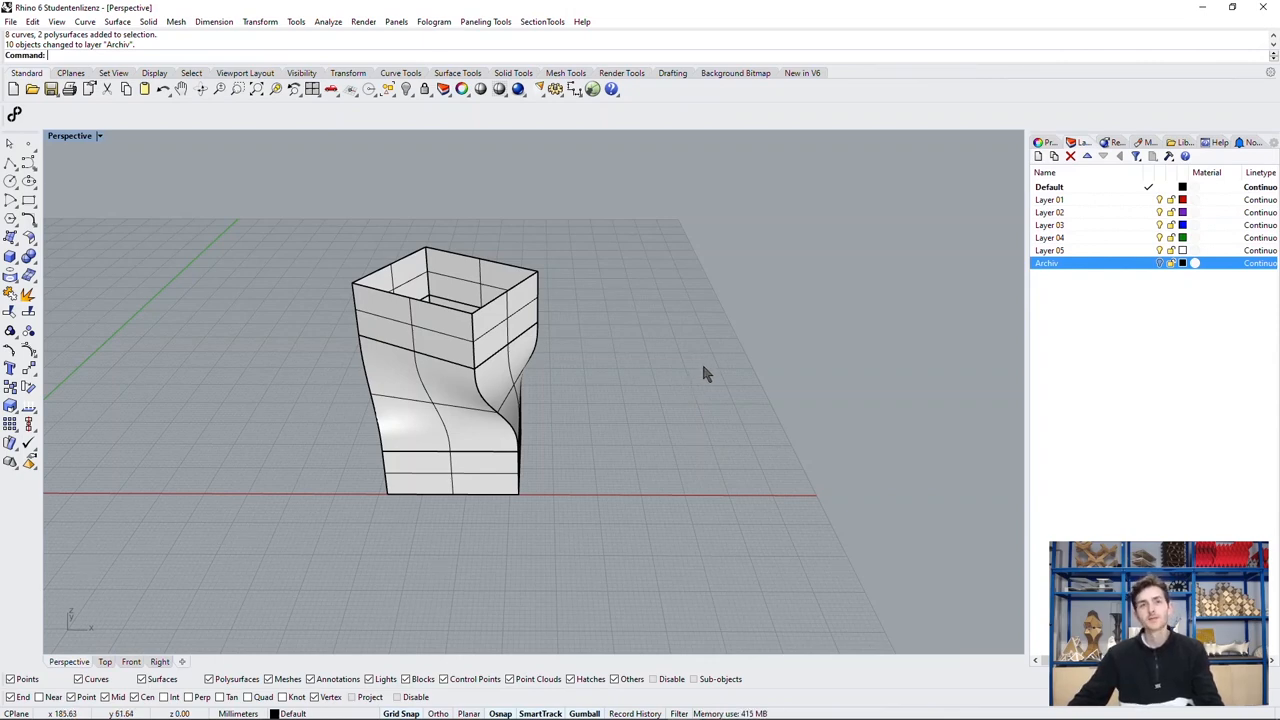
mouse_move(1095, 225)
text(Join)
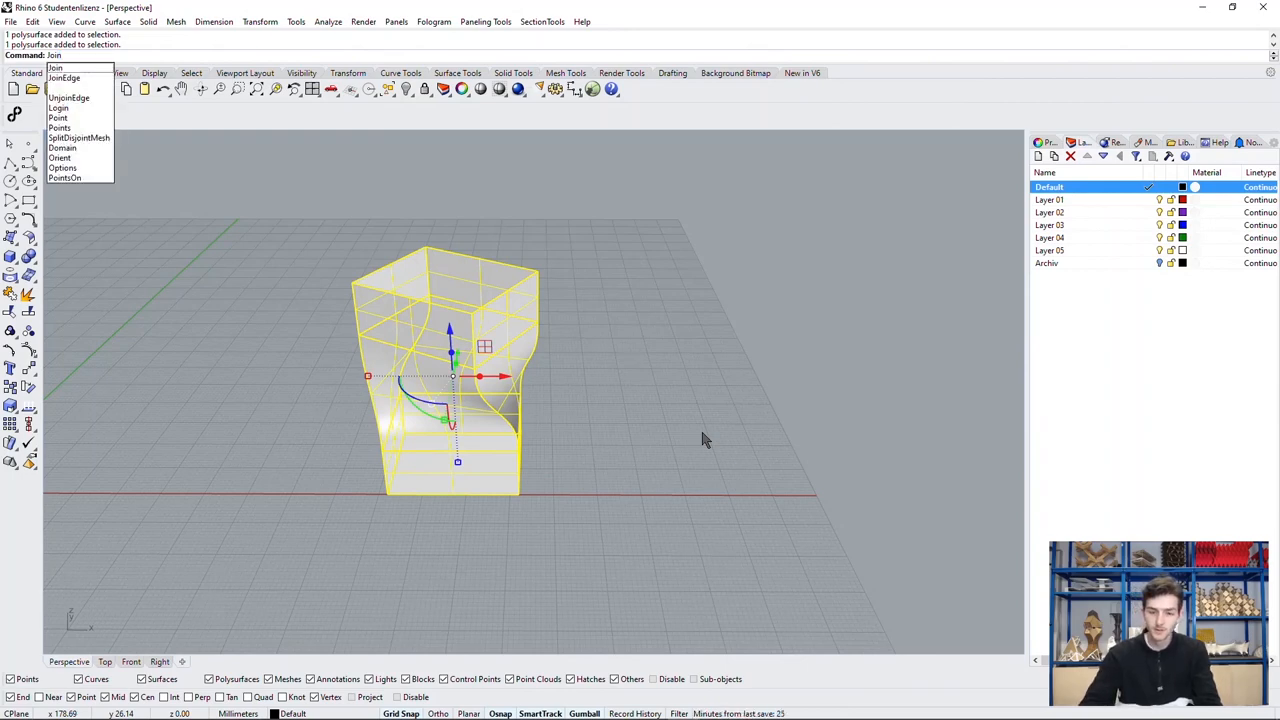
Join the blended tower's surfaces and cap them into a closed polysurface.
click(57, 72)
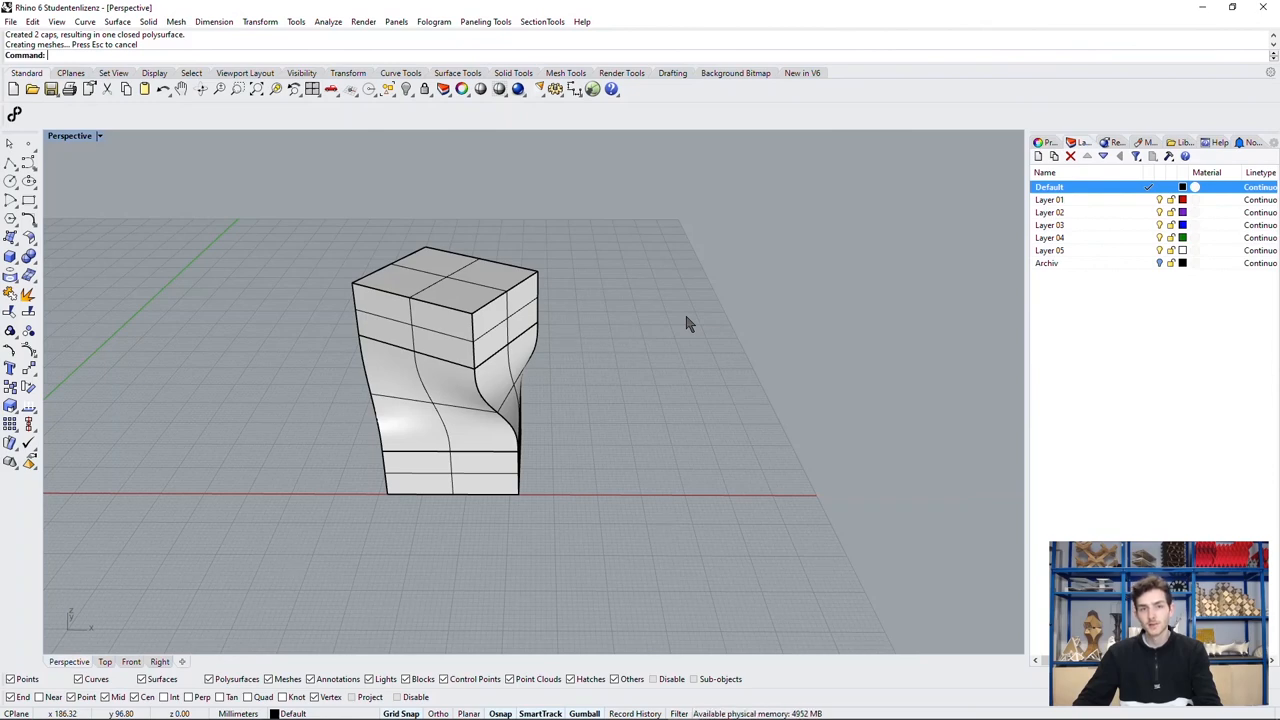
mouse_move(660, 351)
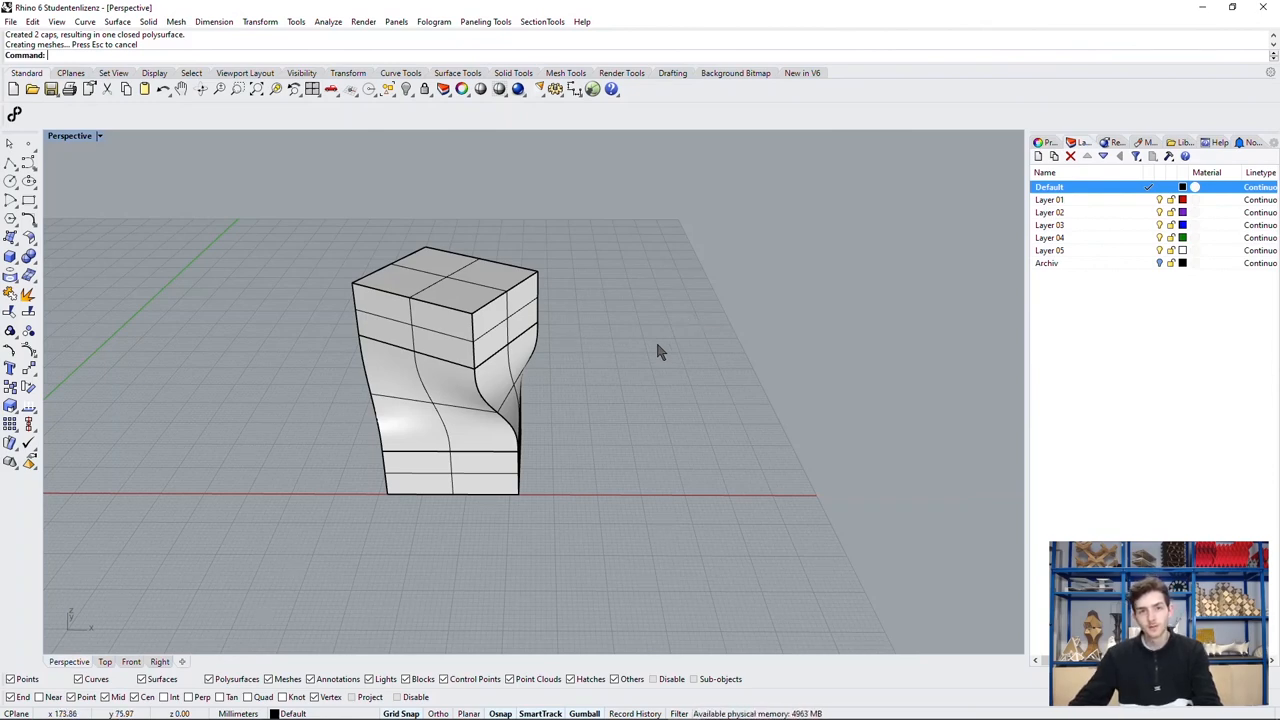
mouse_move(695, 392)
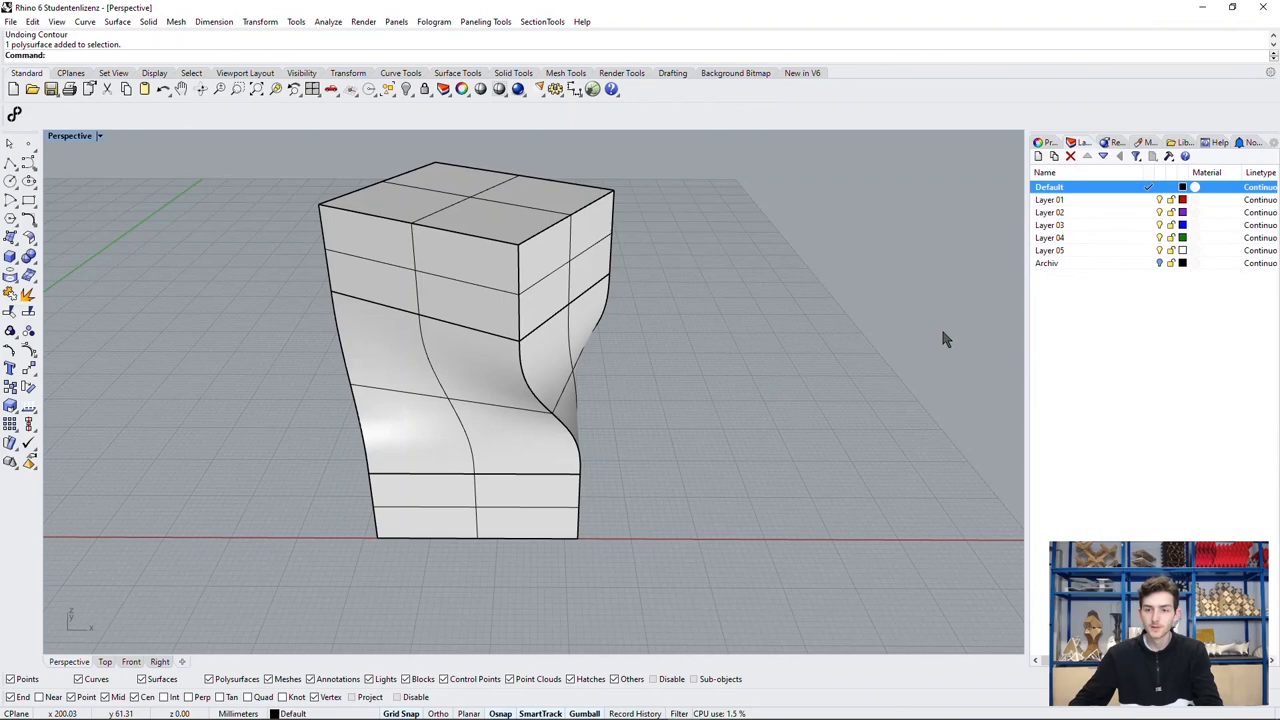
Make Layer 01 current, contour the tower at 0.5 spacing, and preview in Arctic mode.
click(1049, 199)
text(COn)
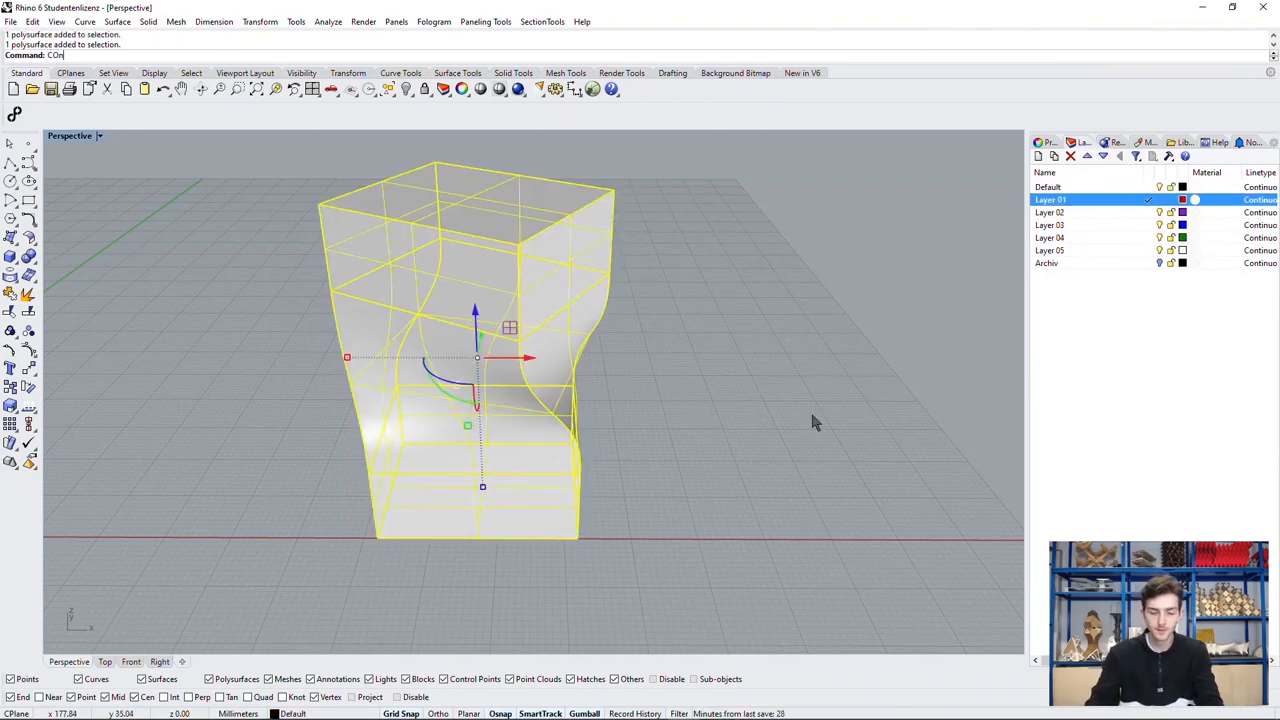
key(Enter)
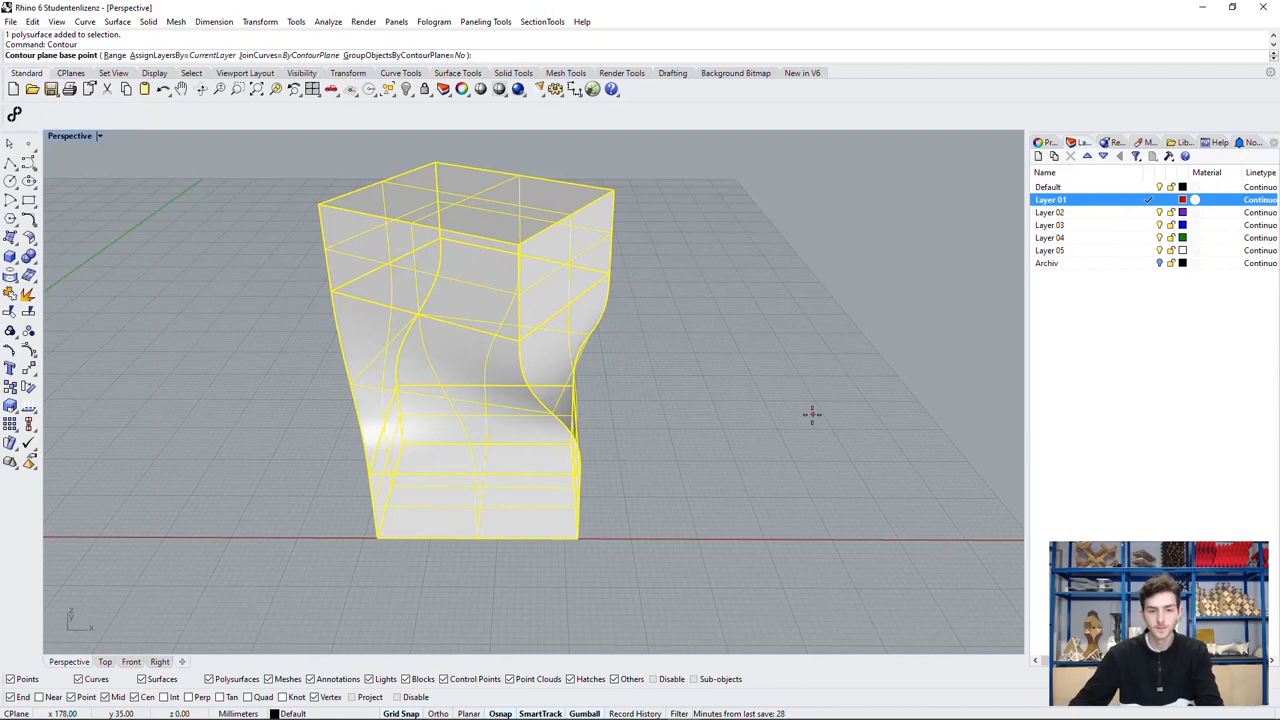
mouse_move(714, 548)
text(0.5)
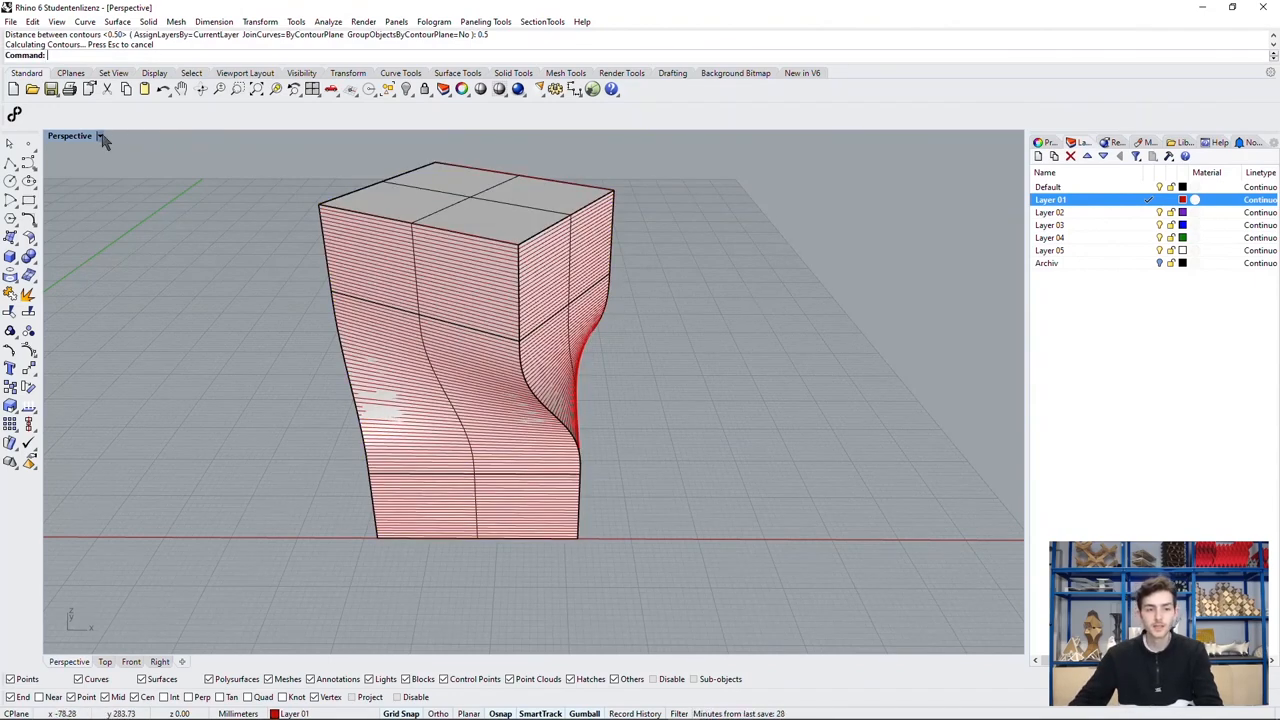
click(99, 136)
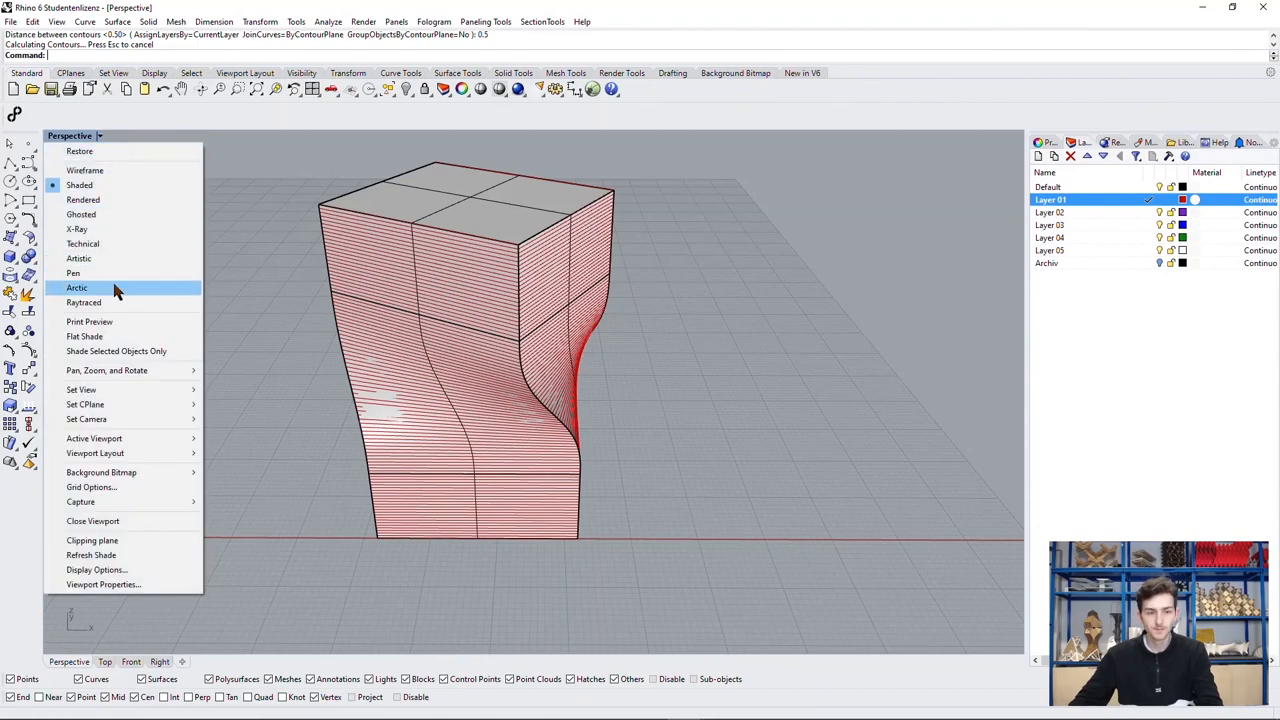
click(72, 287)
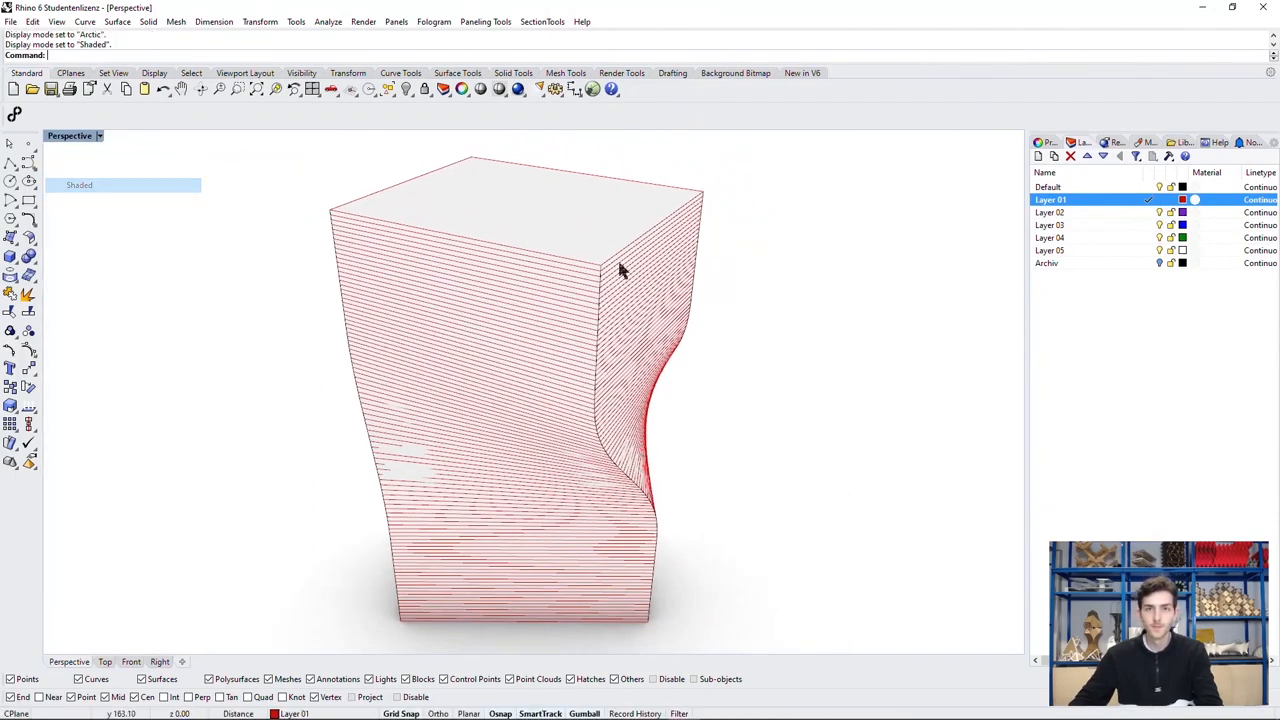
Extrude Layer 01's contour curves into solid slabs and set the layer colour to black.
right_click(1051, 199)
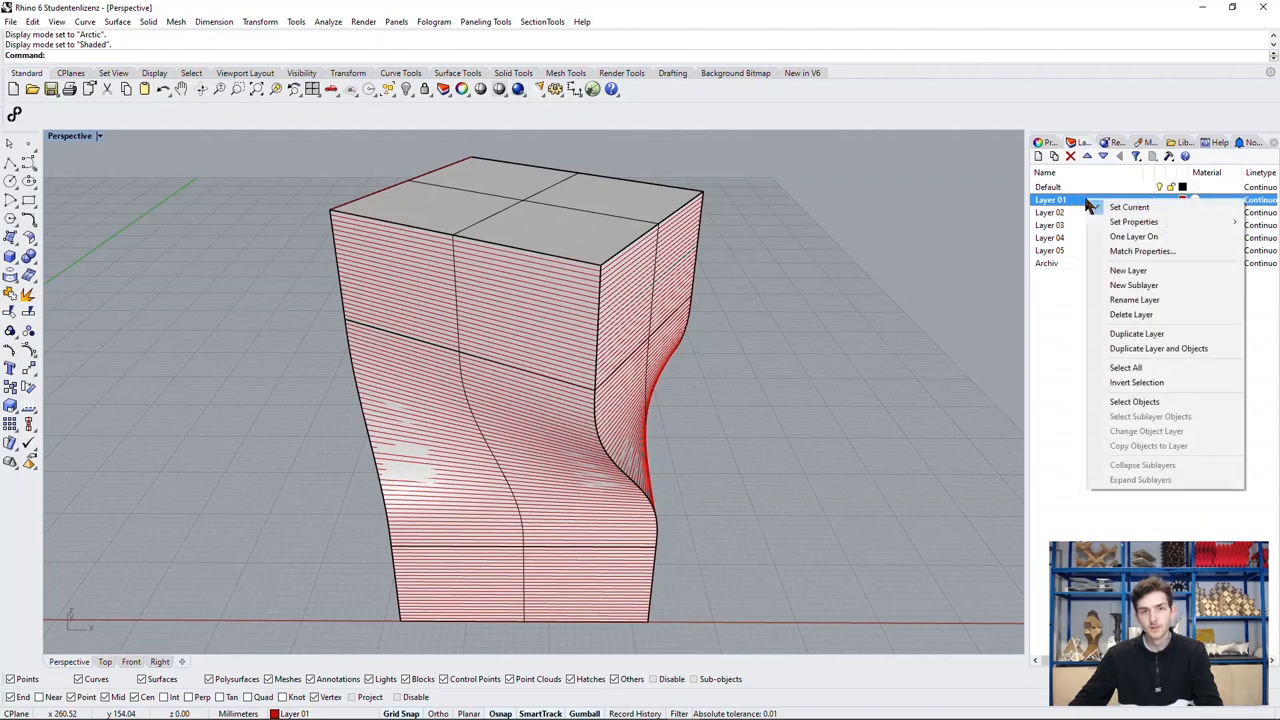
mouse_move(1131, 314)
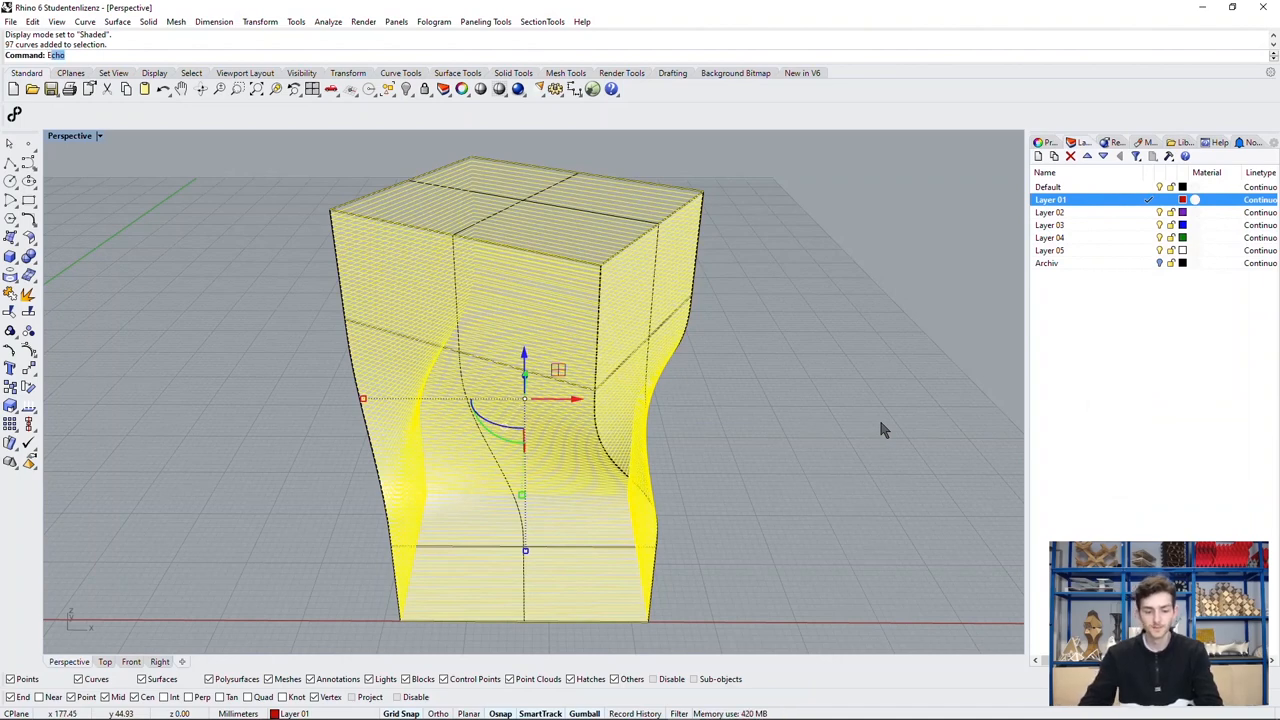
text(ExtrudeCrv)
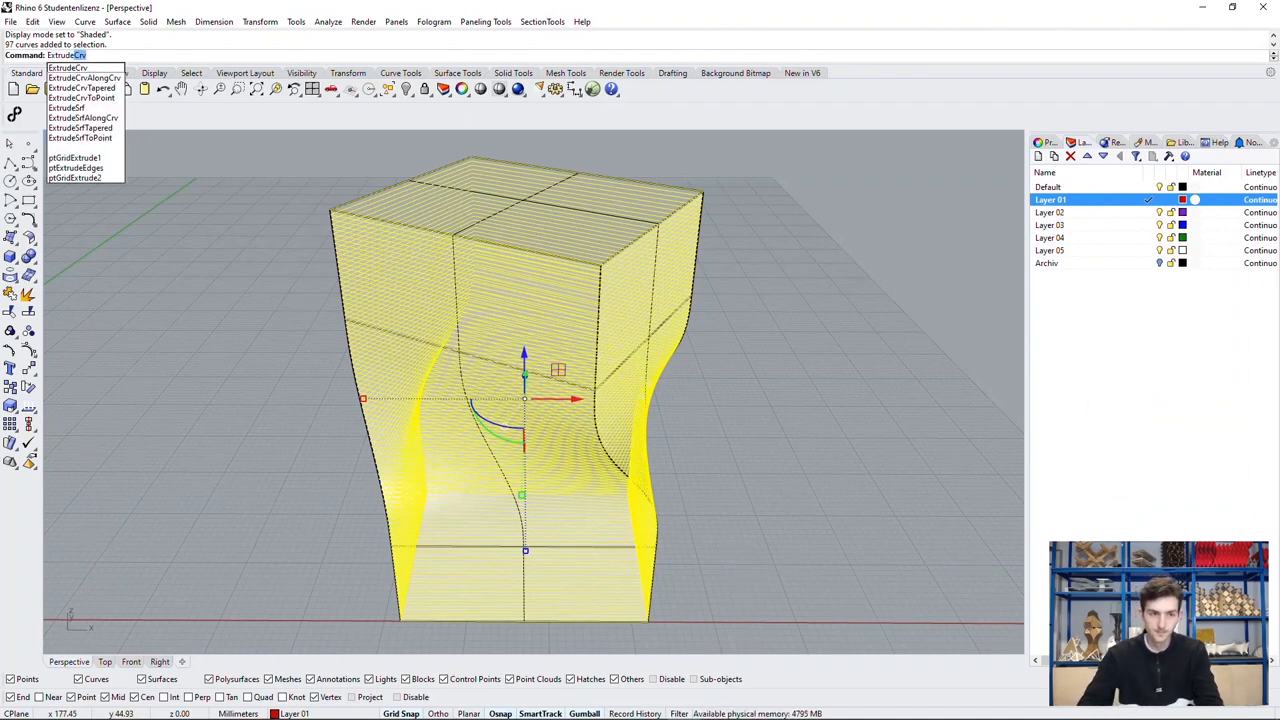
click(73, 66)
text(0.5)
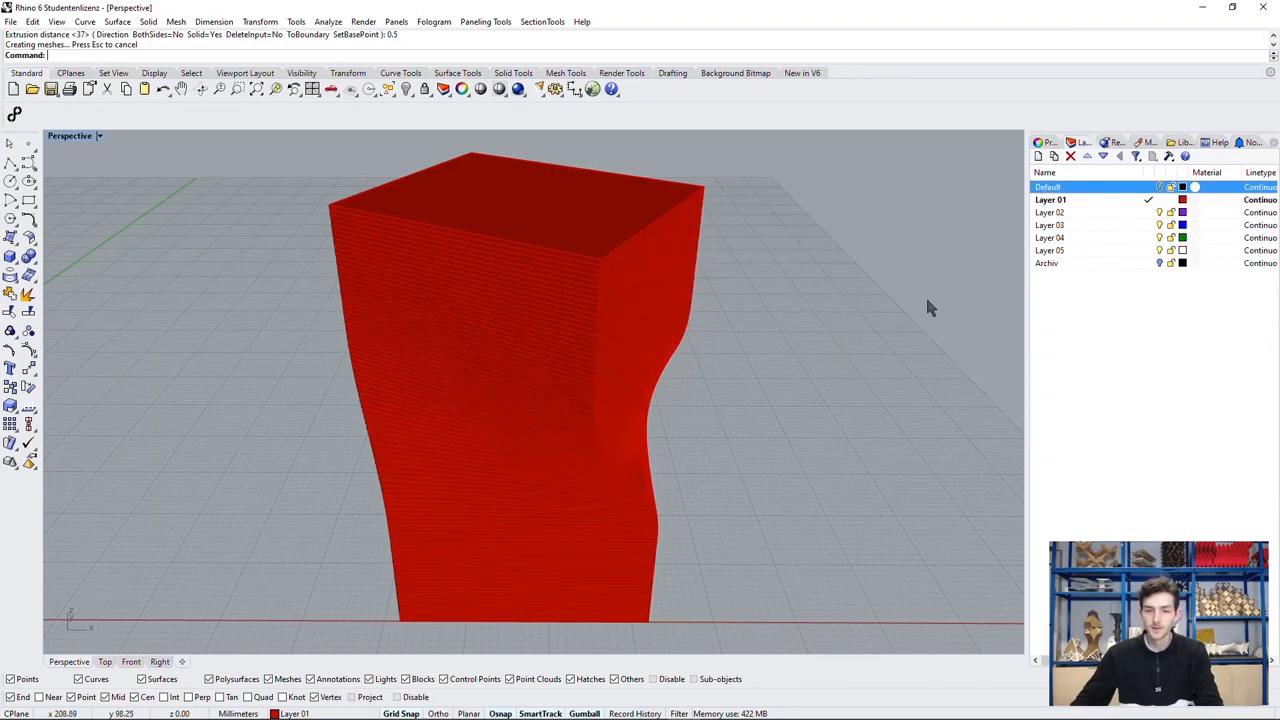
mouse_move(842, 365)
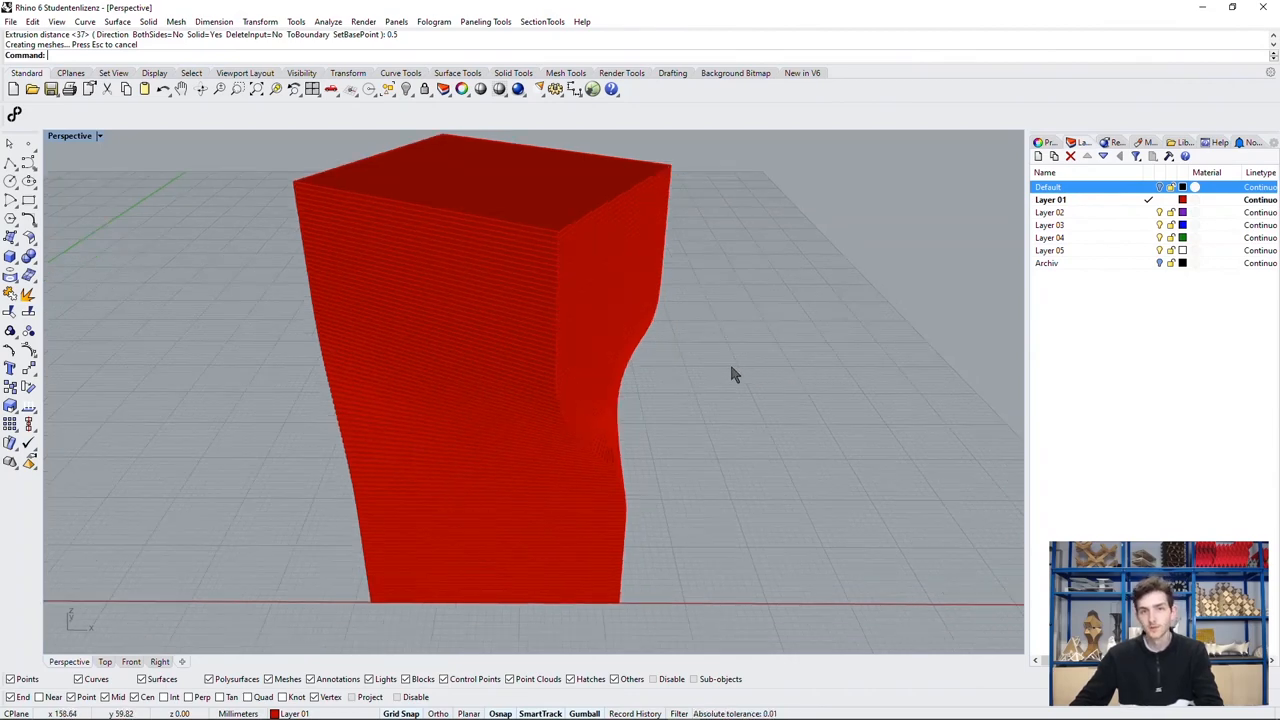
click(1182, 200)
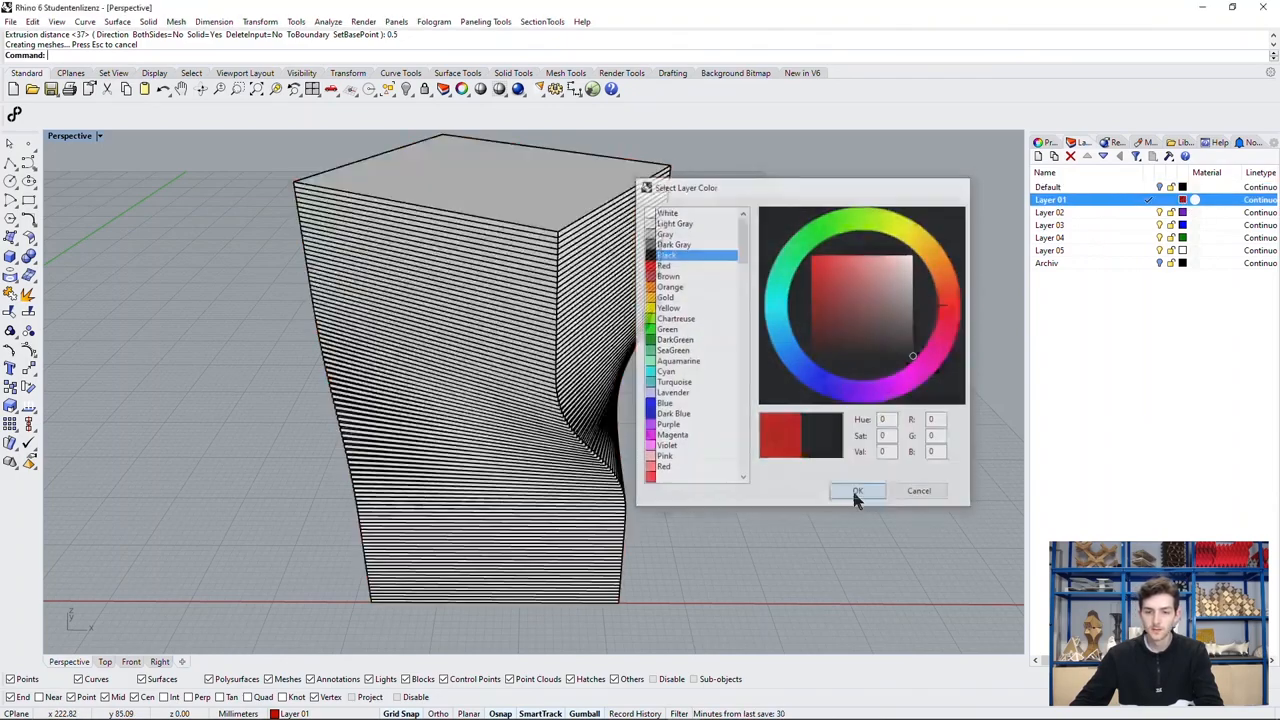
click(857, 491)
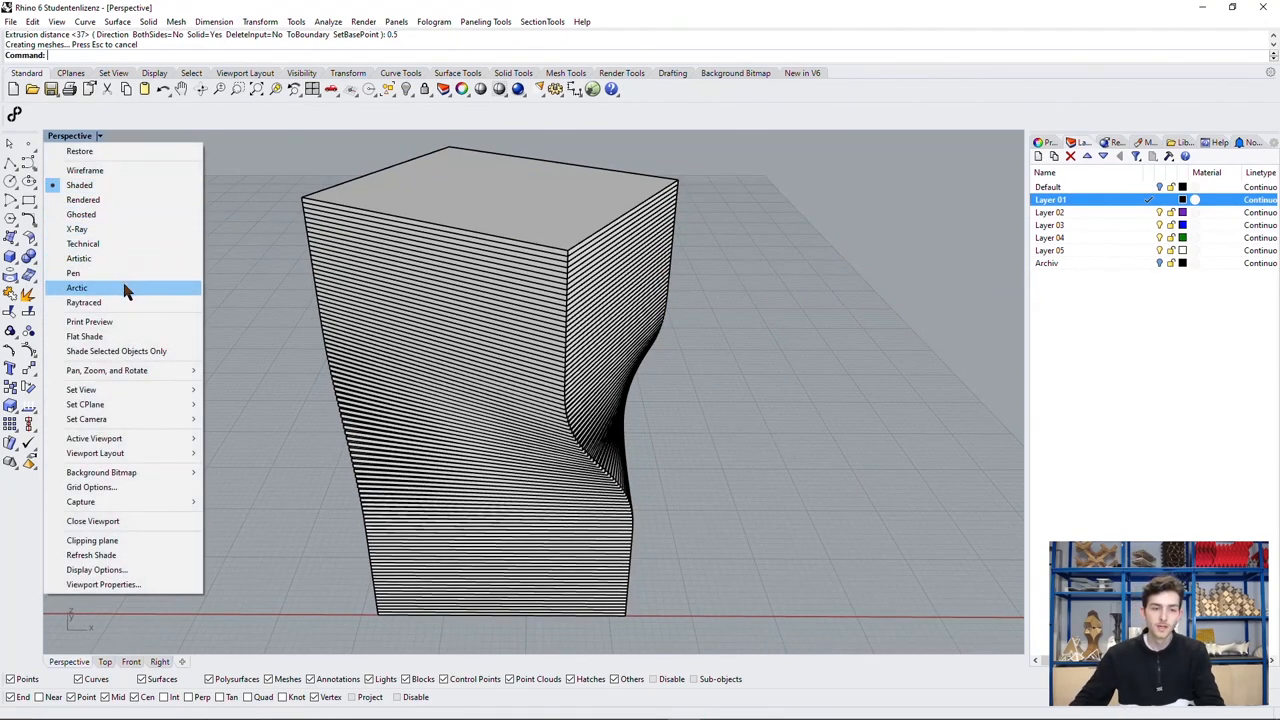
Switch the Perspective view of the stacked-slab tower to Arctic display mode.
click(77, 287)
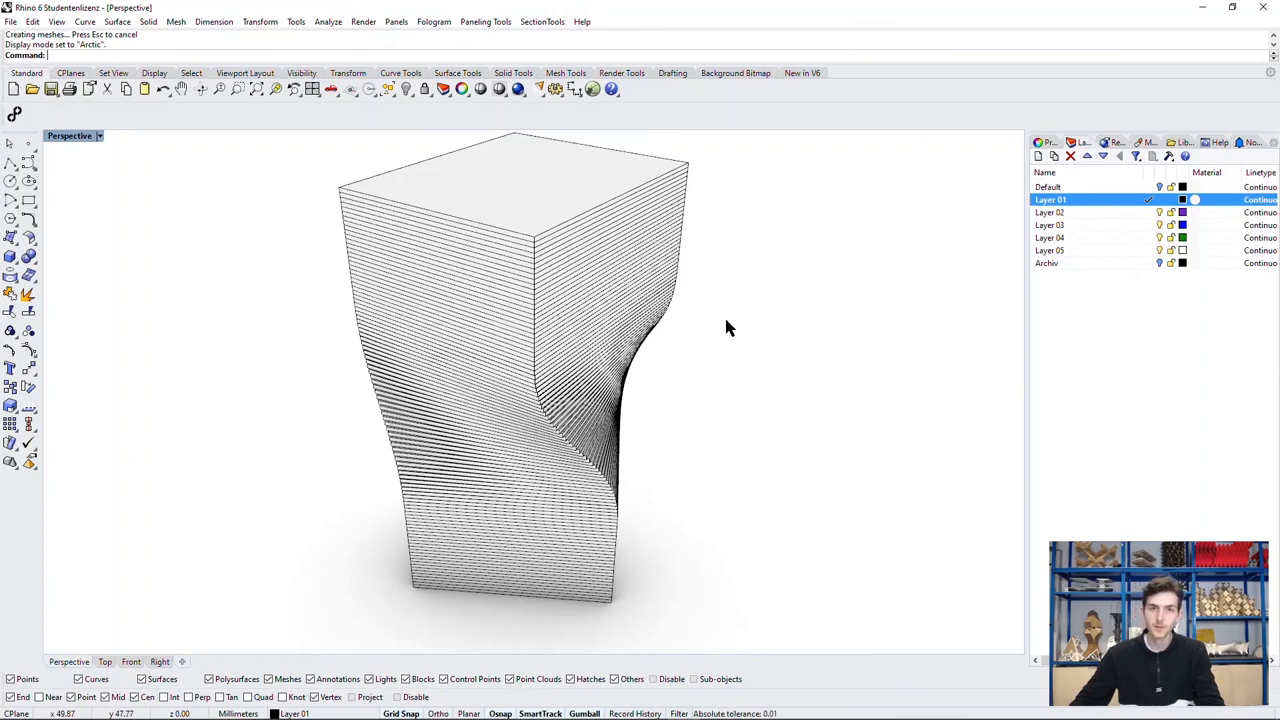
mouse_move(803, 399)
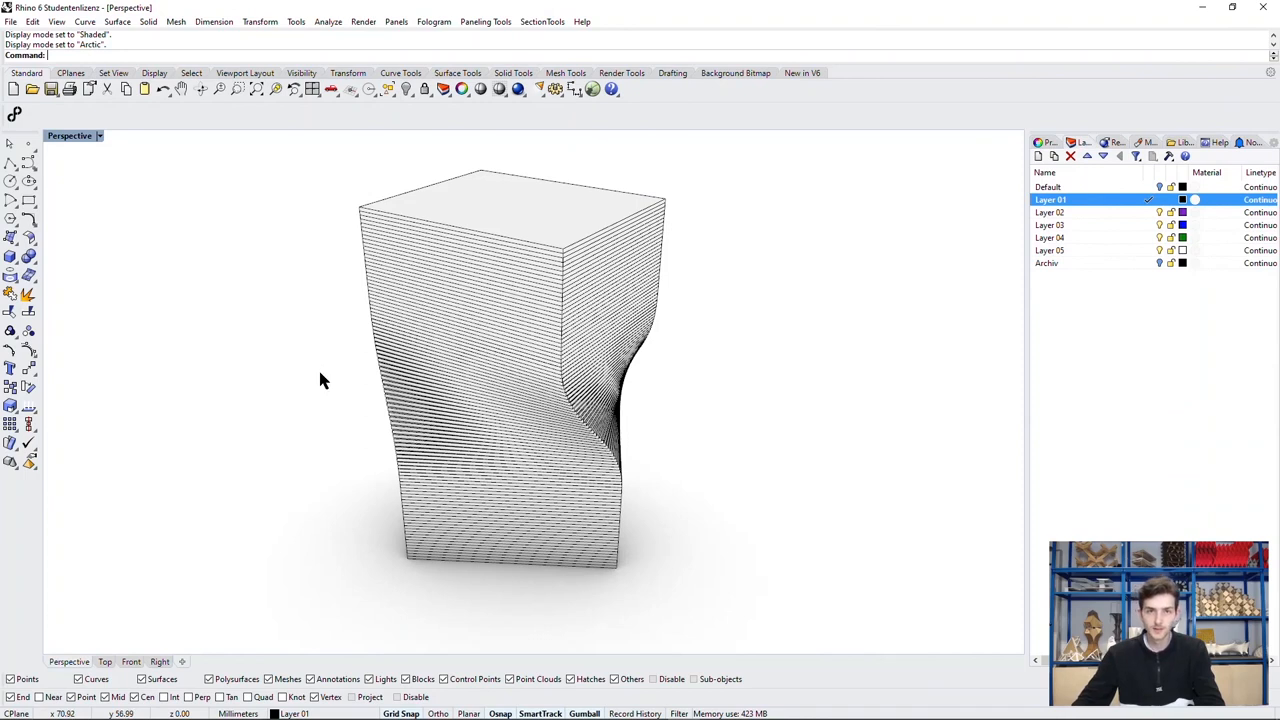
mouse_move(338, 384)
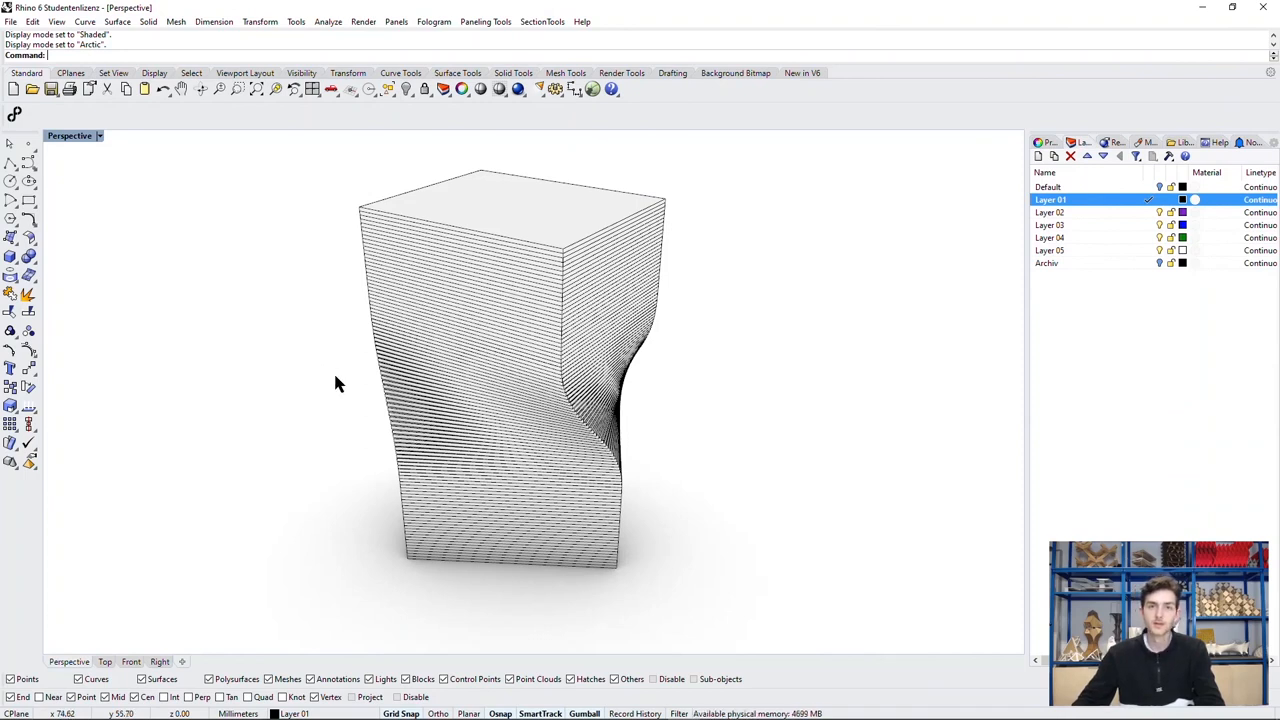
mouse_move(318, 272)
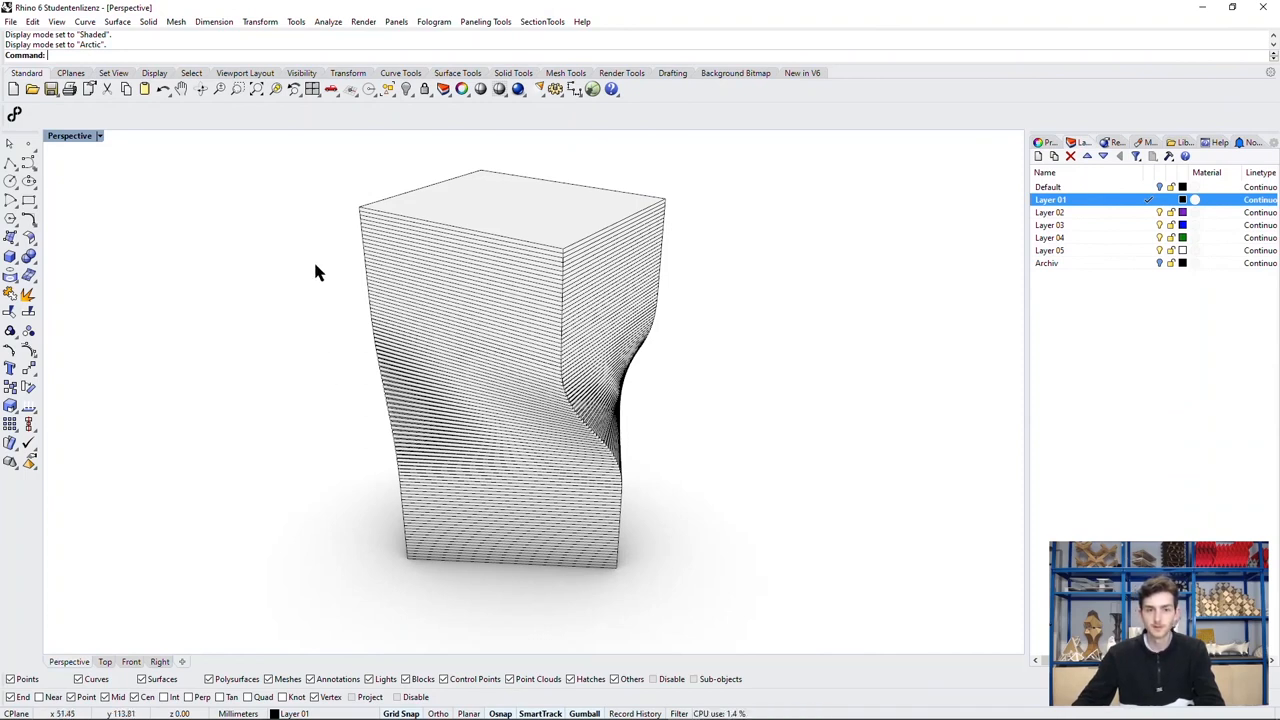
mouse_move(213, 290)
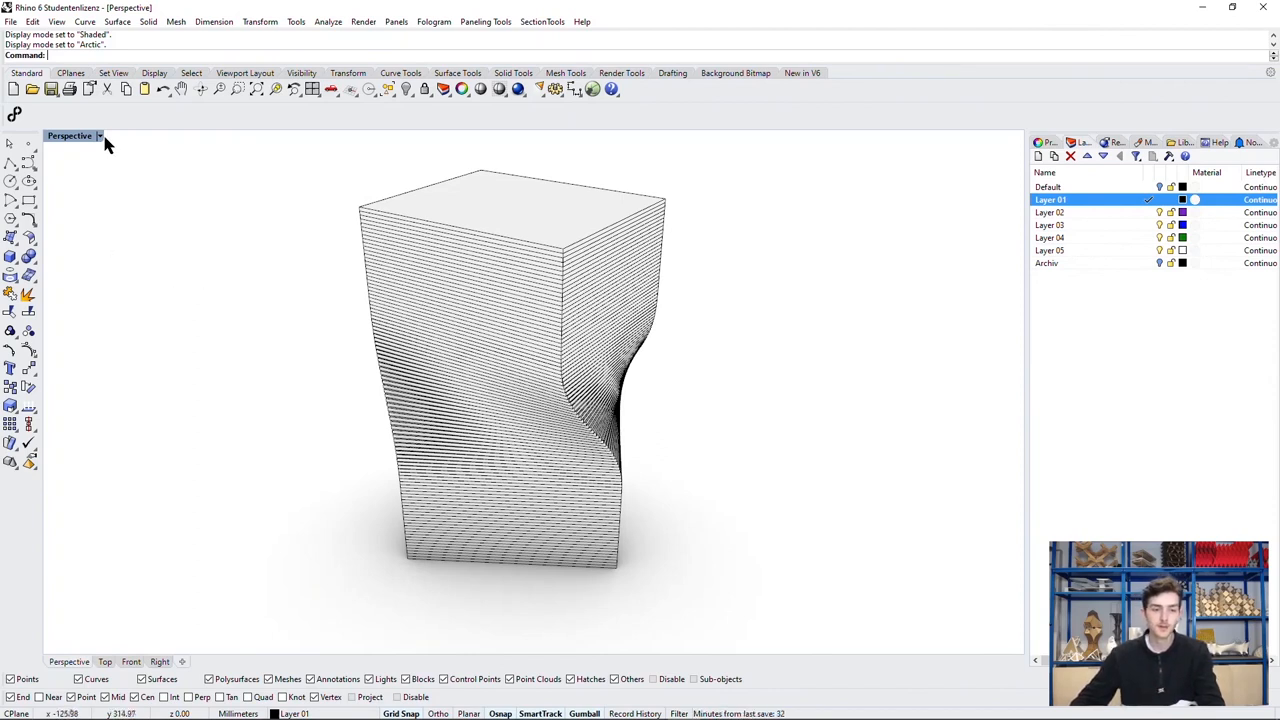
Return the tower to a shaded display mode and undo the box just drawn.
click(97, 135)
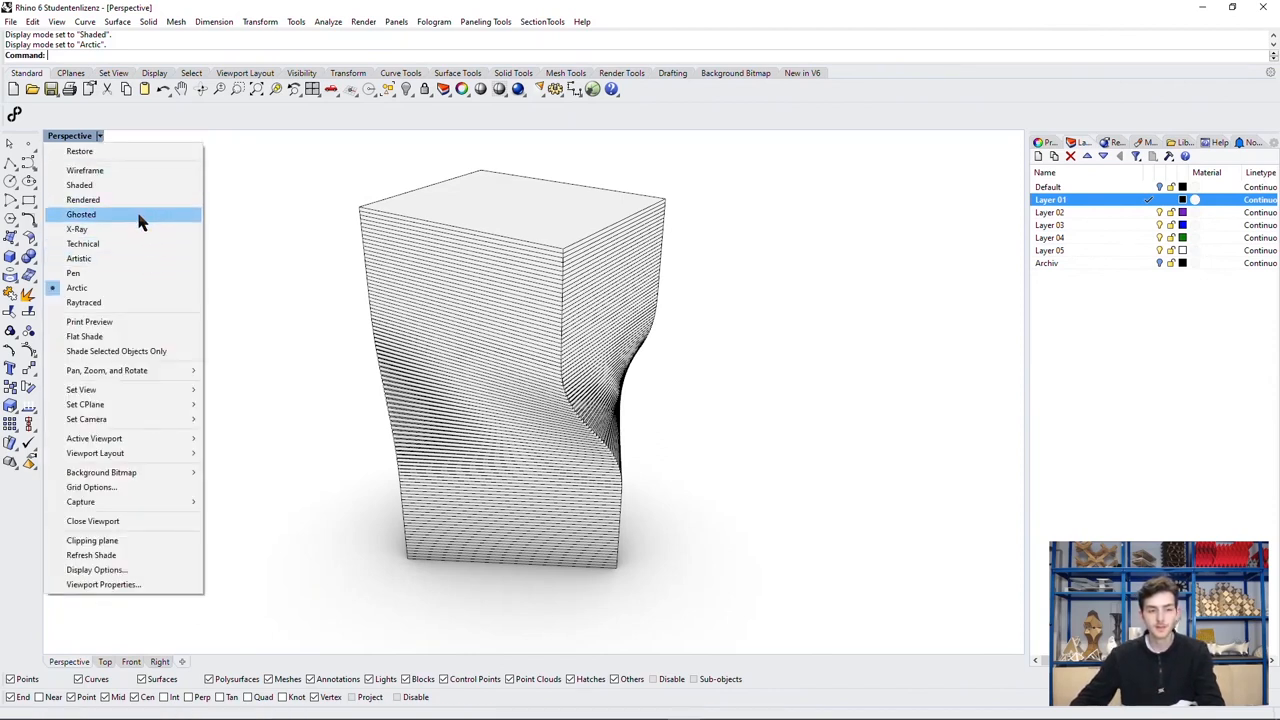
click(79, 184)
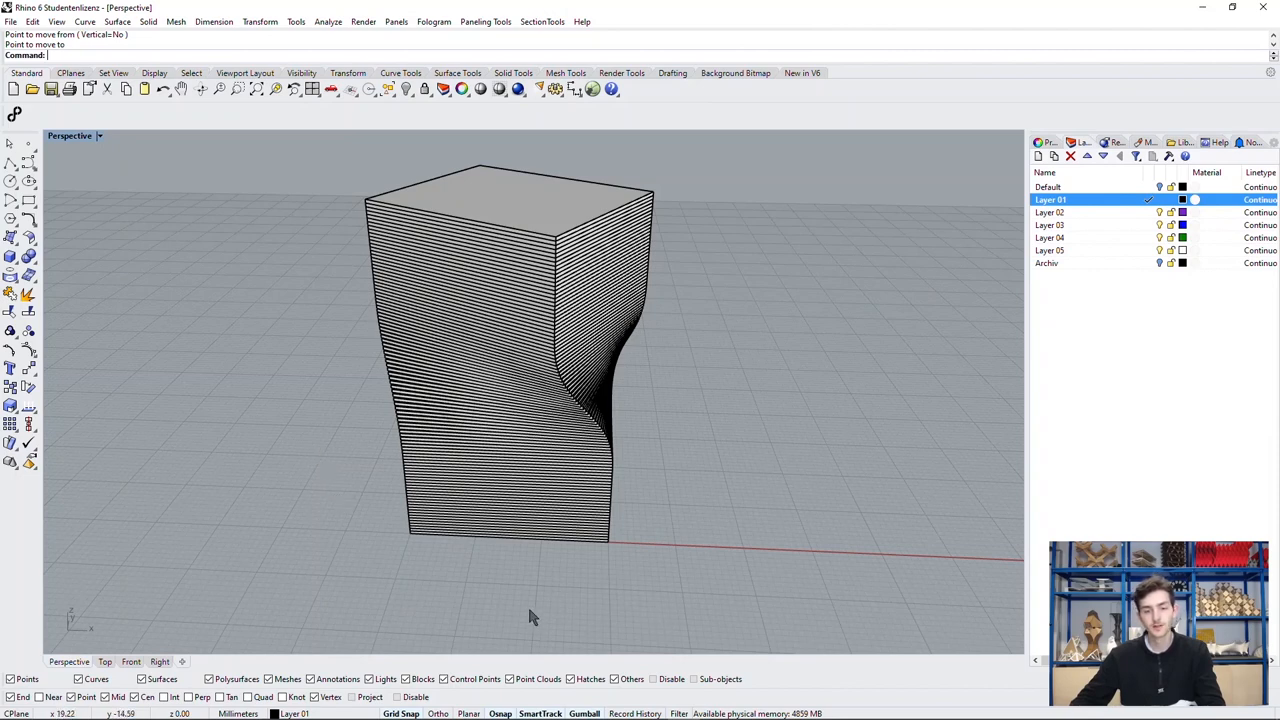
key(Ctrl+z)
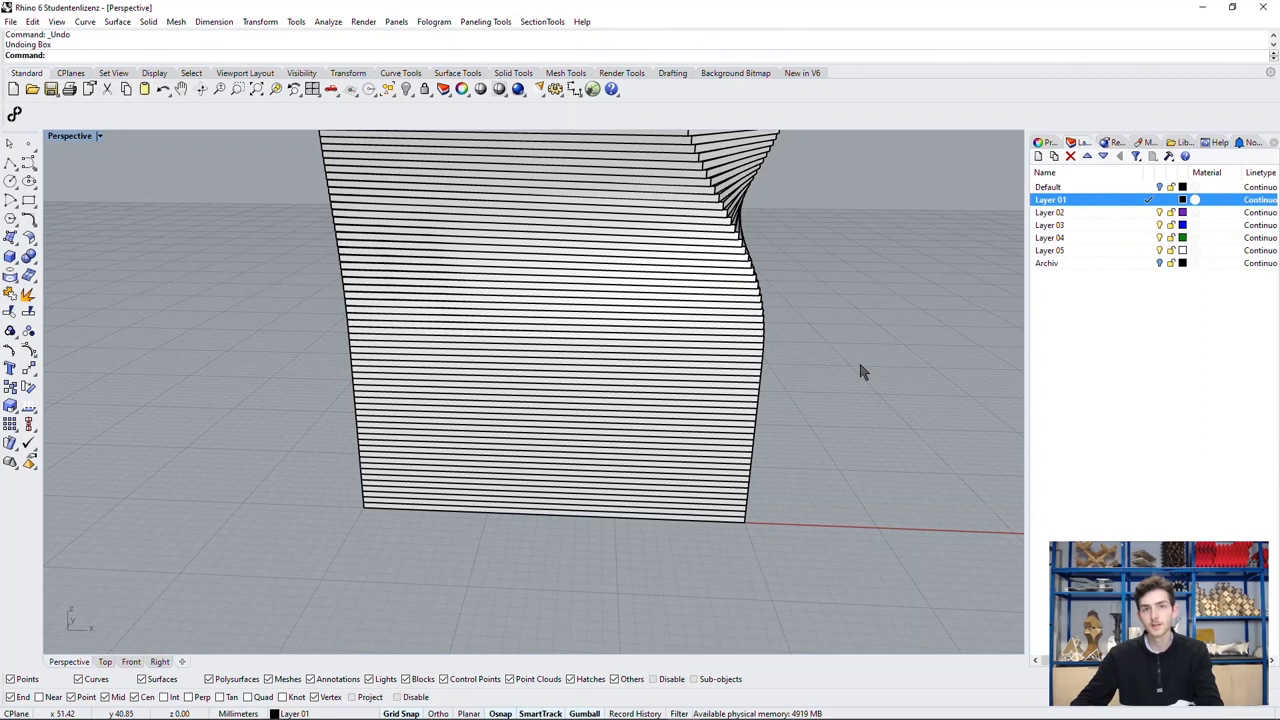
On current Layer 02, box the tower's lowest slabs and select the new box.
click(1052, 212)
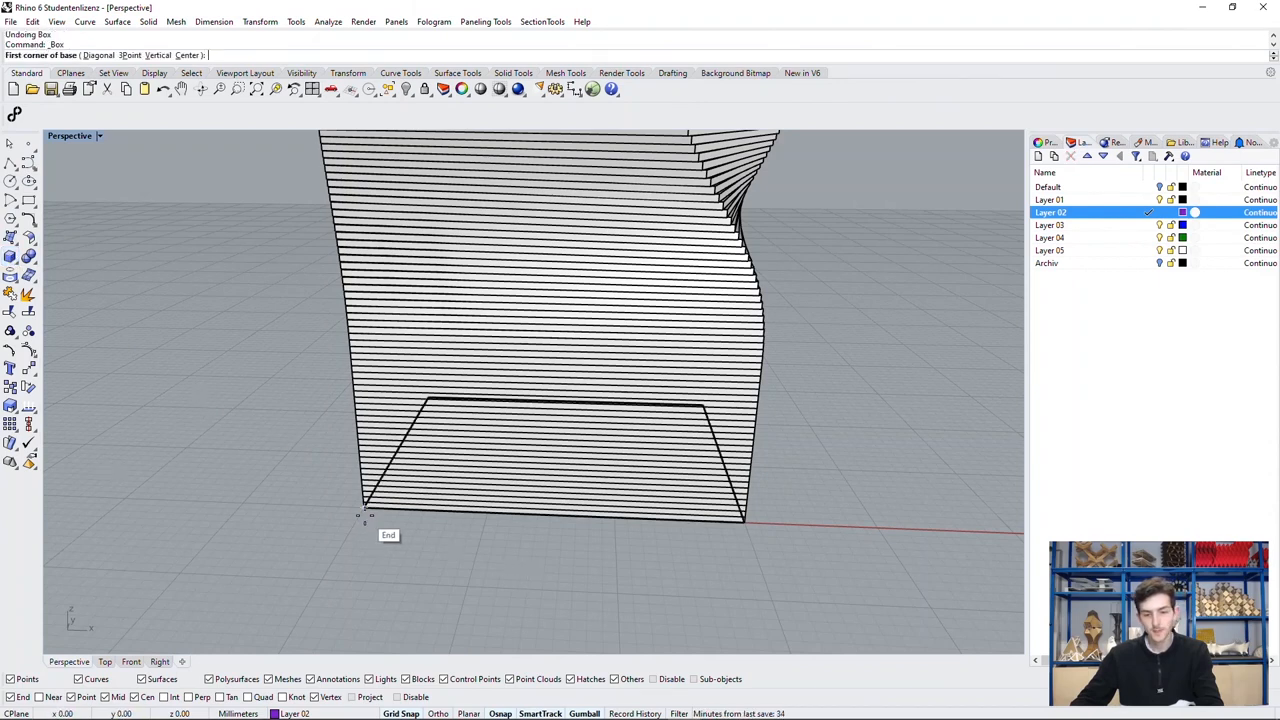
click(362, 523)
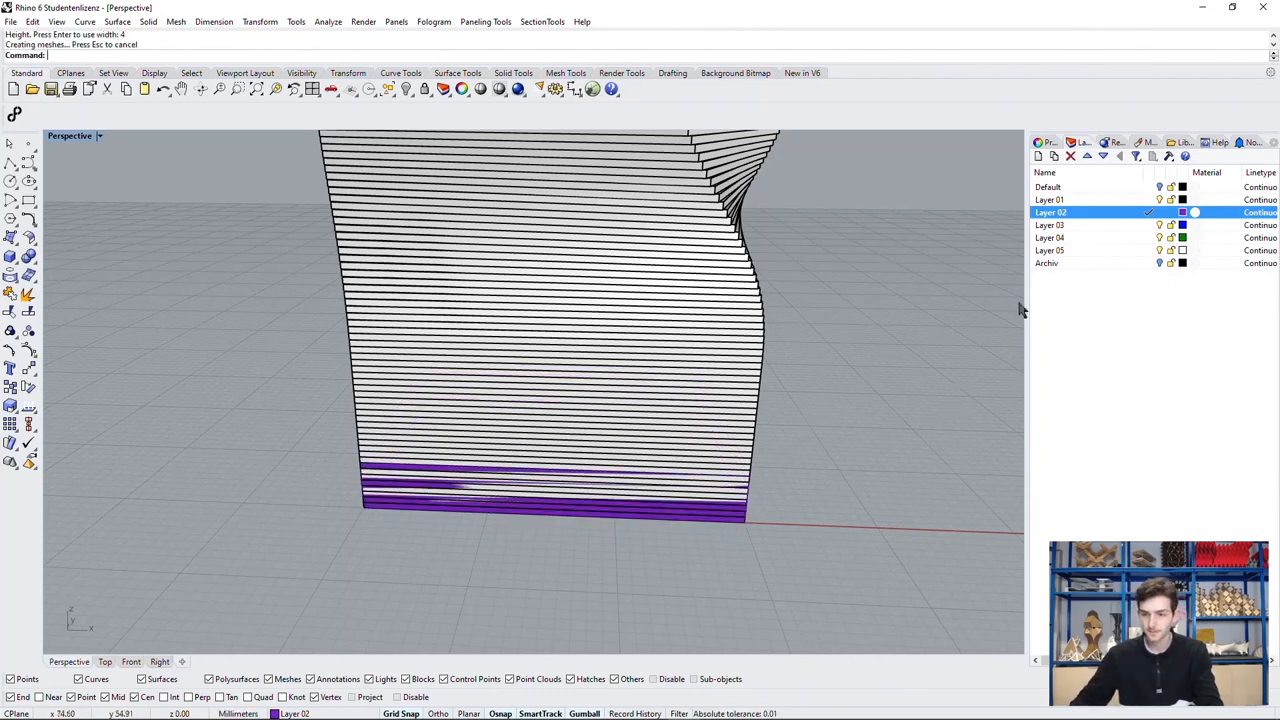
right_click(1080, 212)
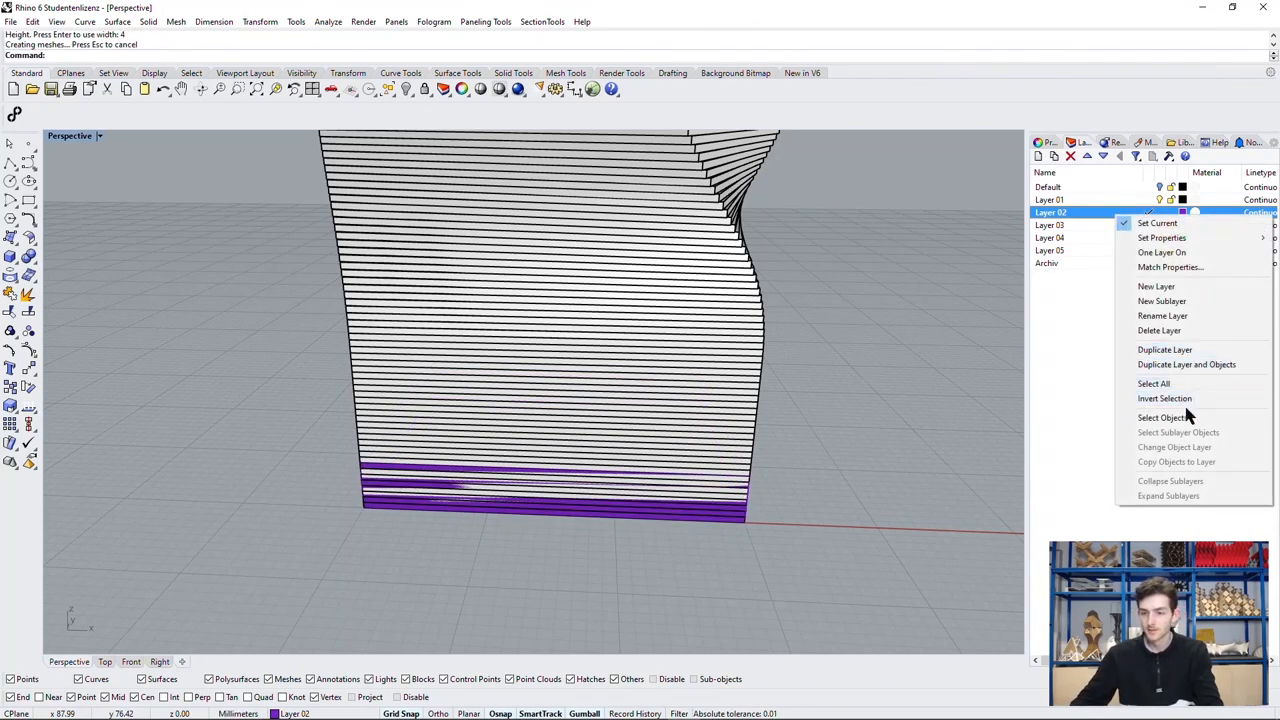
click(1163, 417)
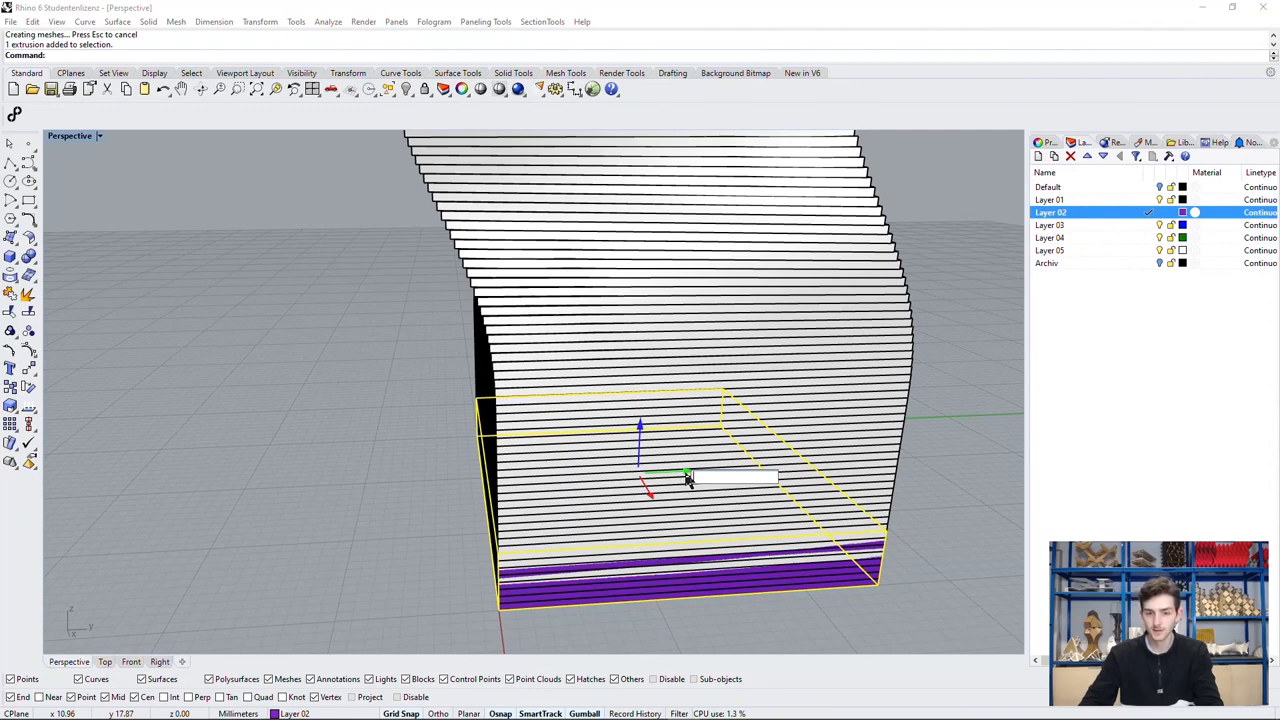
Push a face of the base box outward with MoveFace, viewing the tower front-on.
key(Ctrl+z)
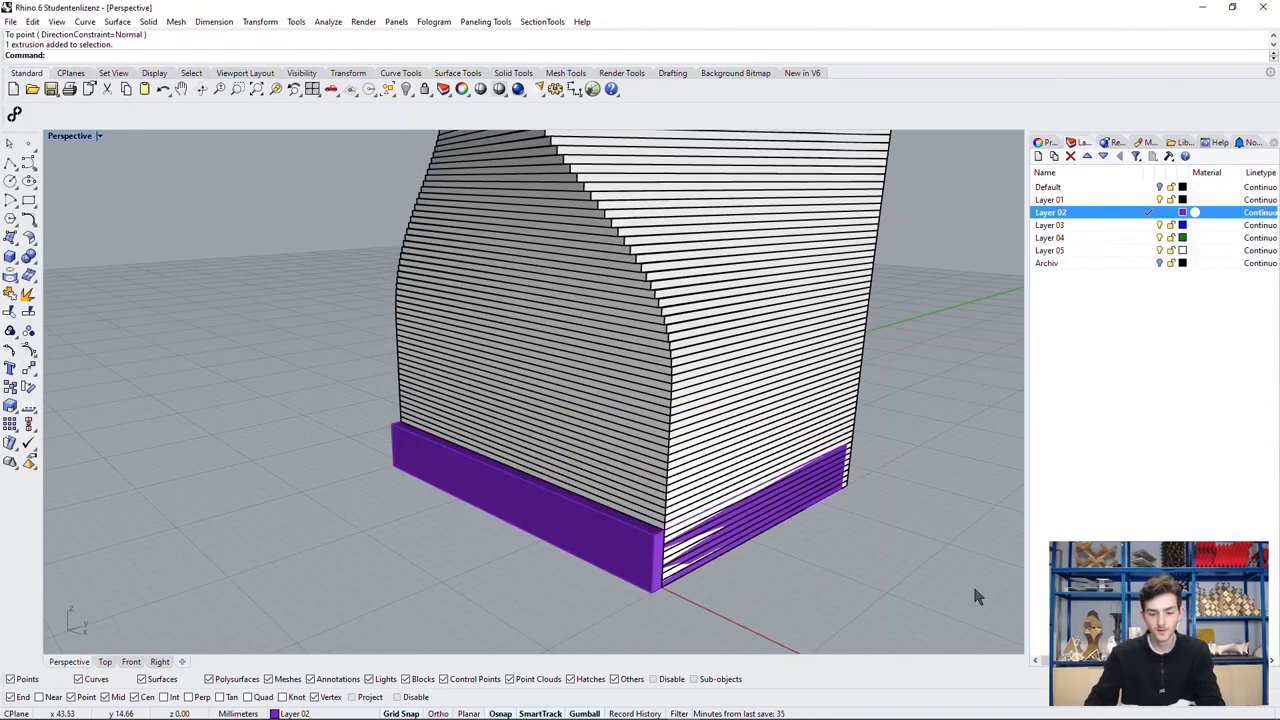
text(MoveFace)
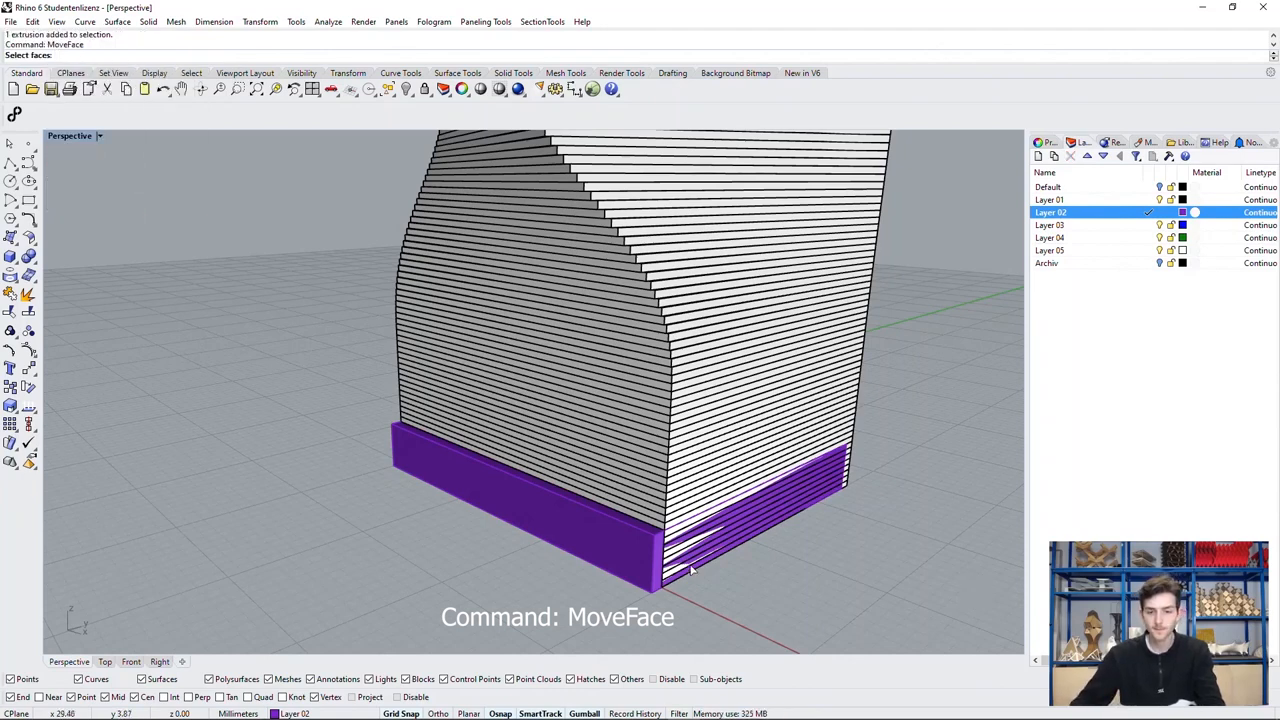
click(695, 575)
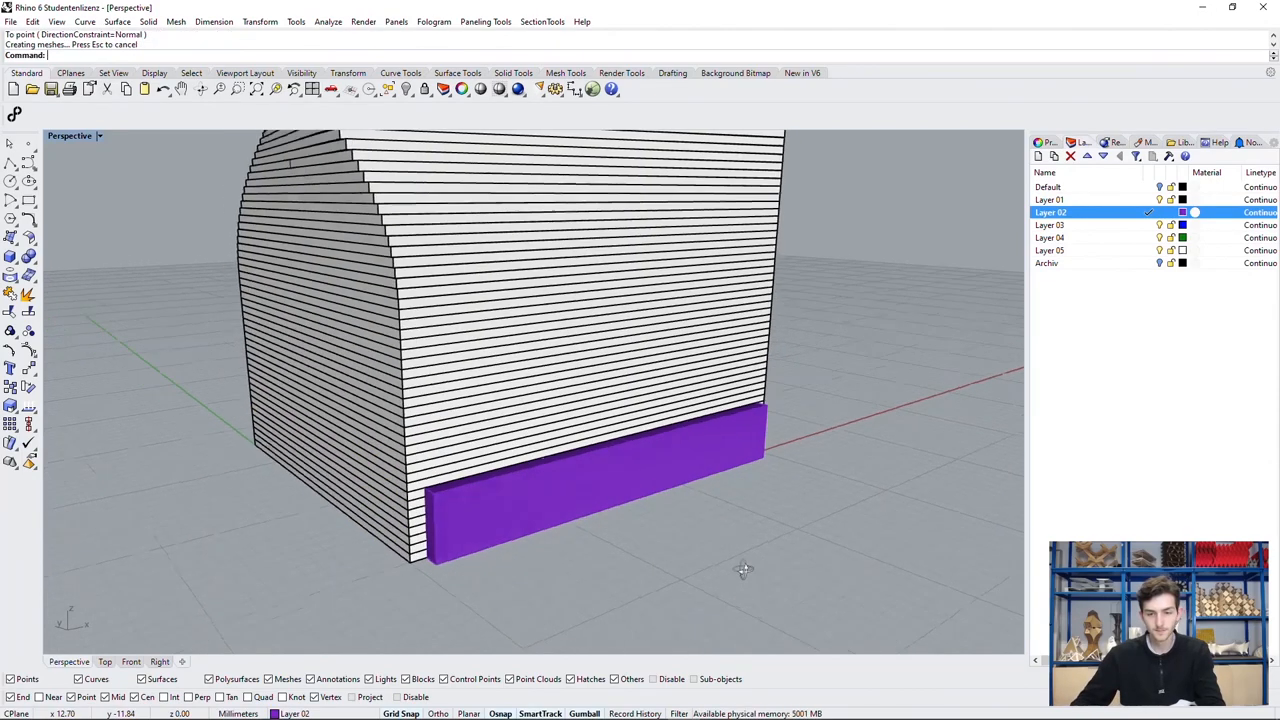
drag(743, 570, 650, 555)
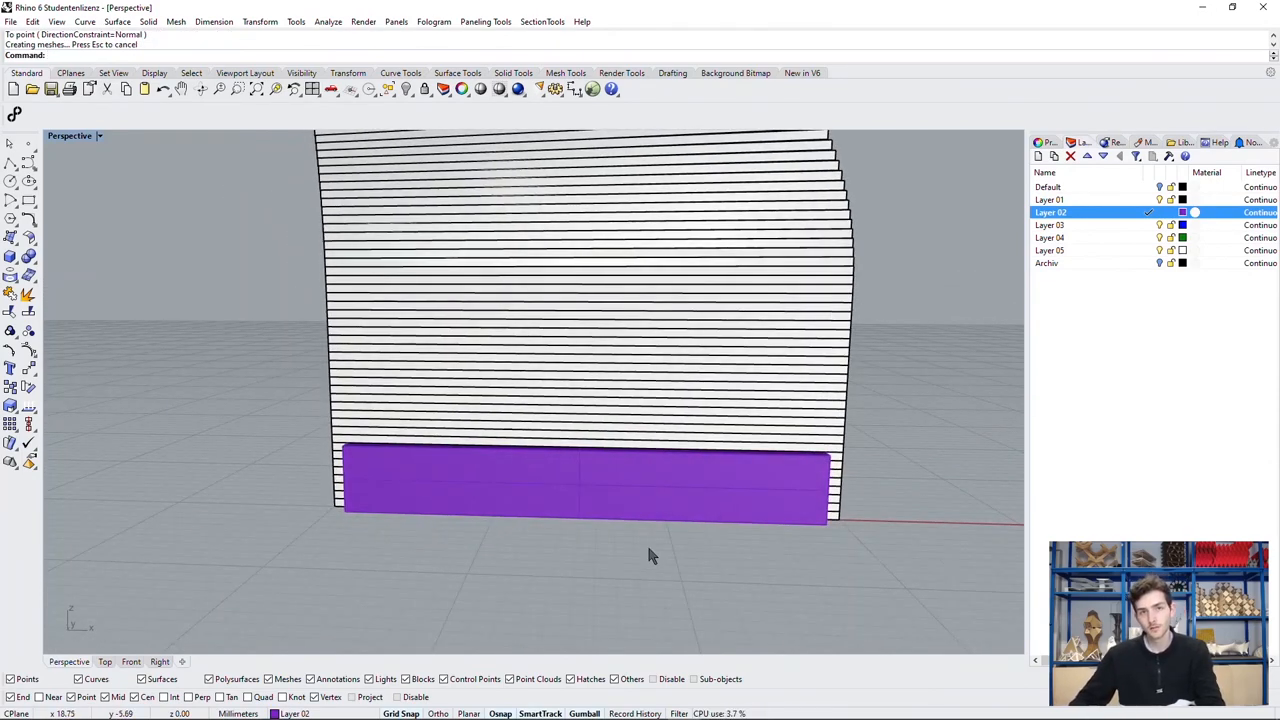
mouse_move(628, 565)
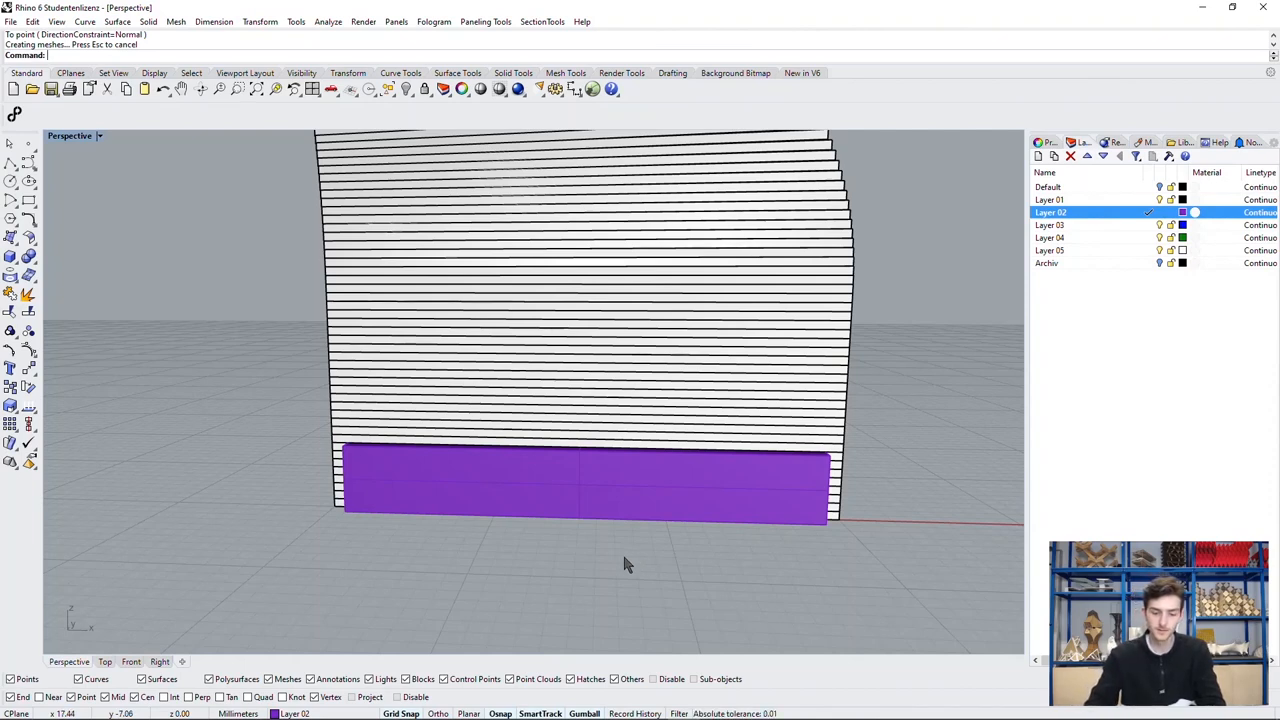
Subtract the purple base box from the lowest slabs with BooleanDifference.
text(BooleanDifference)
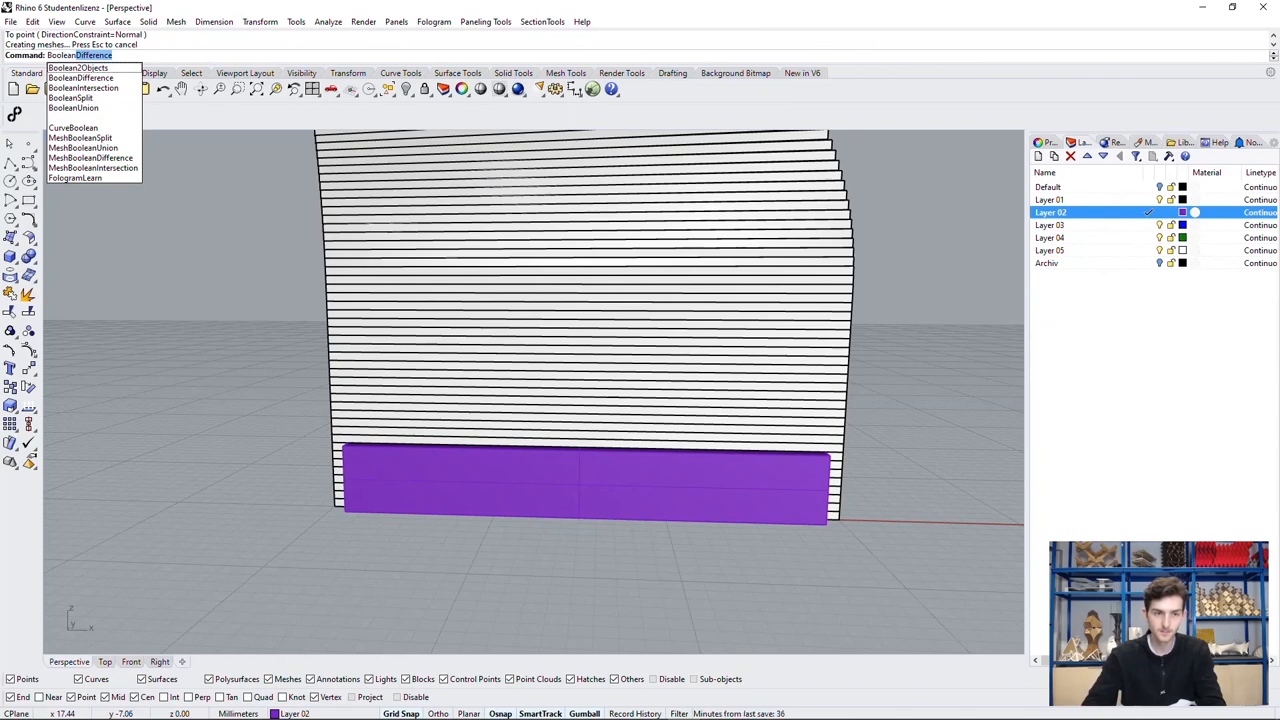
click(100, 66)
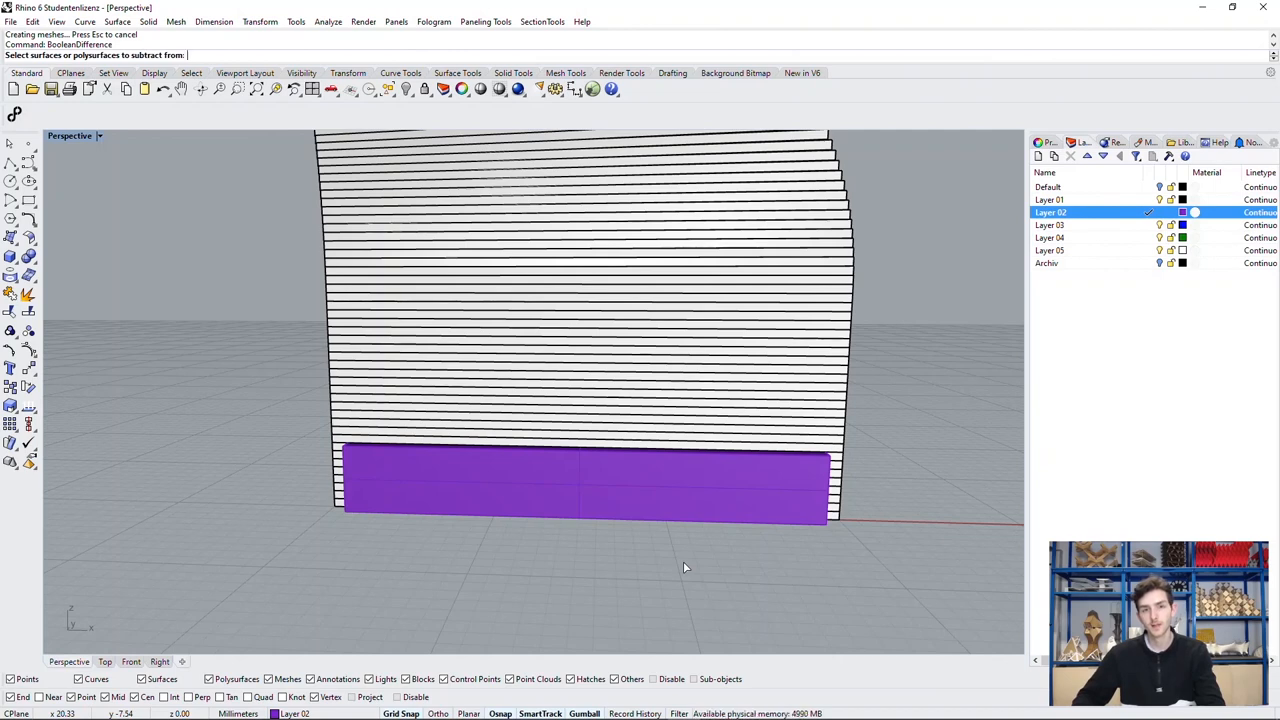
mouse_move(686, 571)
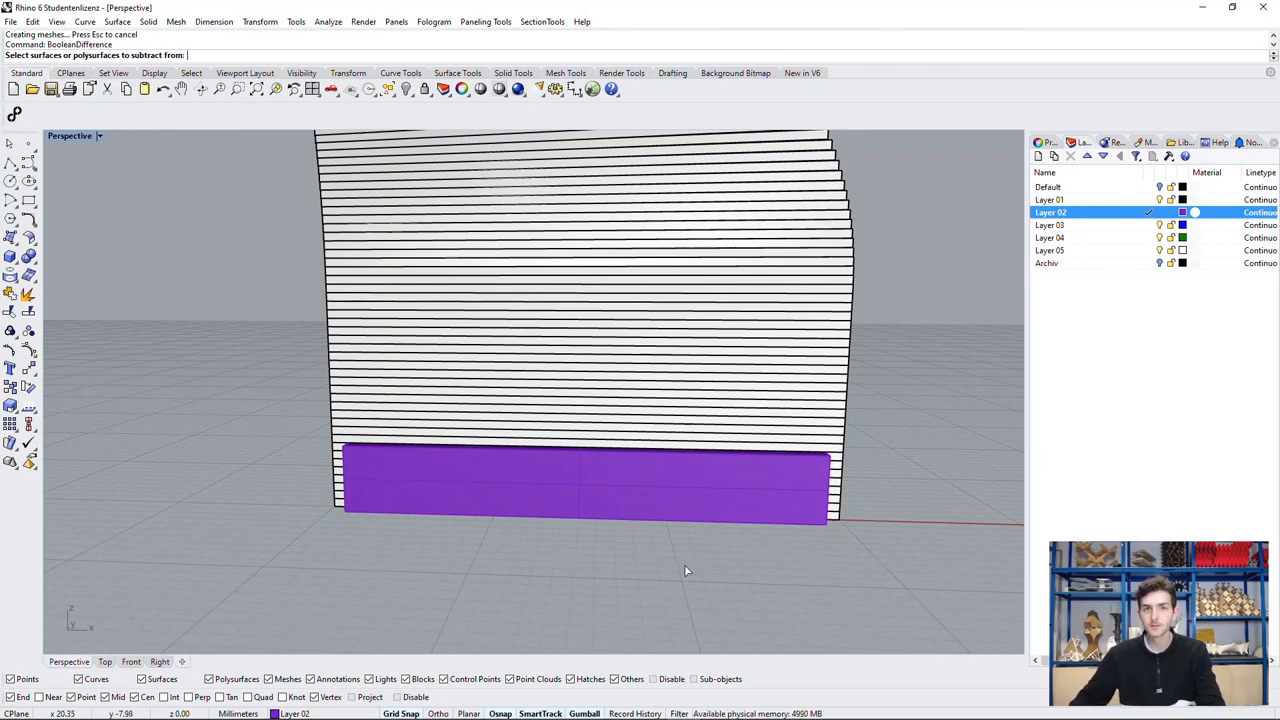
mouse_move(682, 577)
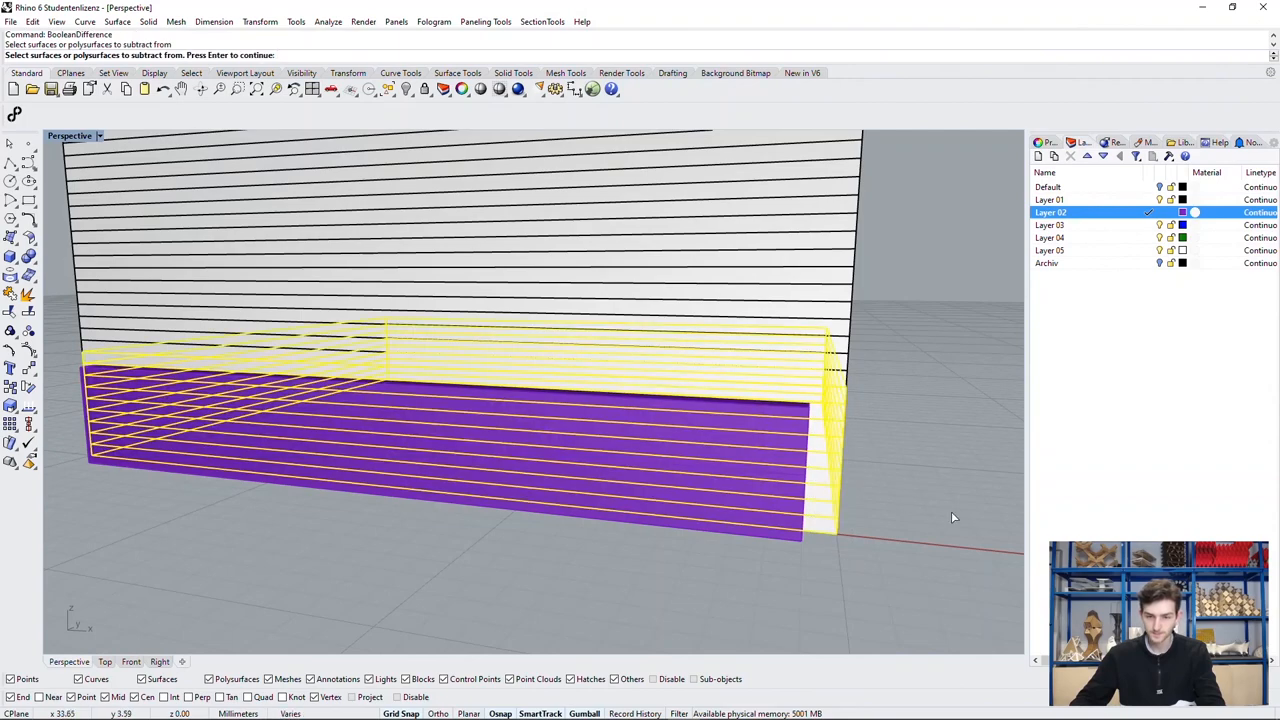
drag(952, 517, 860, 613)
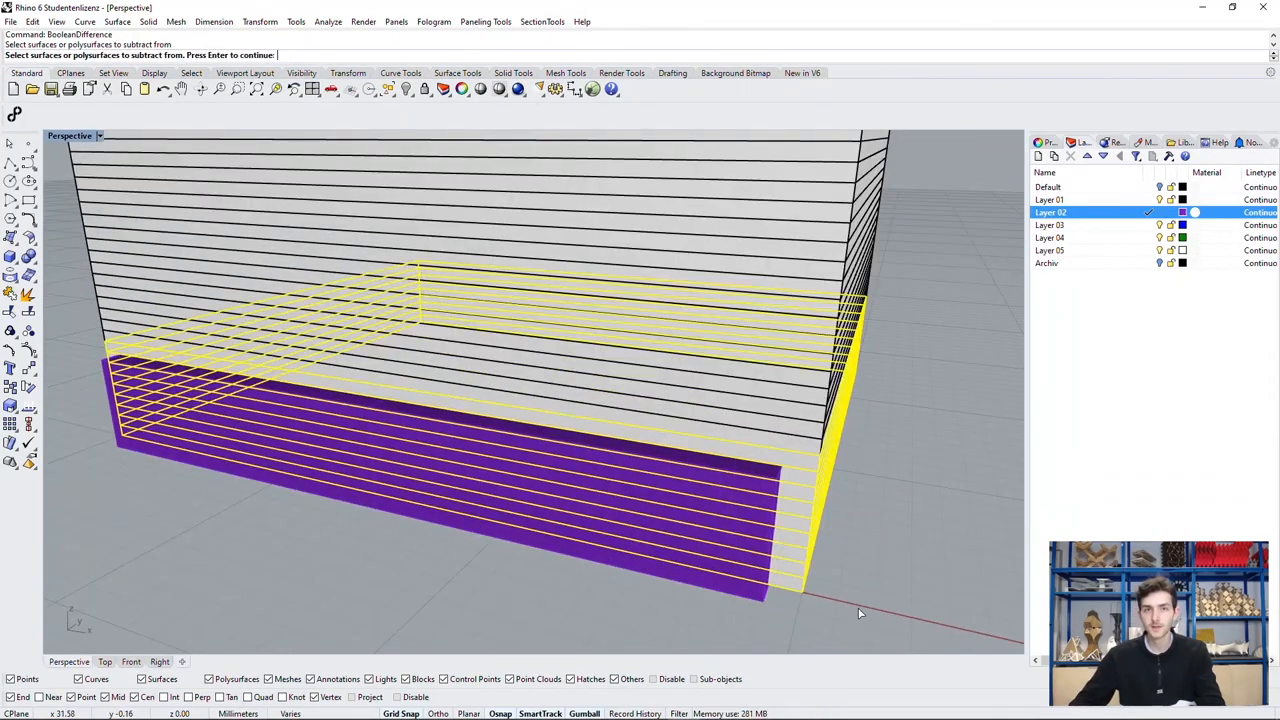
mouse_move(863, 600)
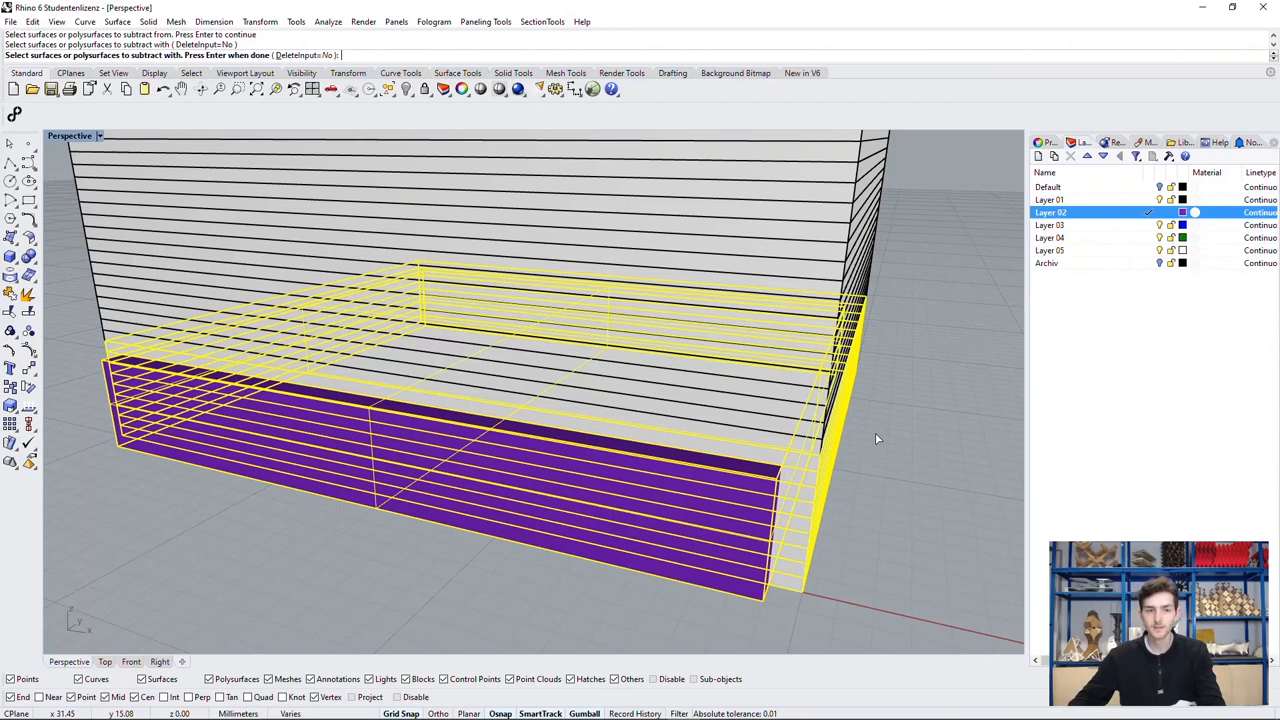
mouse_move(613, 248)
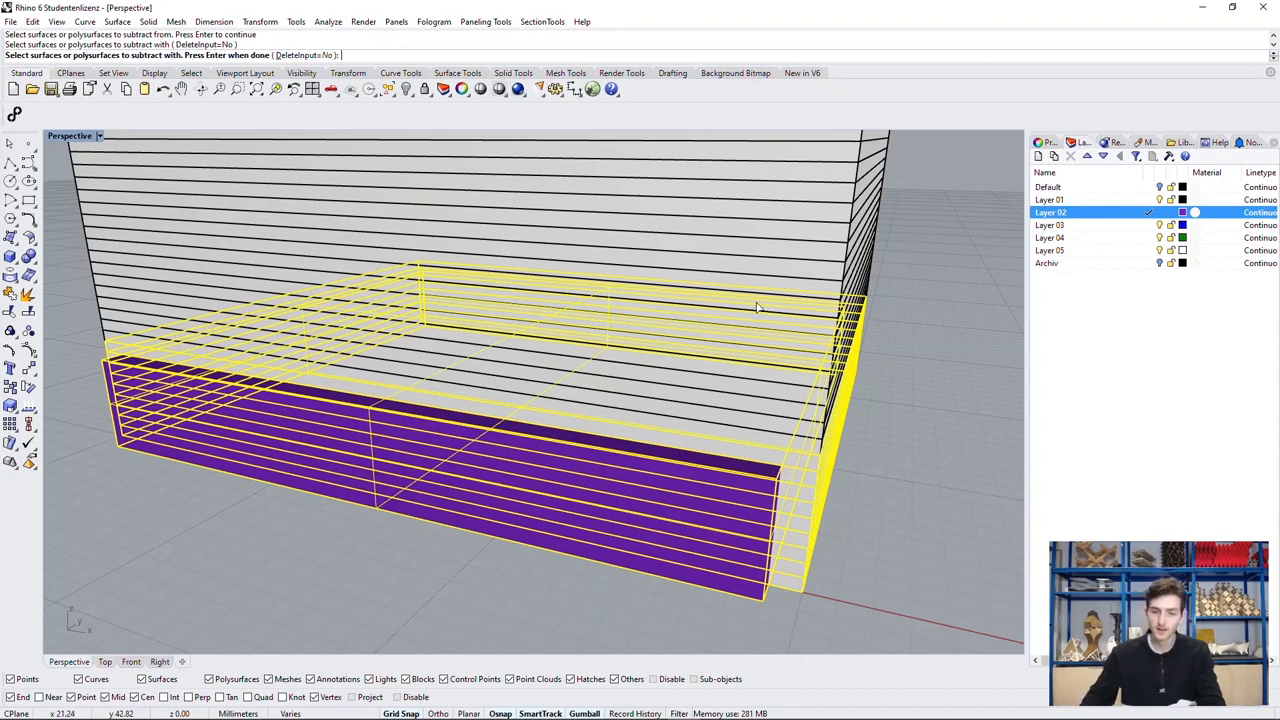
key(Enter)
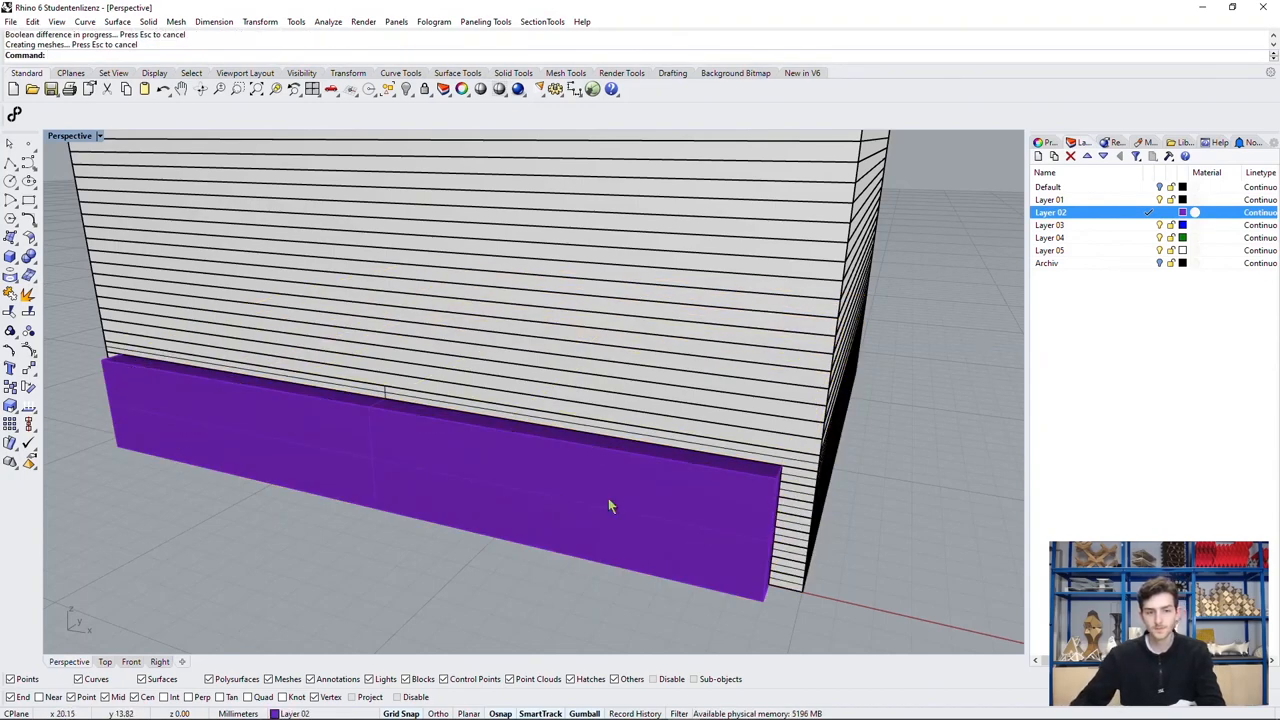
Hide the purple cutting box and orbit in to inspect the ground-floor opening.
click(610, 505)
text(Hide)
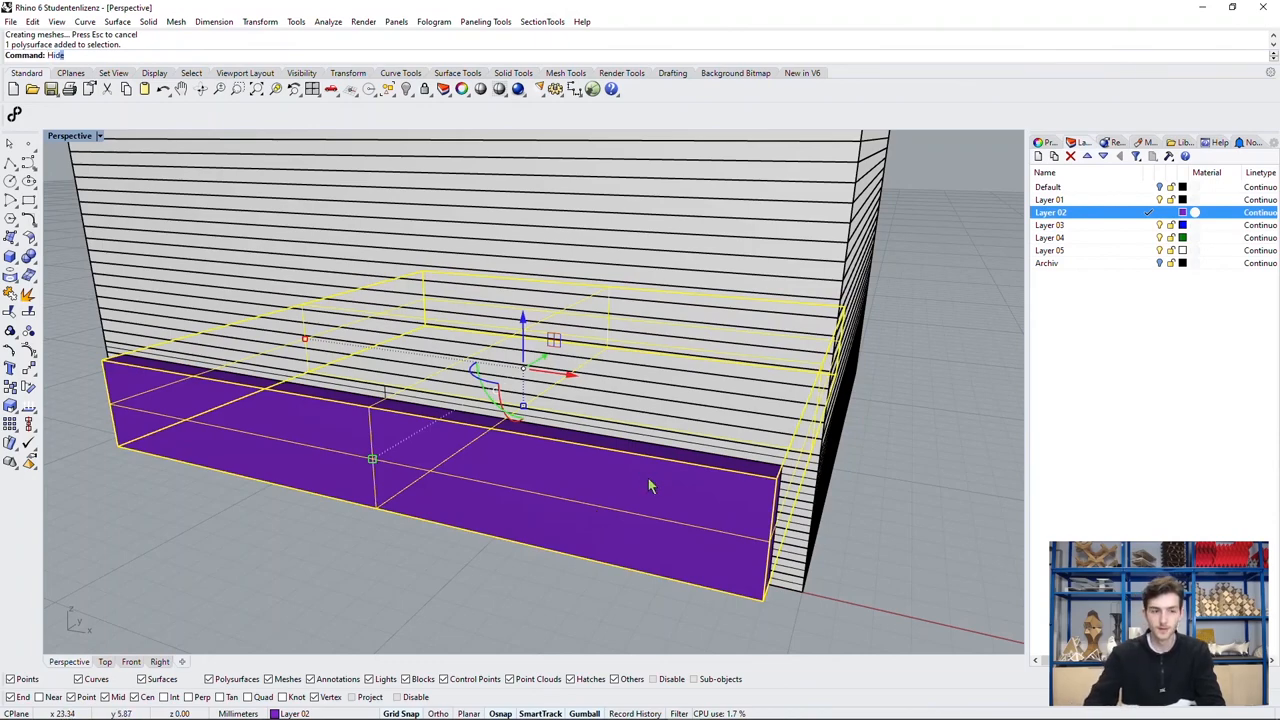
key(Enter)
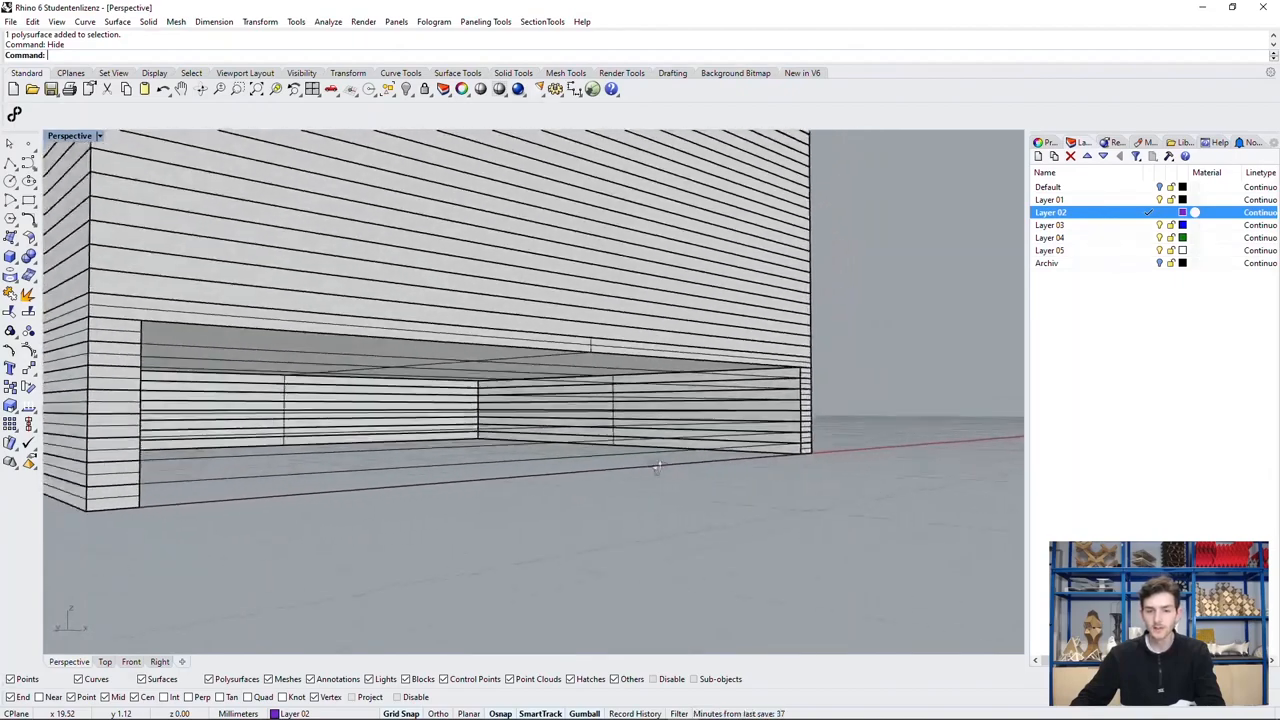
drag(655, 465, 593, 513)
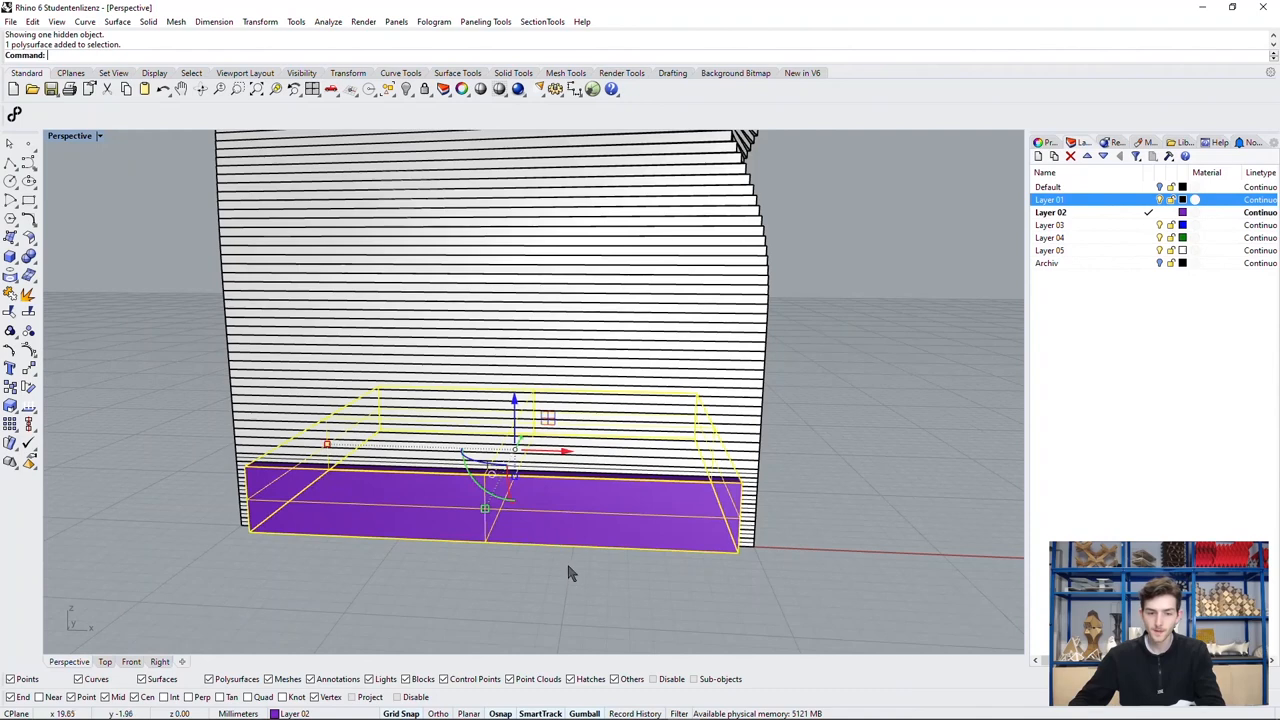
mouse_move(567, 589)
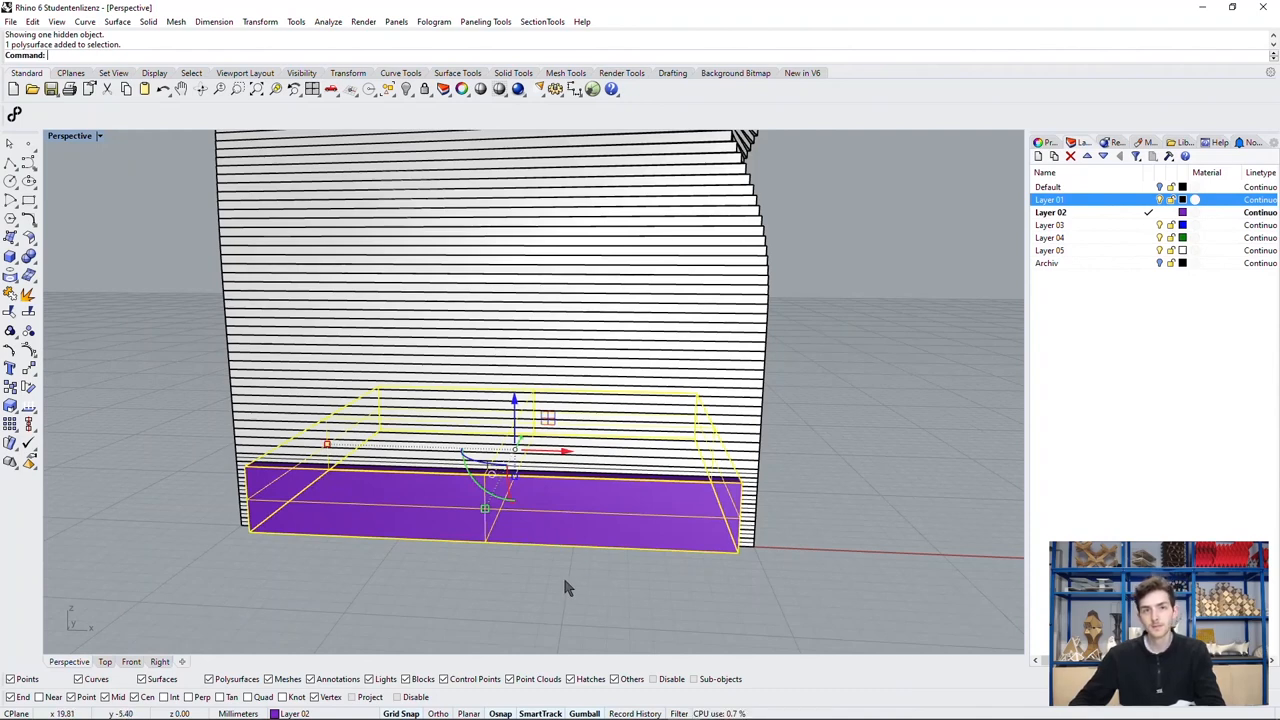
mouse_move(583, 590)
text(Move)
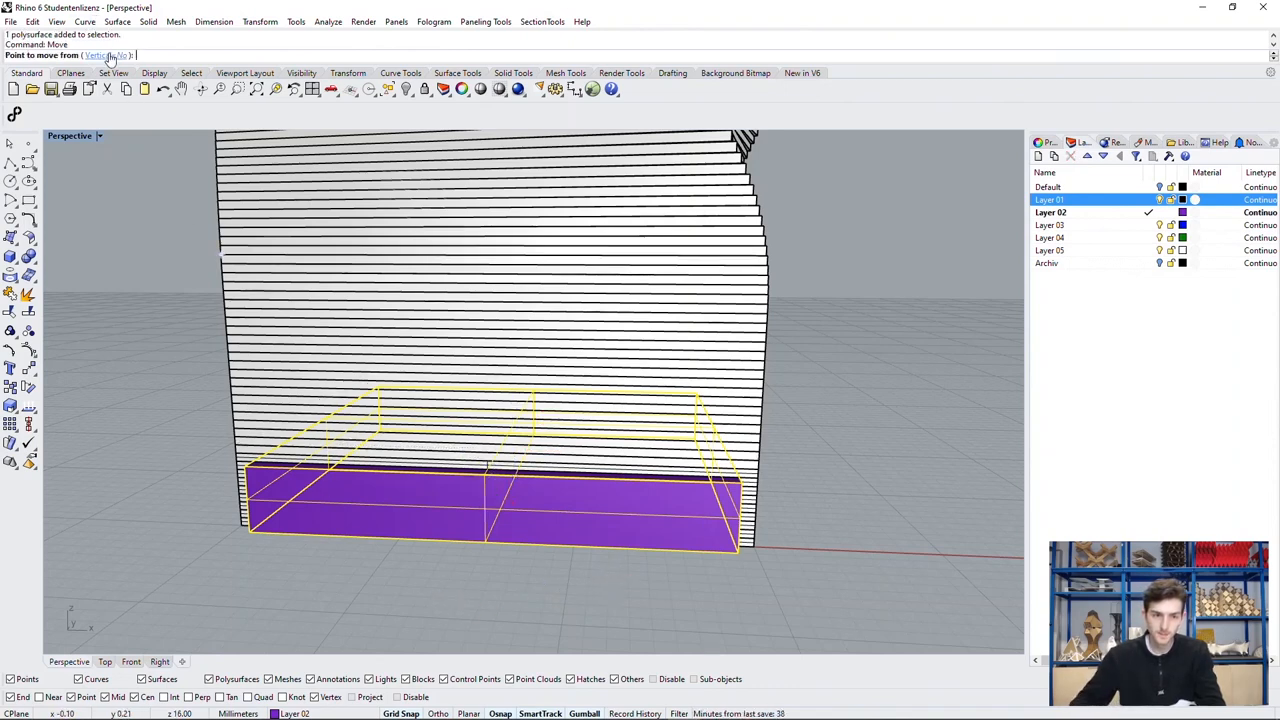
Move the cutting box vertically up to the tower's upper slabs.
click(104, 55)
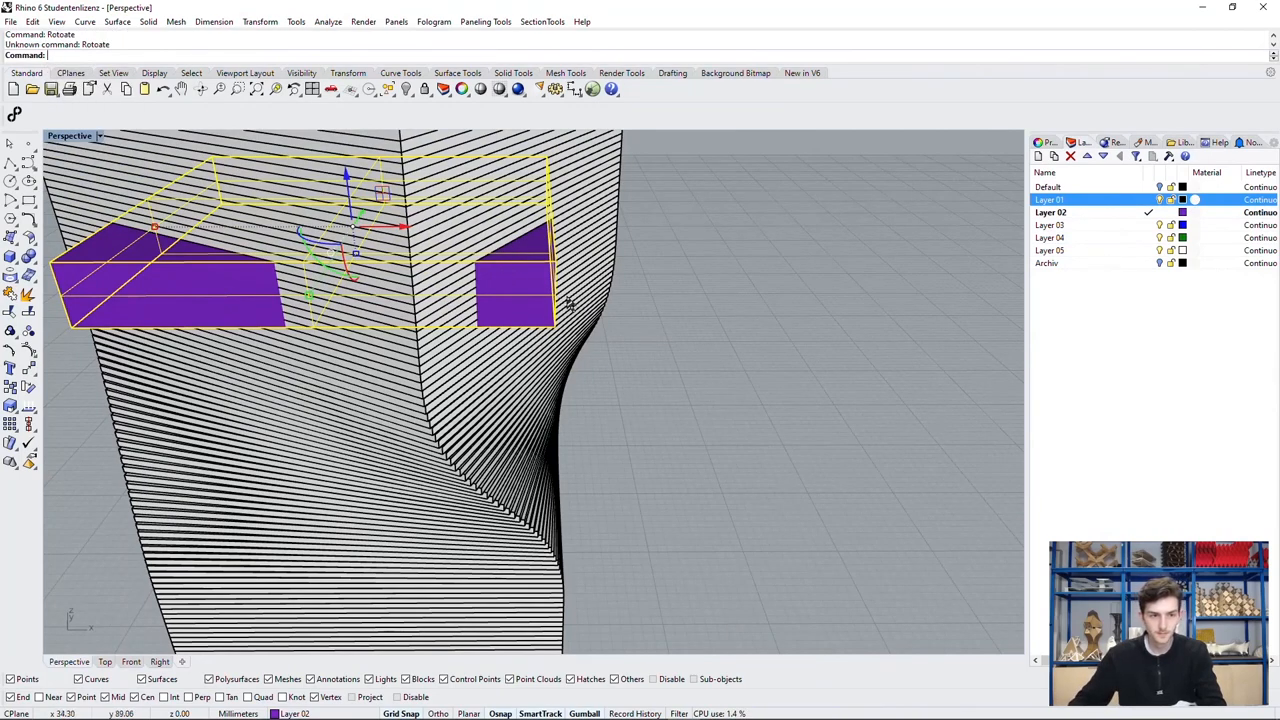
text(Rotate)
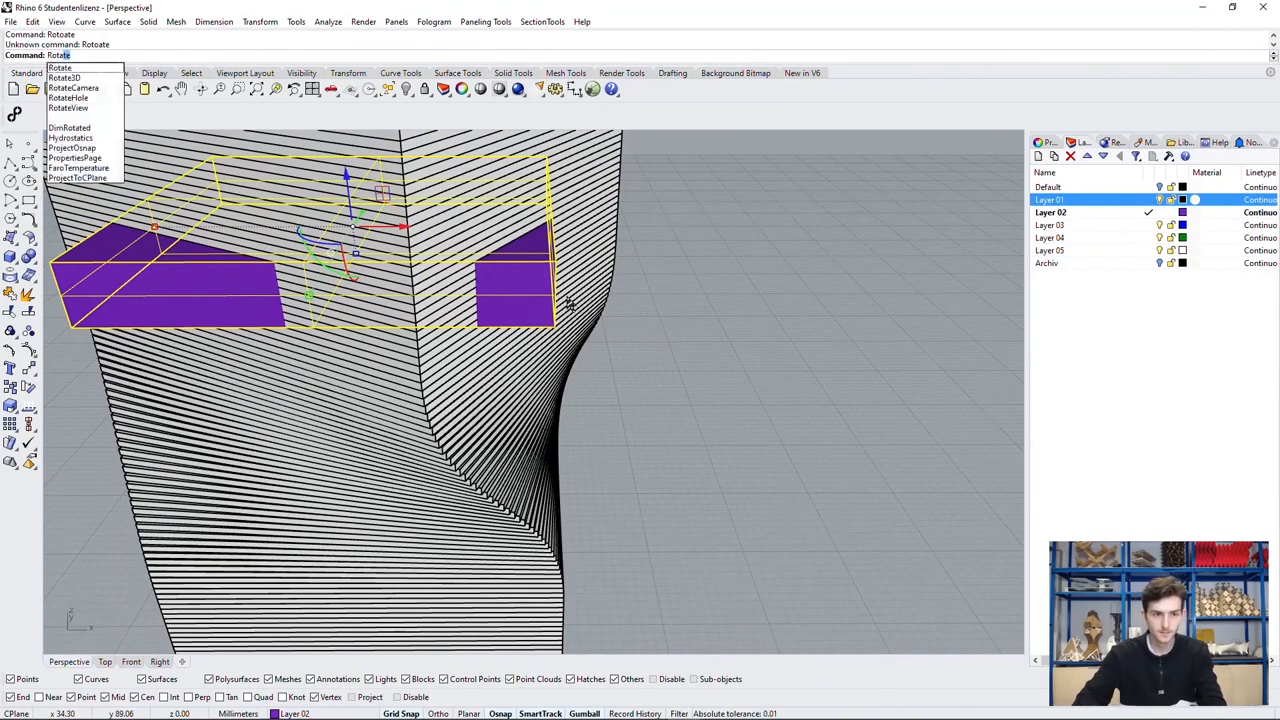
click(66, 77)
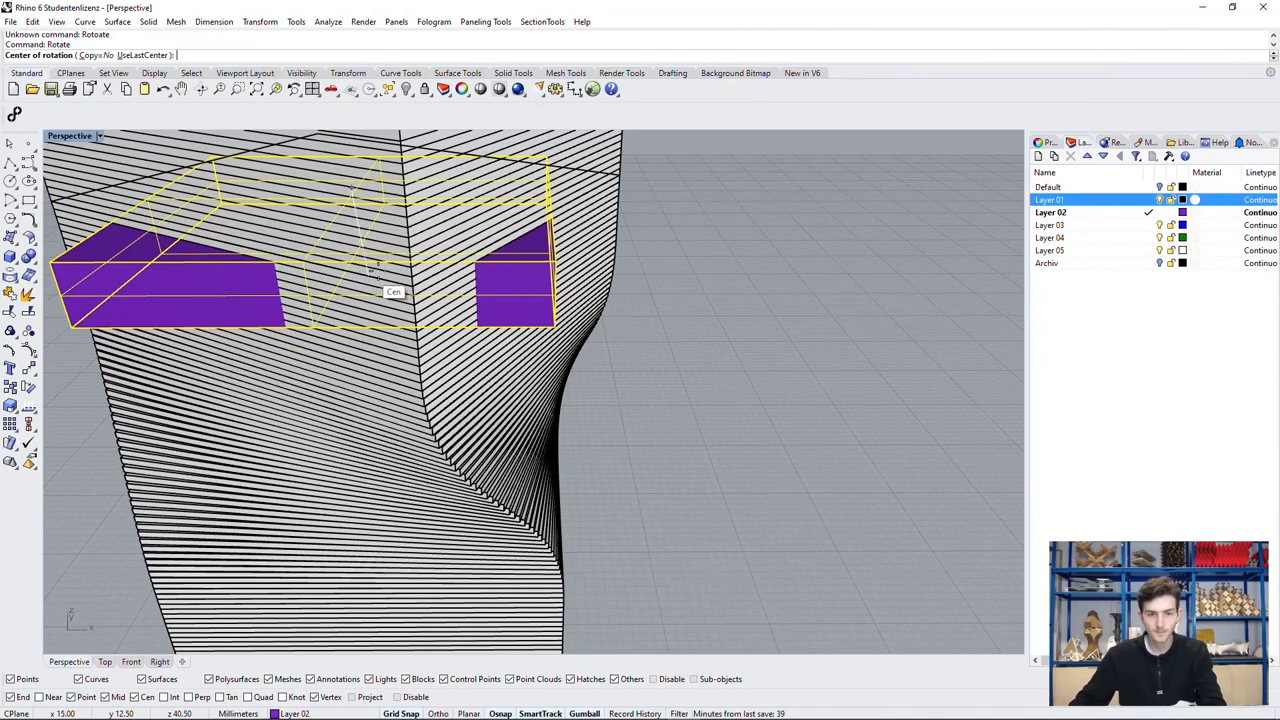